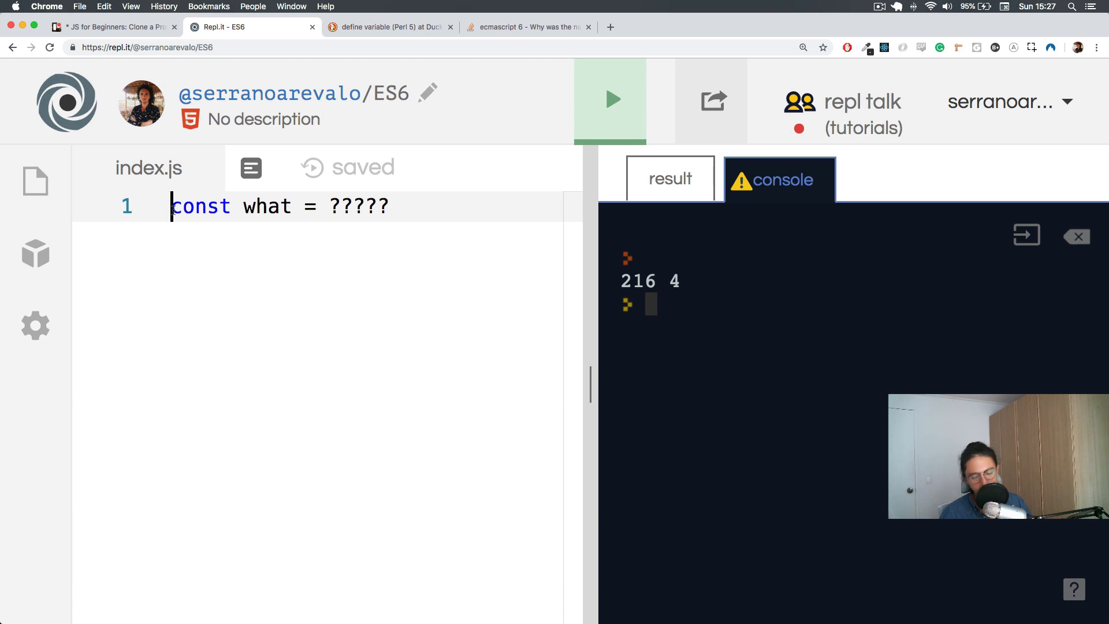
Add the line 'to do : finish this' above const what, correcting typos
{"action": "key", "text": "cmd+space"}
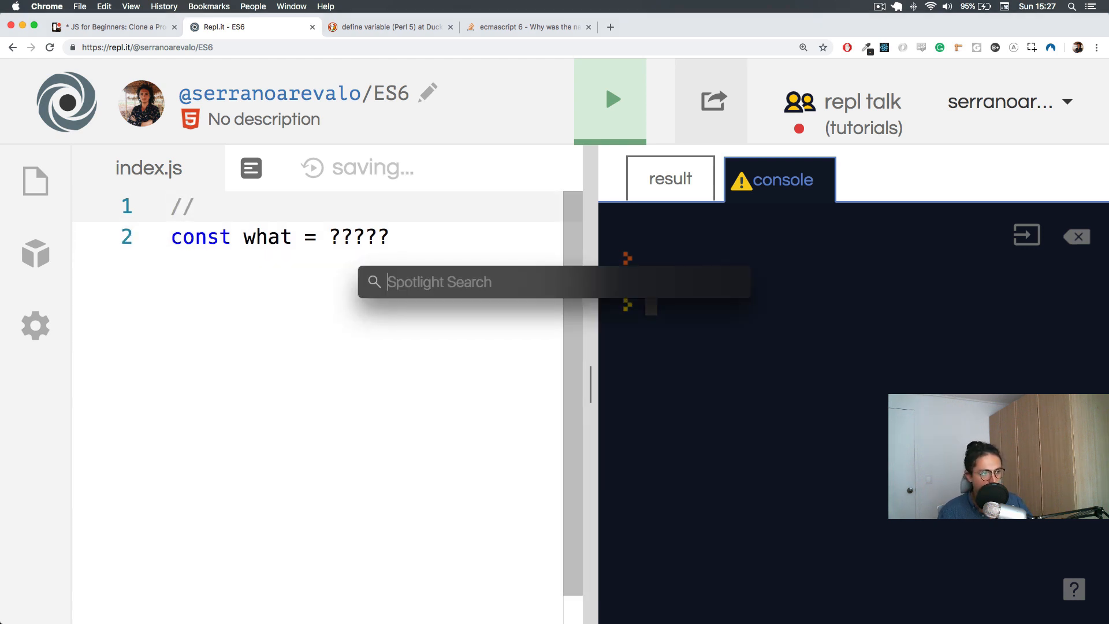
{"action": "type", "text": "pls"}
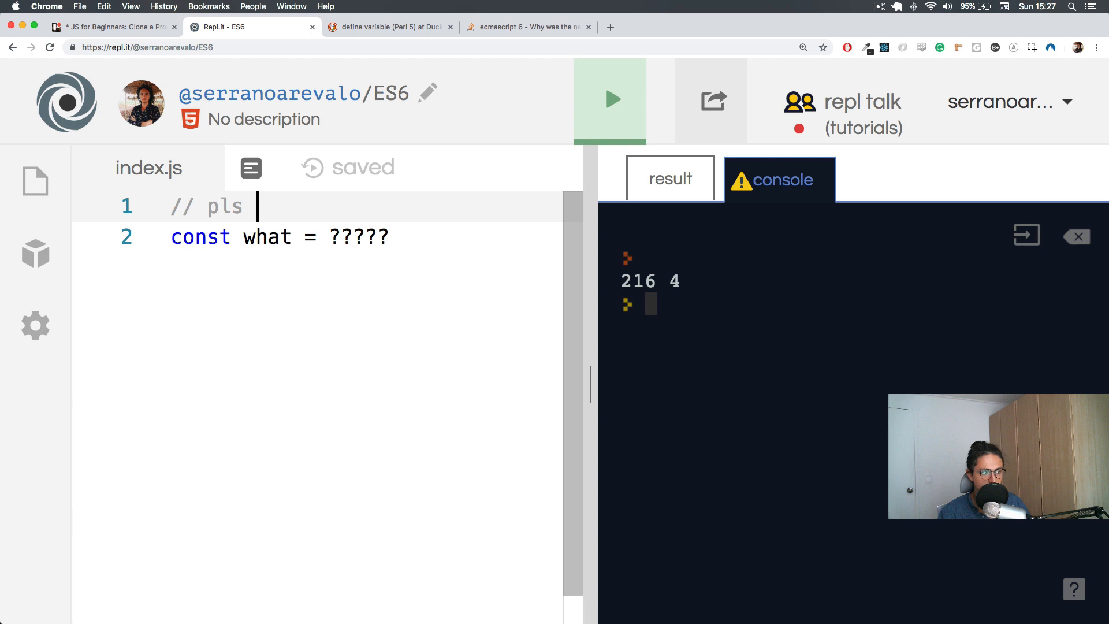
{"action": "type", "text": "help mr"}
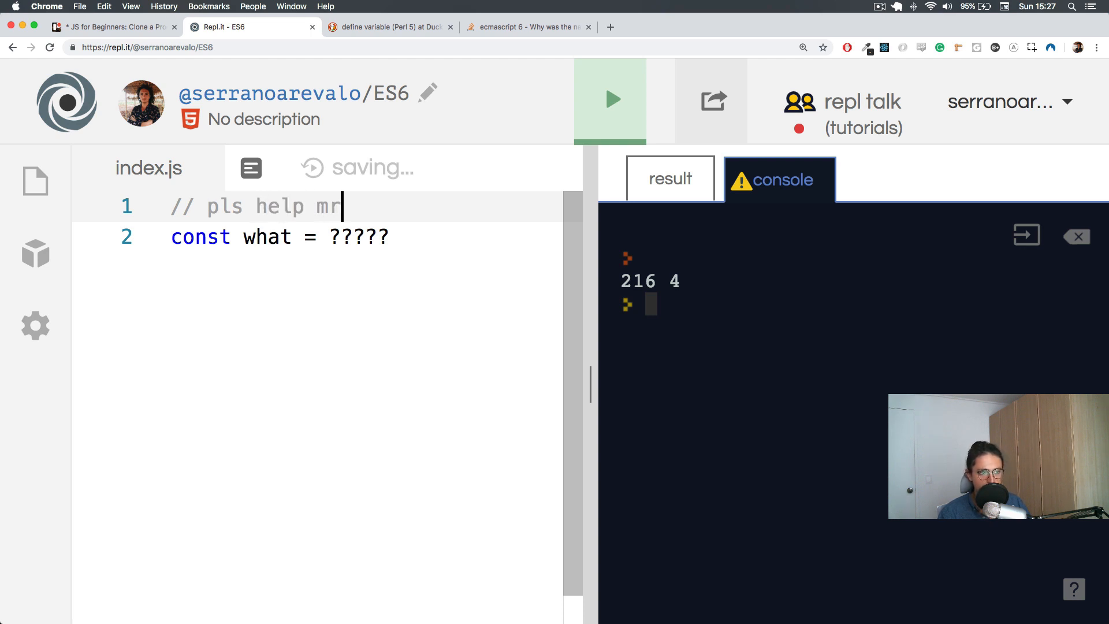
{"action": "key", "text": "Backspace"}
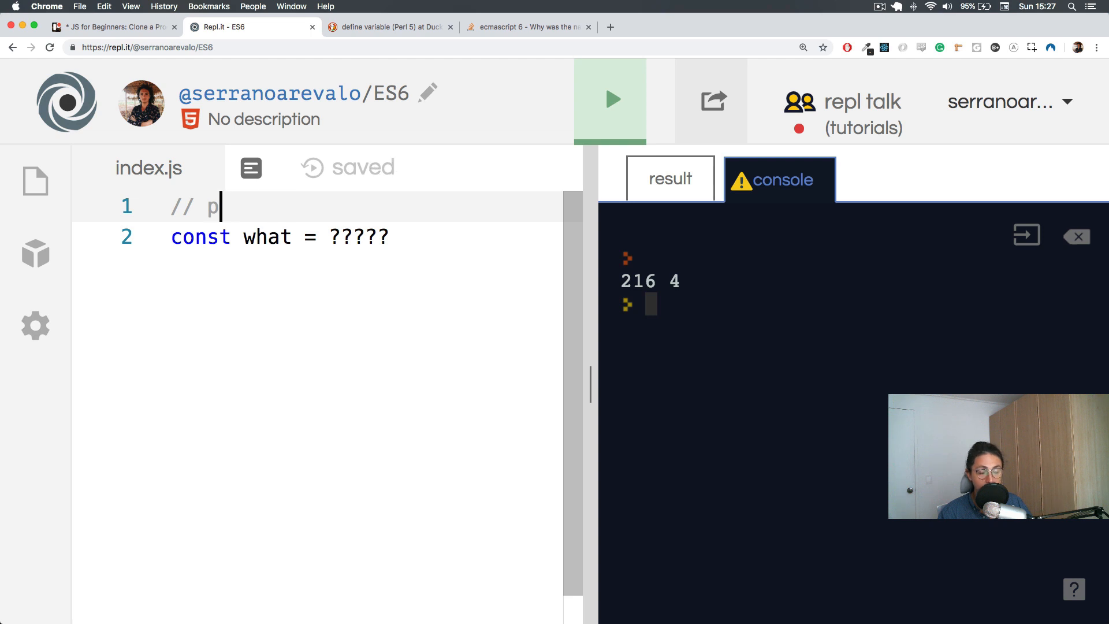
{"action": "key", "text": "backspace"}
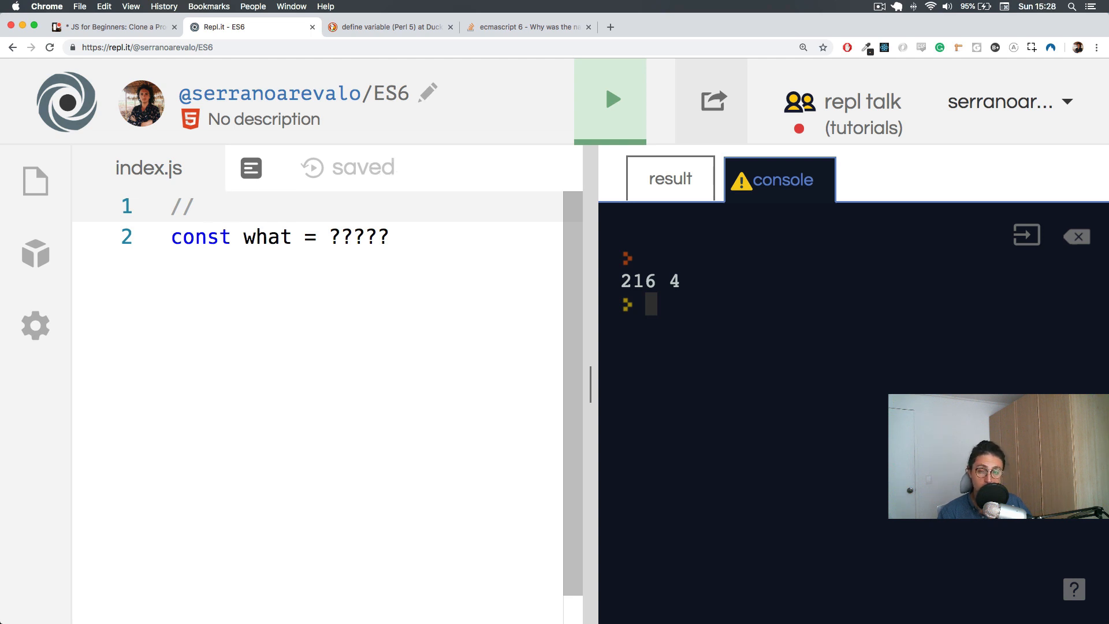
{"action": "type", "text": "to"}
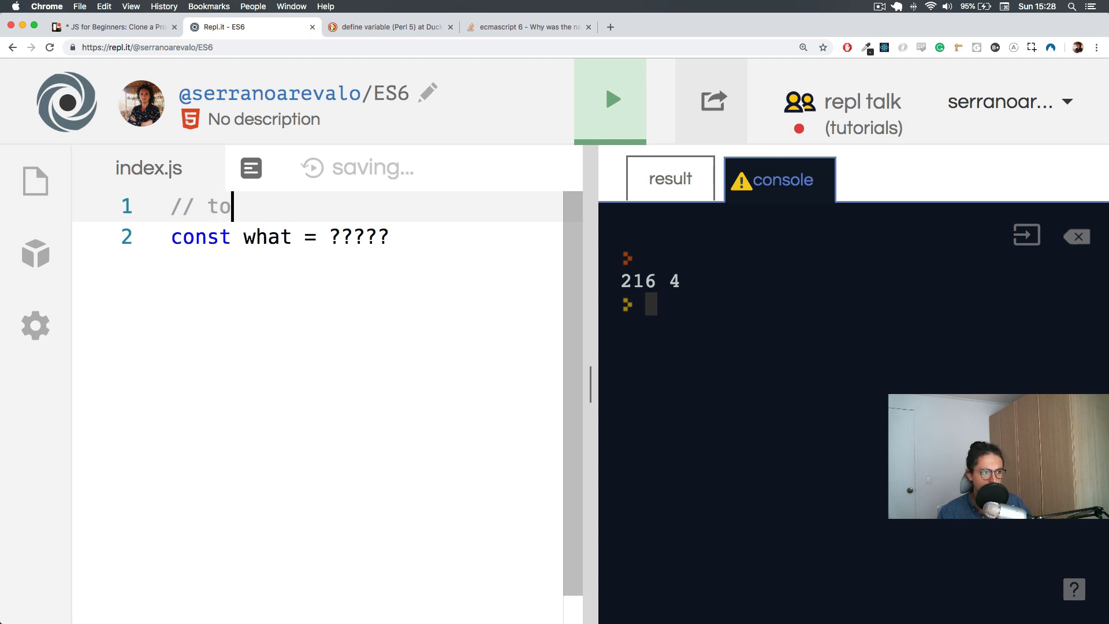
{"action": "type", "text": "do : gin"}
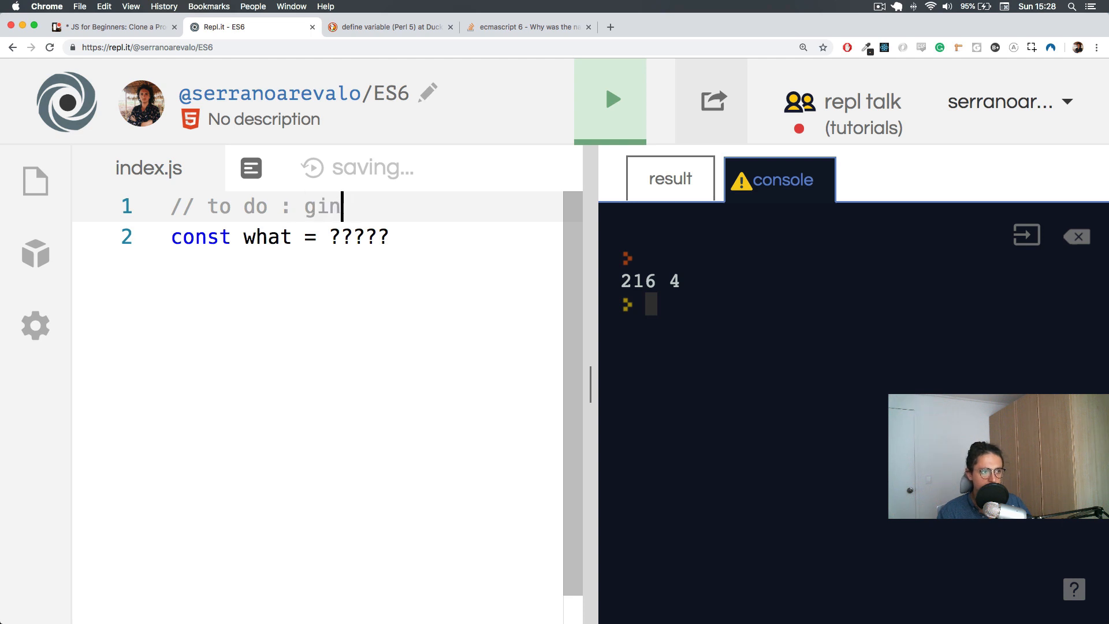
{"action": "key", "text": "Backspace"}
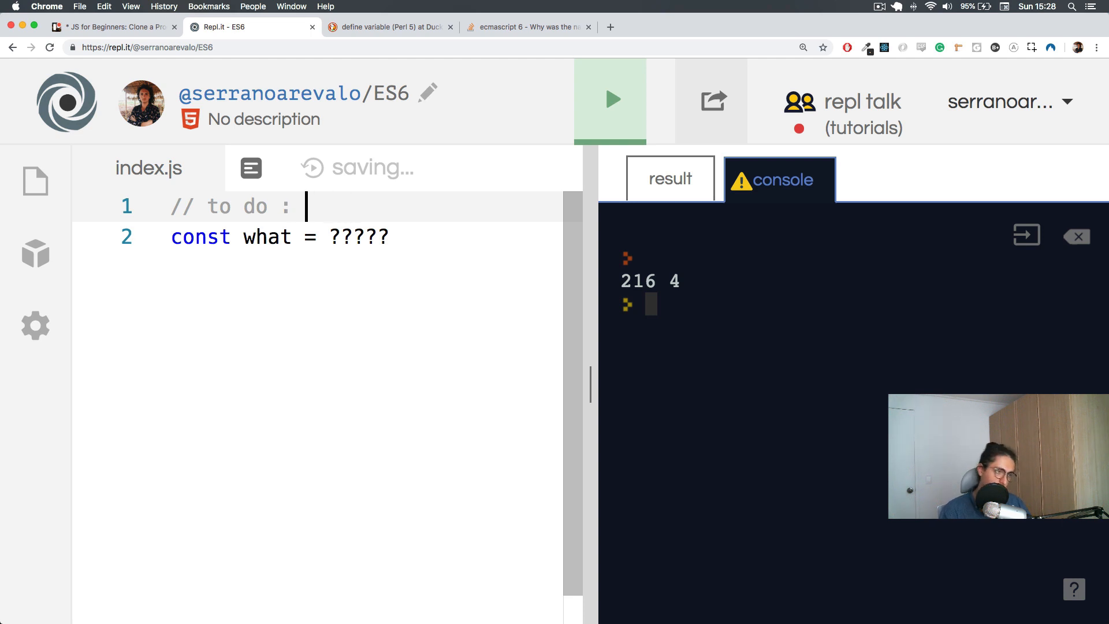
{"action": "type", "text": "finish this"}
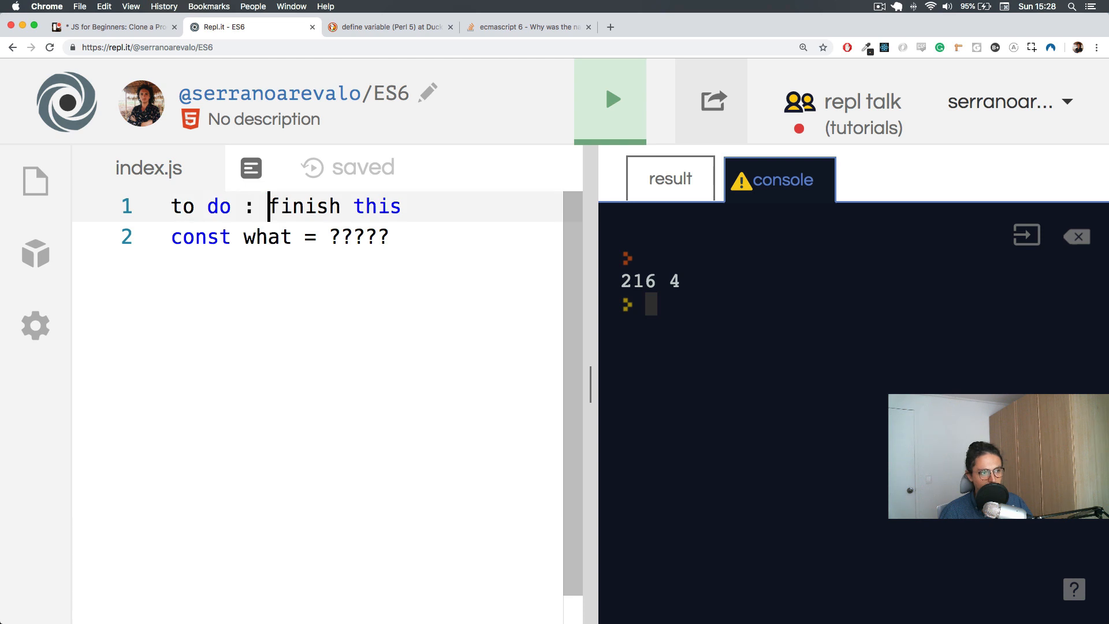
Duplicate the to-do line and wrap the note lines in a /* */ comment
{"action": "double_click", "coordinate": [376, 206]}
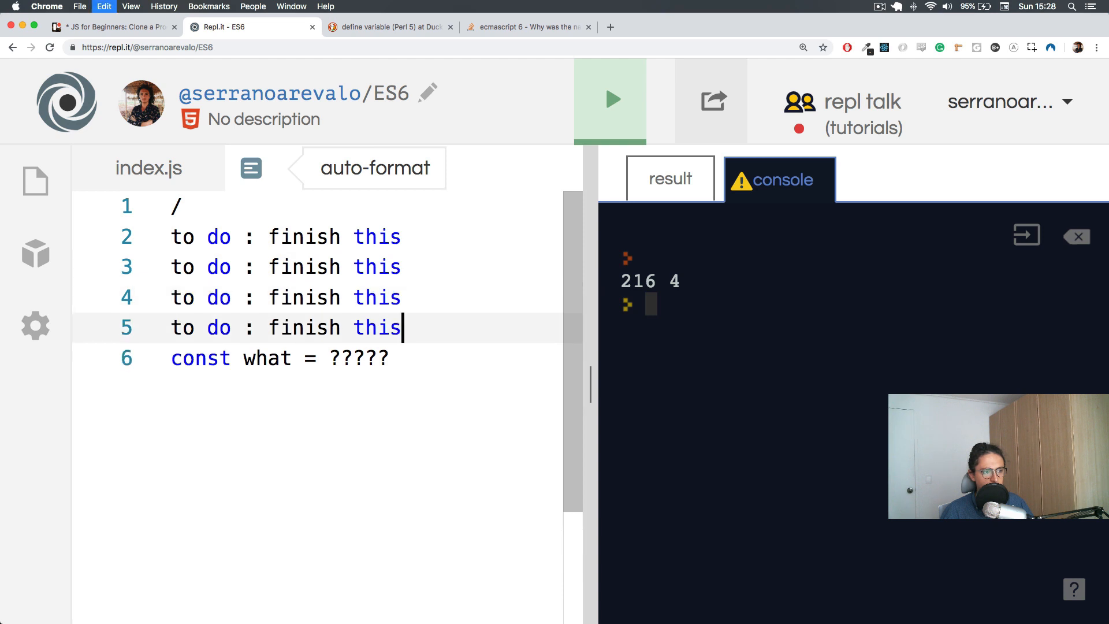
{"action": "key", "text": "Enter"}
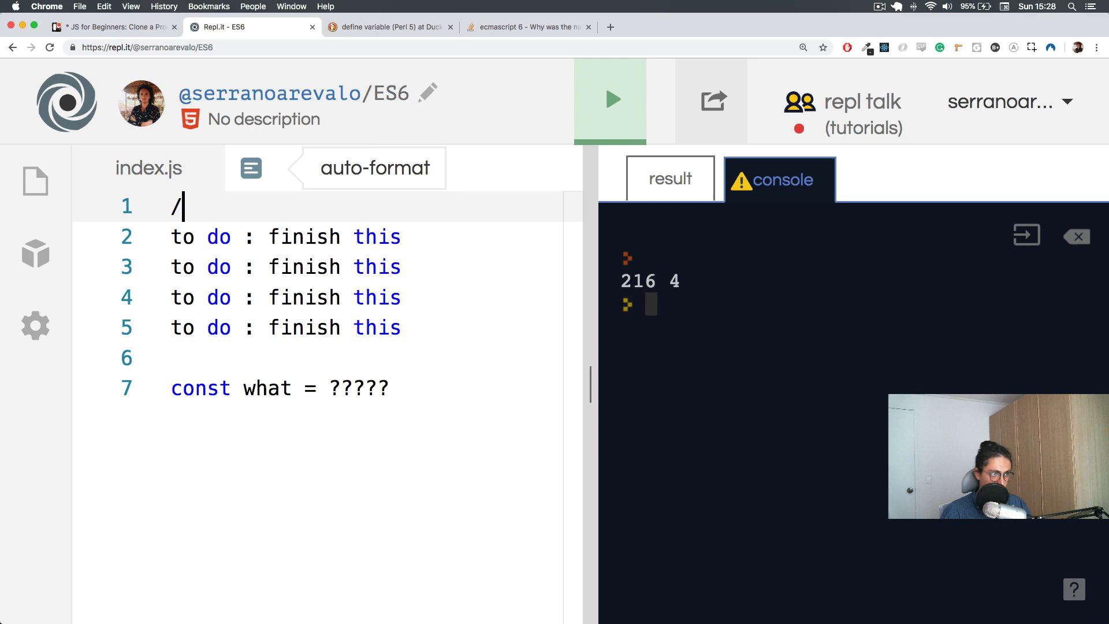
{"action": "type", "text": "*"}
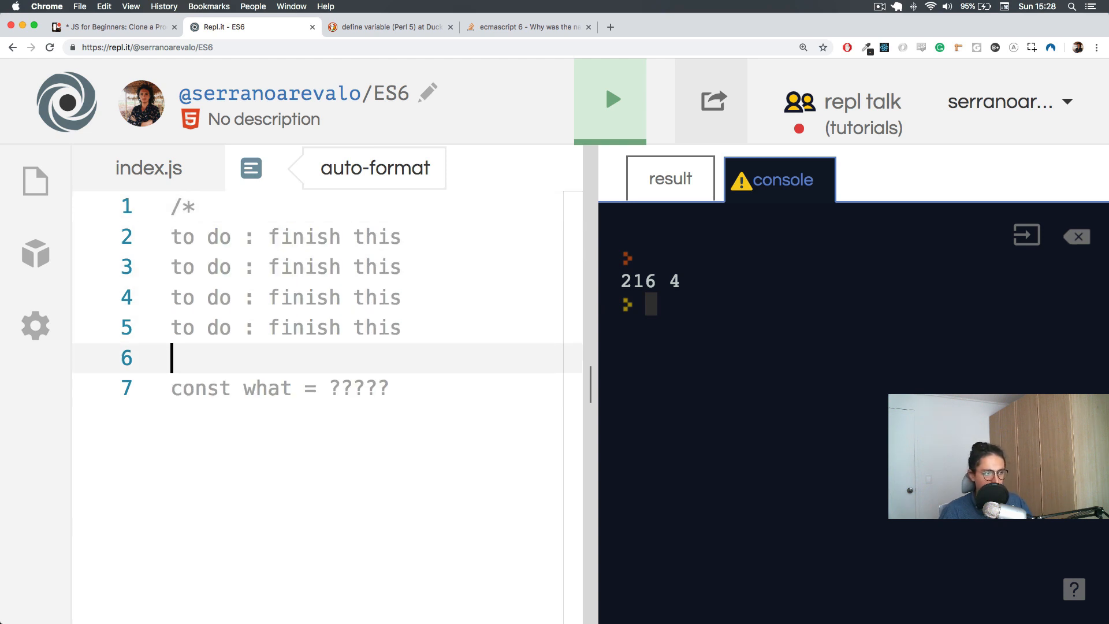
{"action": "type", "text": "^"}
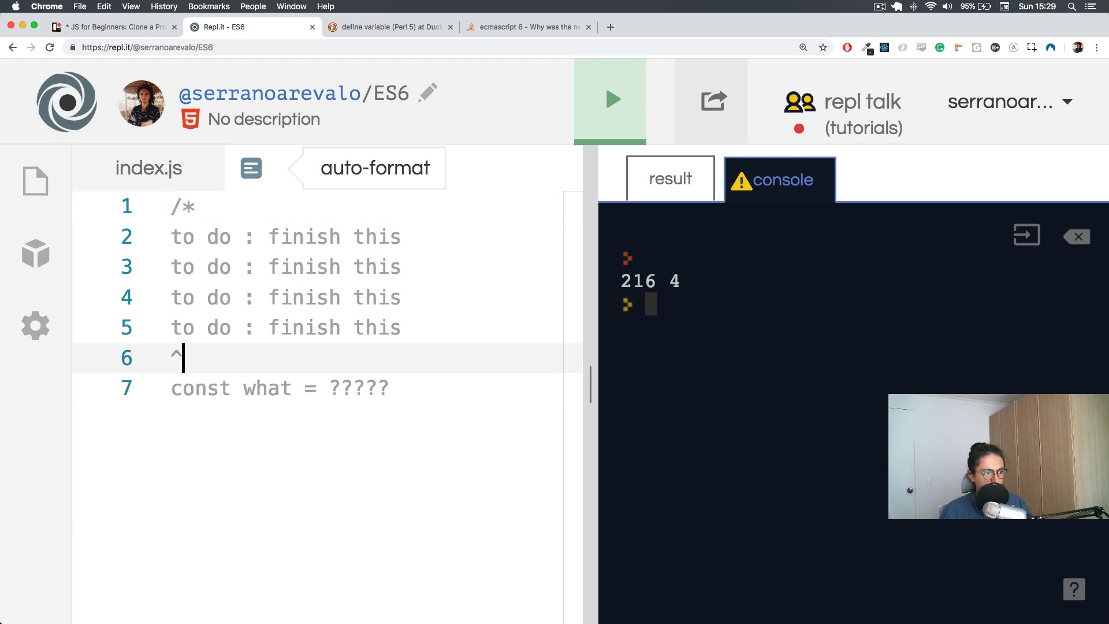
{"action": "type", "text": "*"}
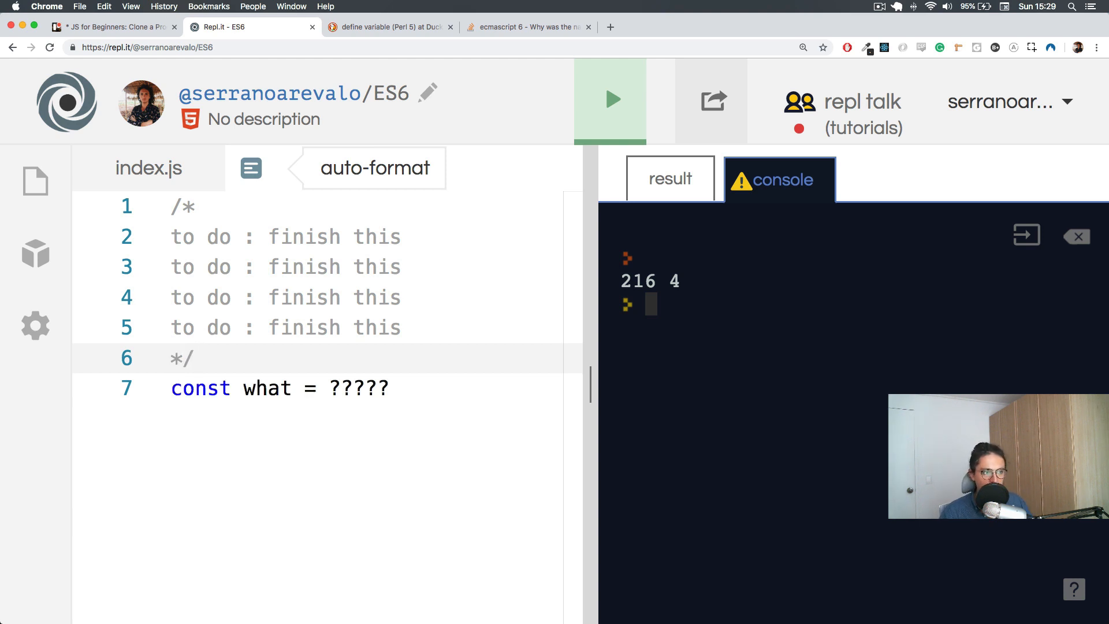
{"action": "left_click_drag", "start_coordinate": [172, 206], "coordinate": [193, 359]}
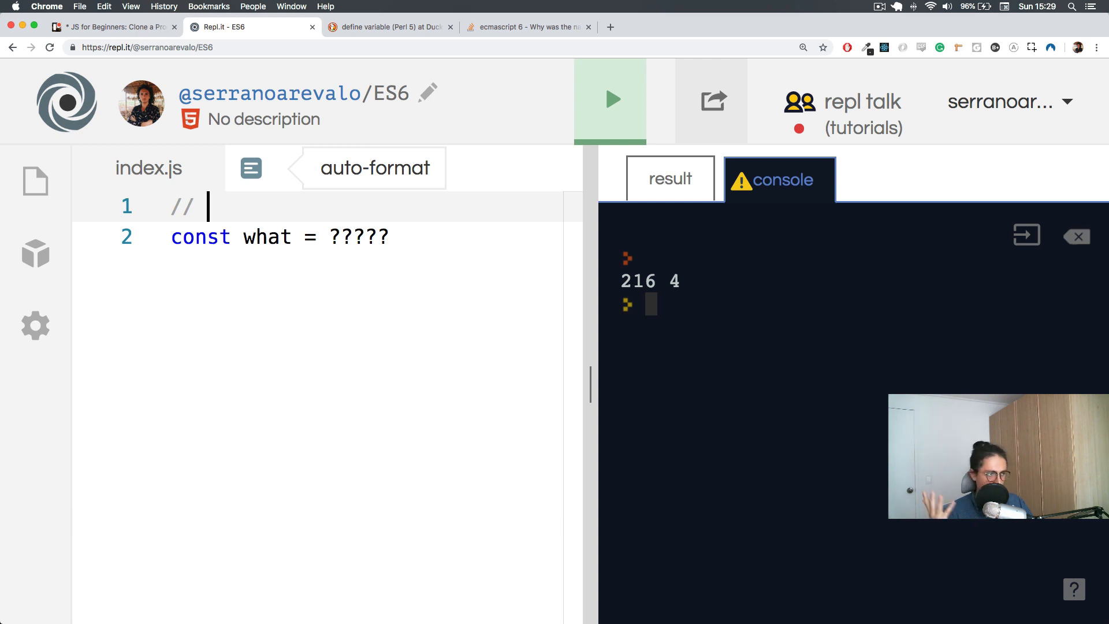
Type the String comment label and select the word to search it
{"action": "type", "text": "Stromg"}
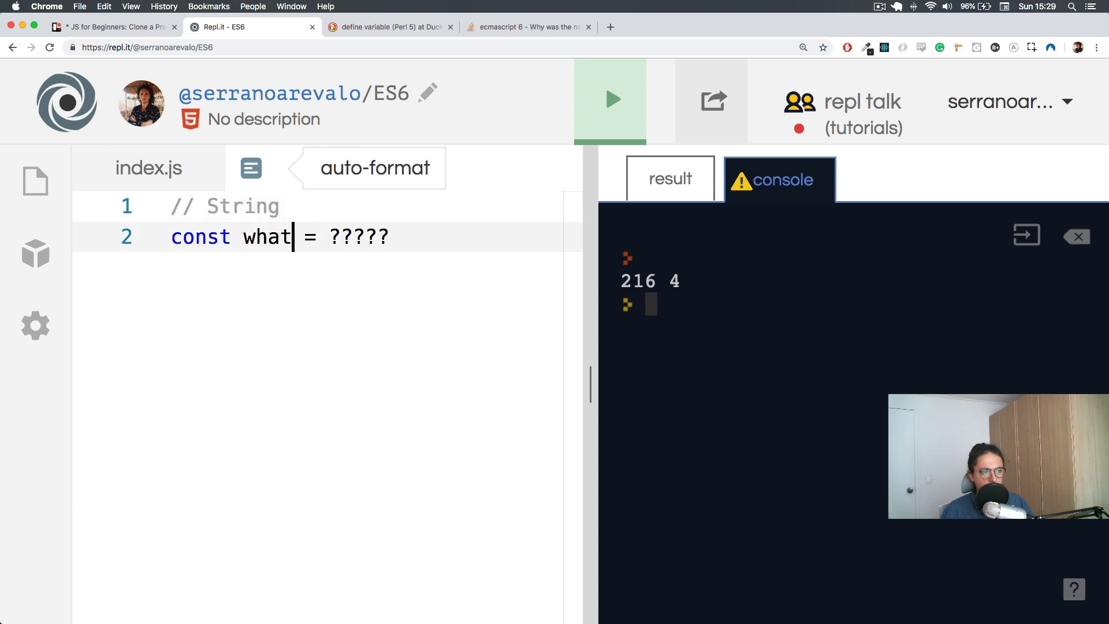
{"action": "double_click", "coordinate": [358, 237]}
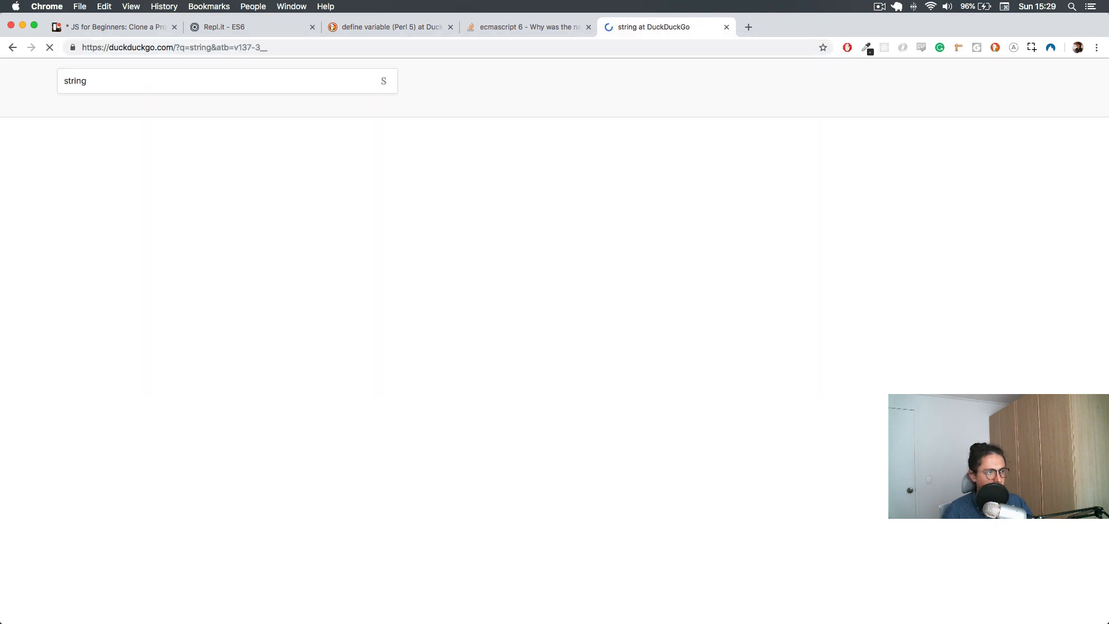
Show image results for 'string' with Safe Search set to Strict
{"action": "left_click", "coordinate": [102, 107]}
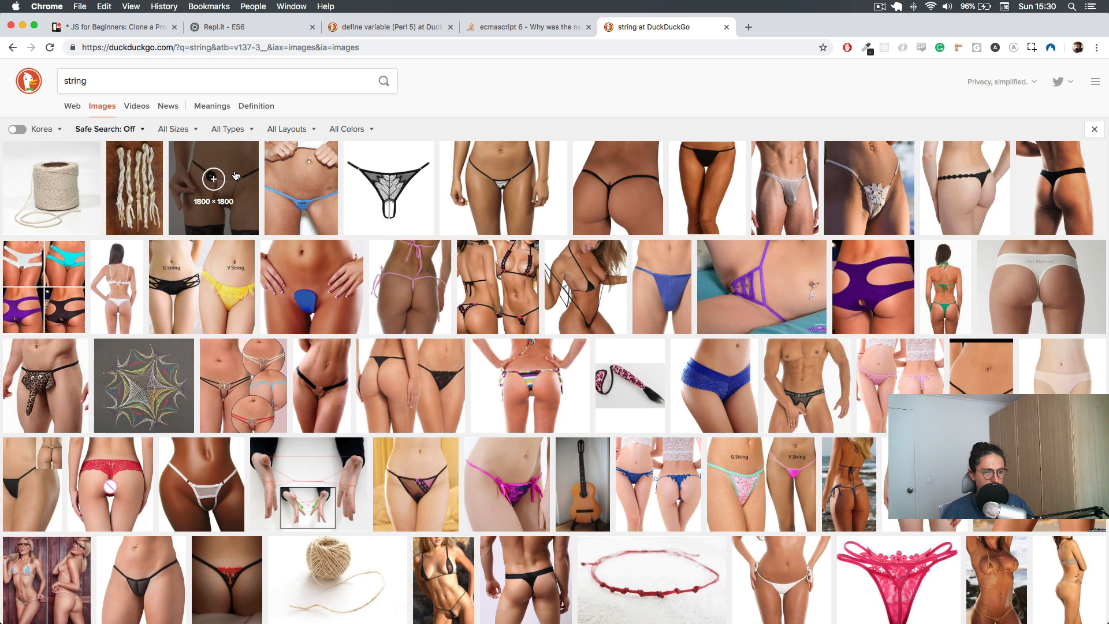
{"action": "left_click", "coordinate": [110, 128]}
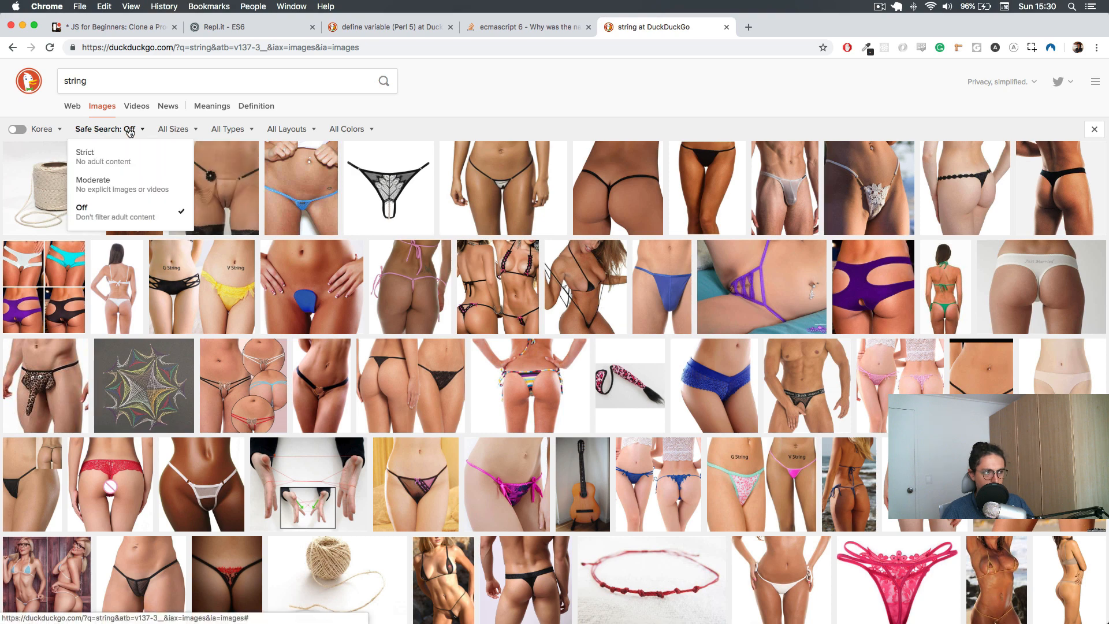
{"action": "left_click", "coordinate": [85, 156]}
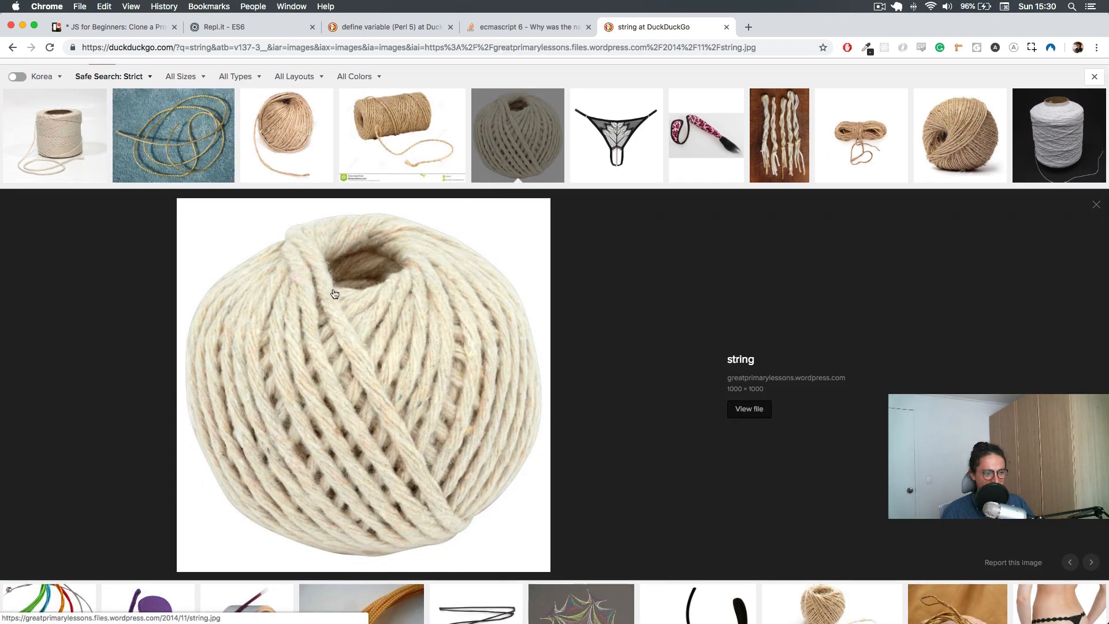
{"action": "mouse_move", "coordinate": [297, 246]}
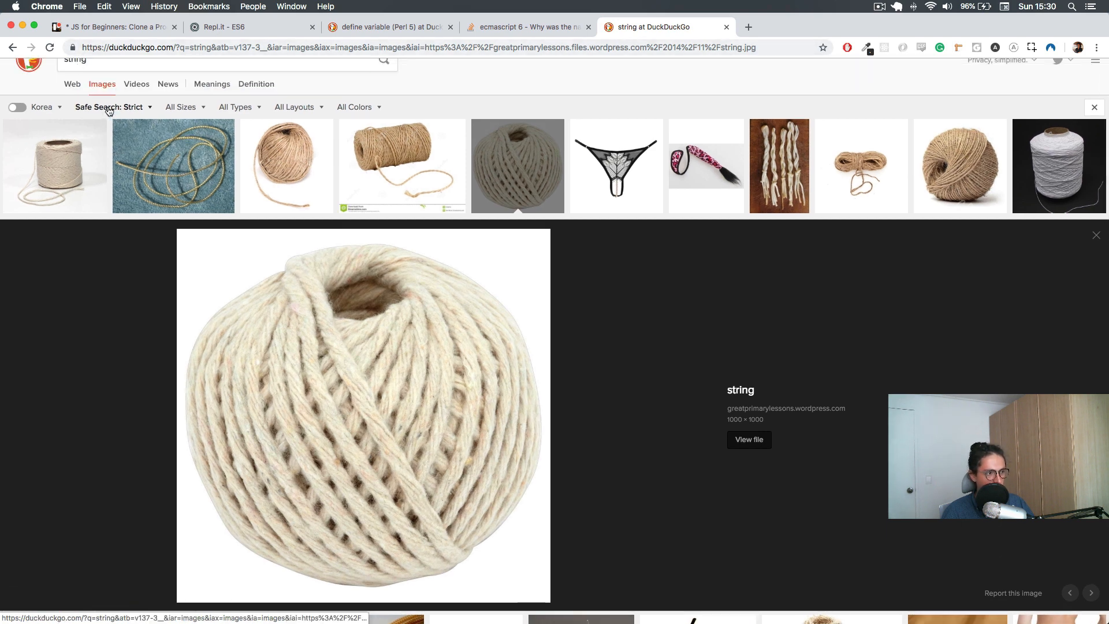
Preview several string images, including the twine spool, then return to Repl.it
{"action": "left_click", "coordinate": [615, 165]}
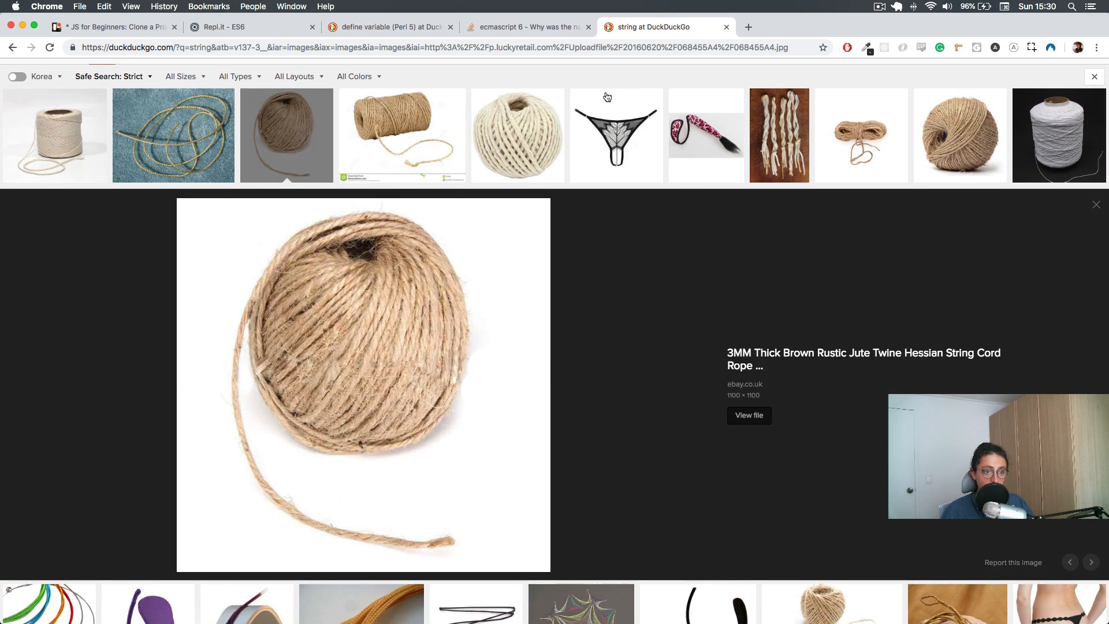
{"action": "left_click", "coordinate": [615, 135]}
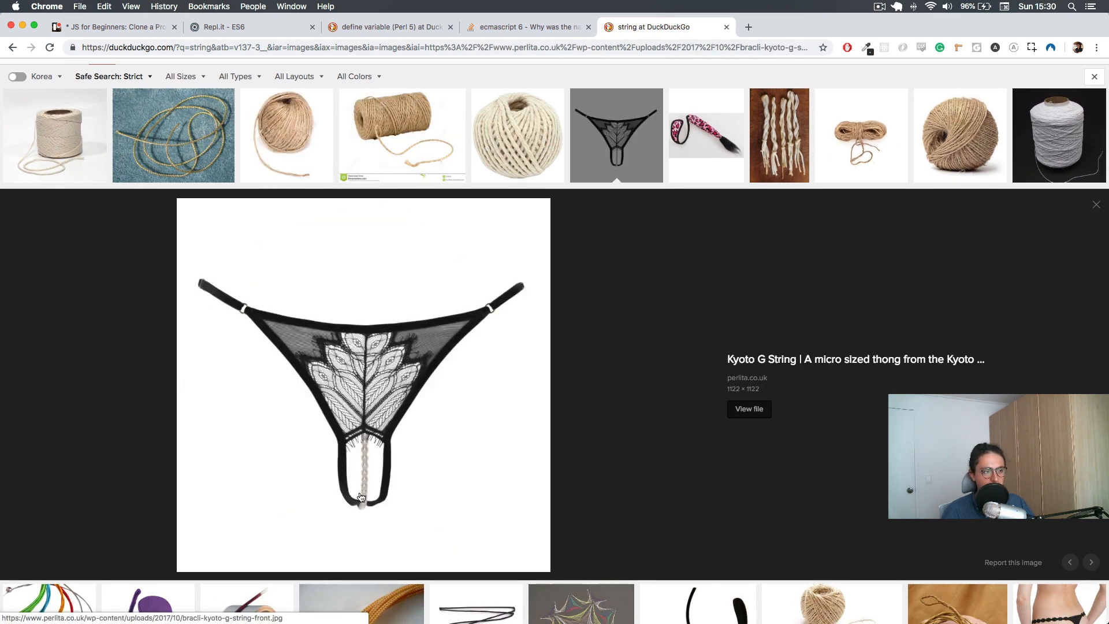
{"action": "mouse_move", "coordinate": [54, 126]}
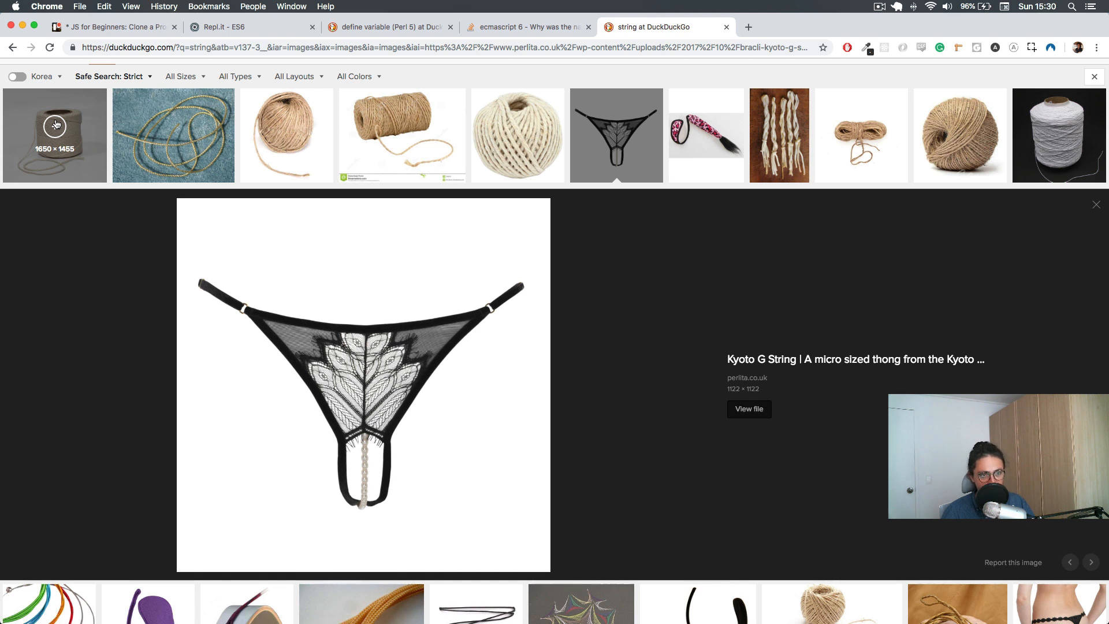
{"action": "left_click", "coordinate": [55, 134]}
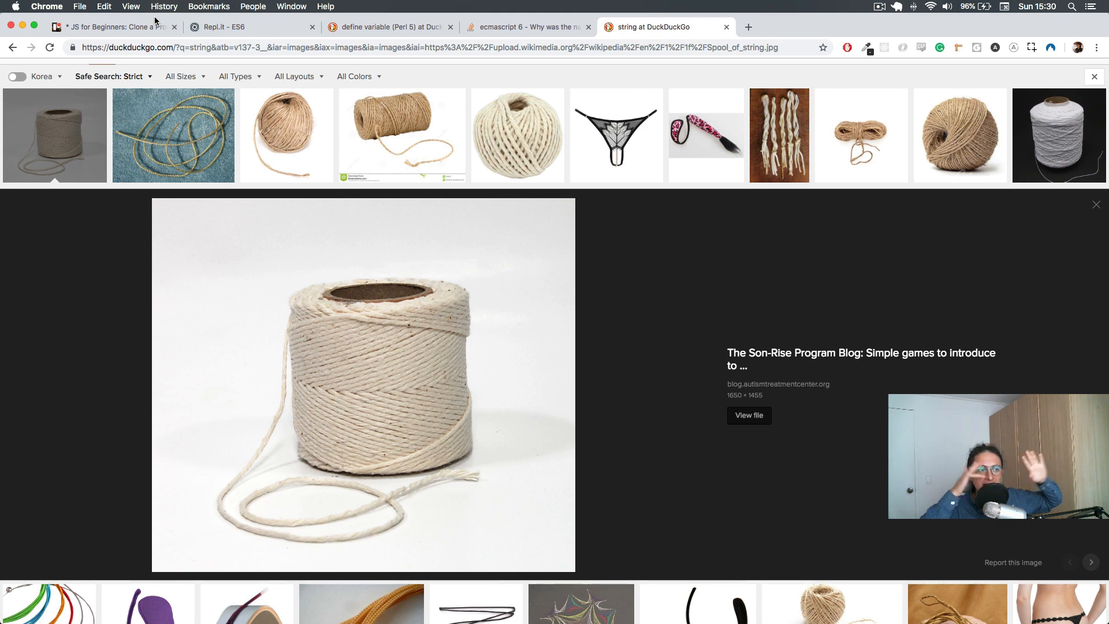
{"action": "left_click", "coordinate": [248, 27]}
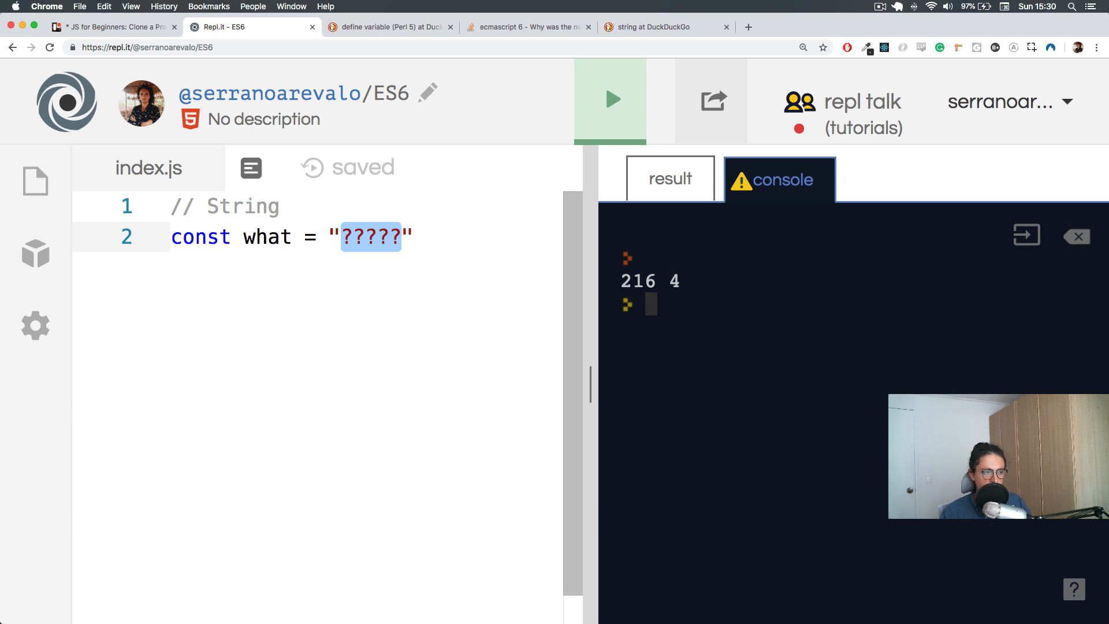
Replace the placeholder with unquoted Nicolas and run it, getting a ReferenceError
{"action": "key", "text": "Delete"}
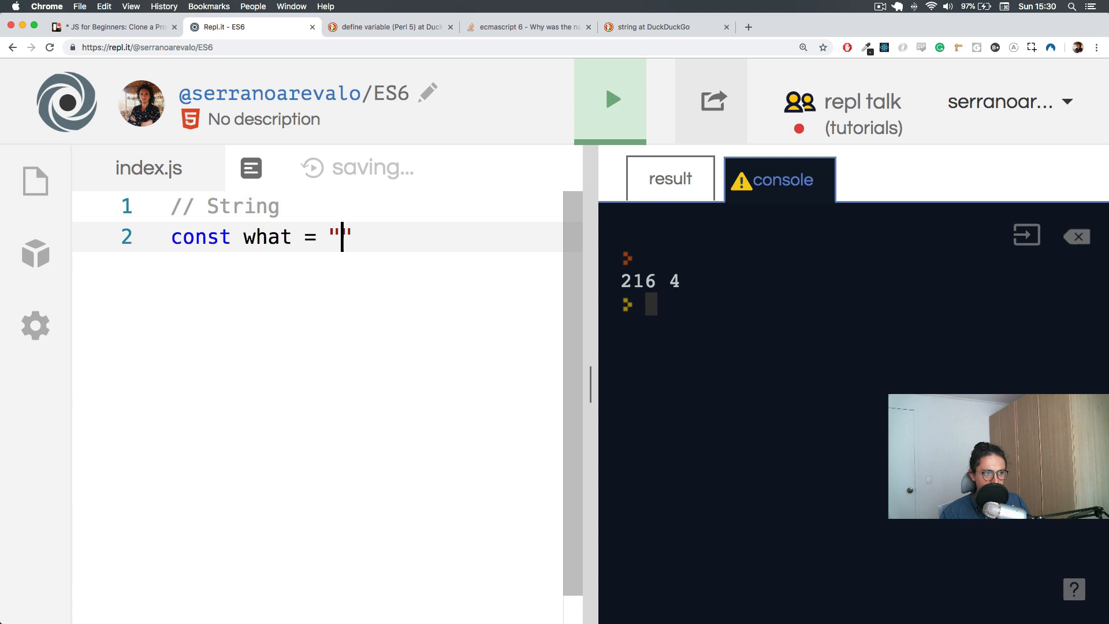
{"action": "type", "text": "N"}
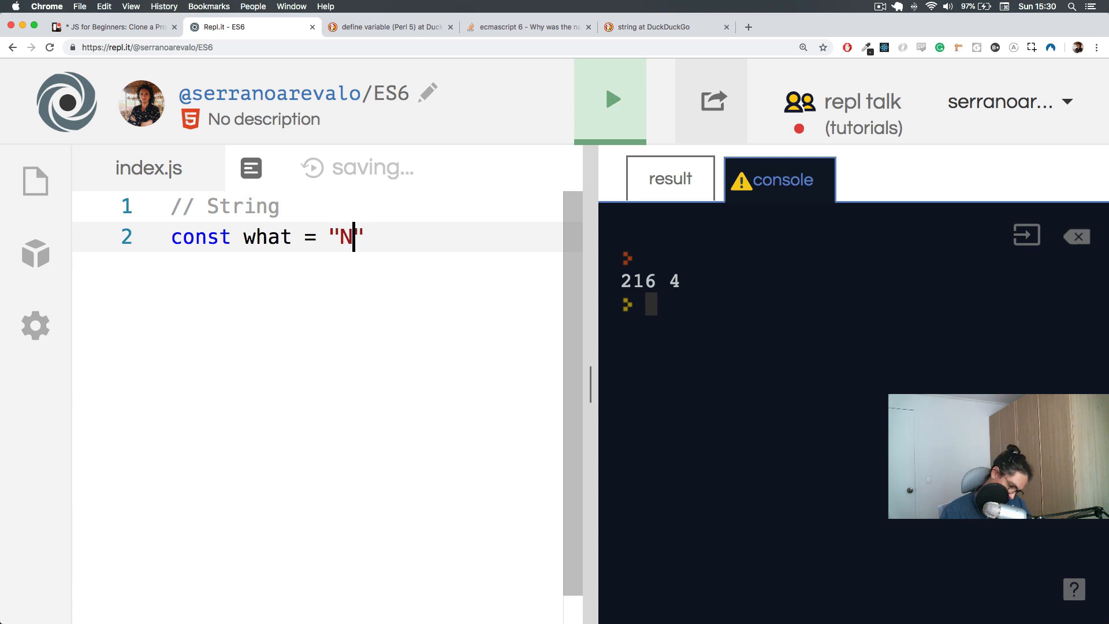
{"action": "type", "text": "icolas"}
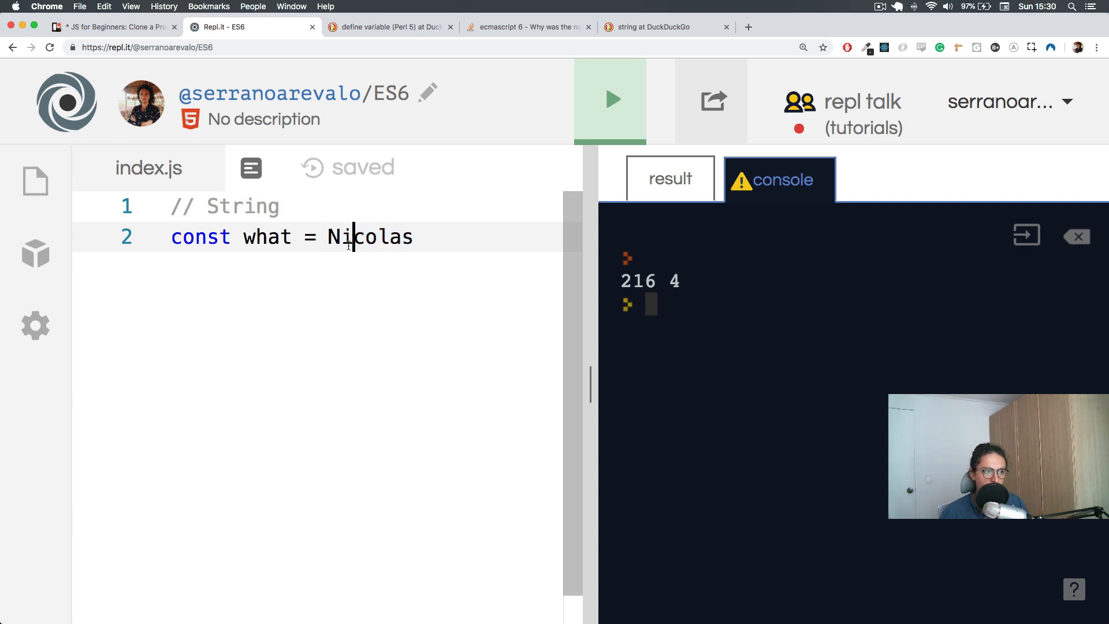
{"action": "double_click", "coordinate": [369, 237]}
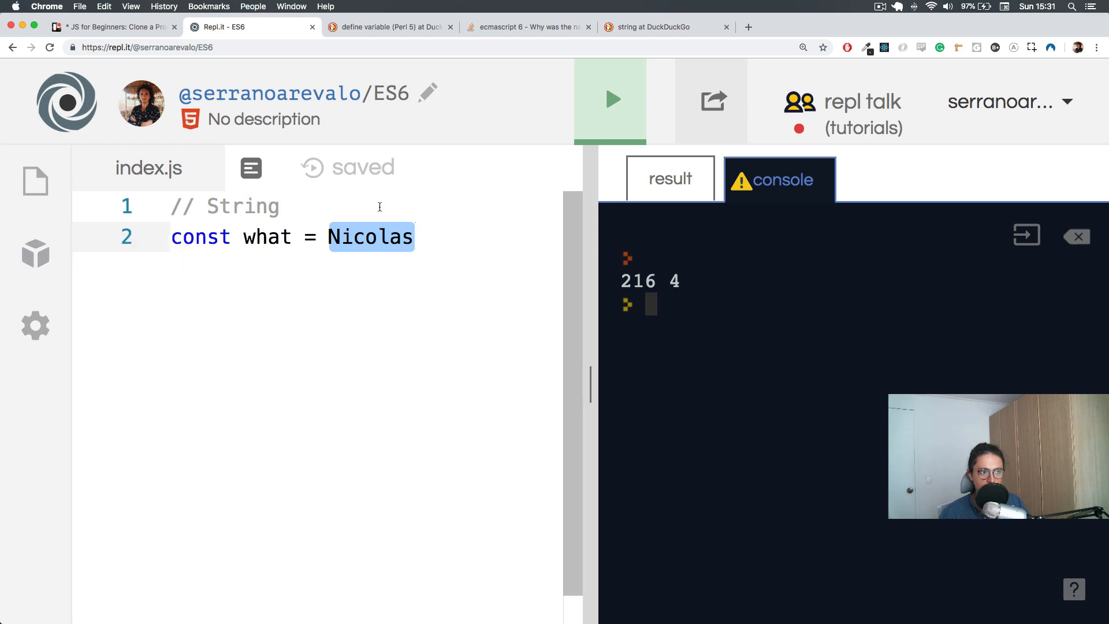
{"action": "left_click", "coordinate": [611, 99]}
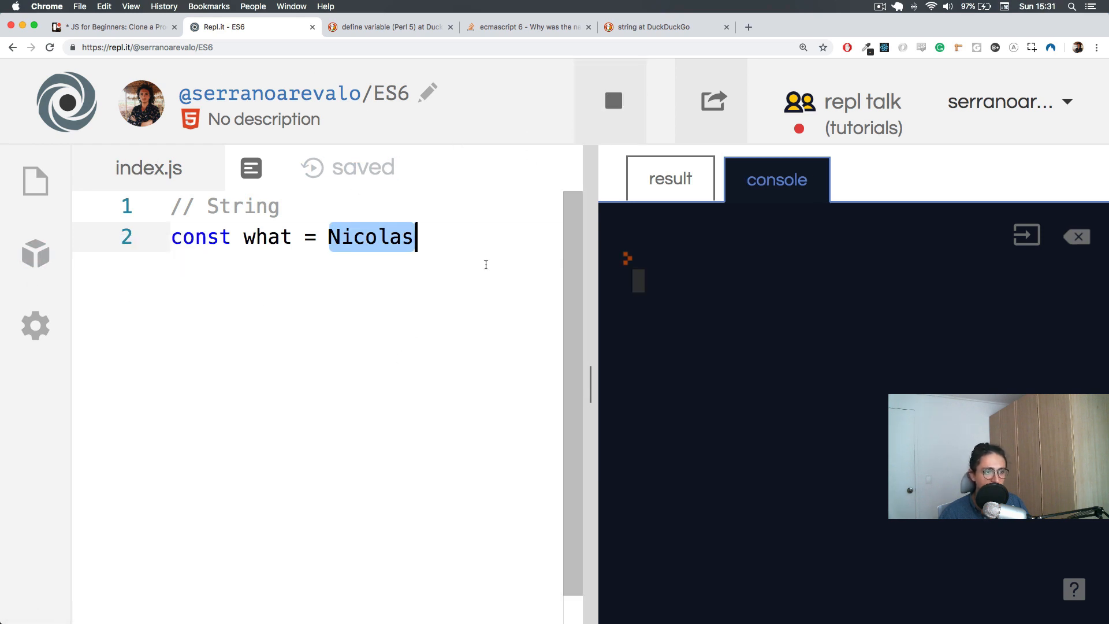
{"action": "left_click", "coordinate": [610, 101]}
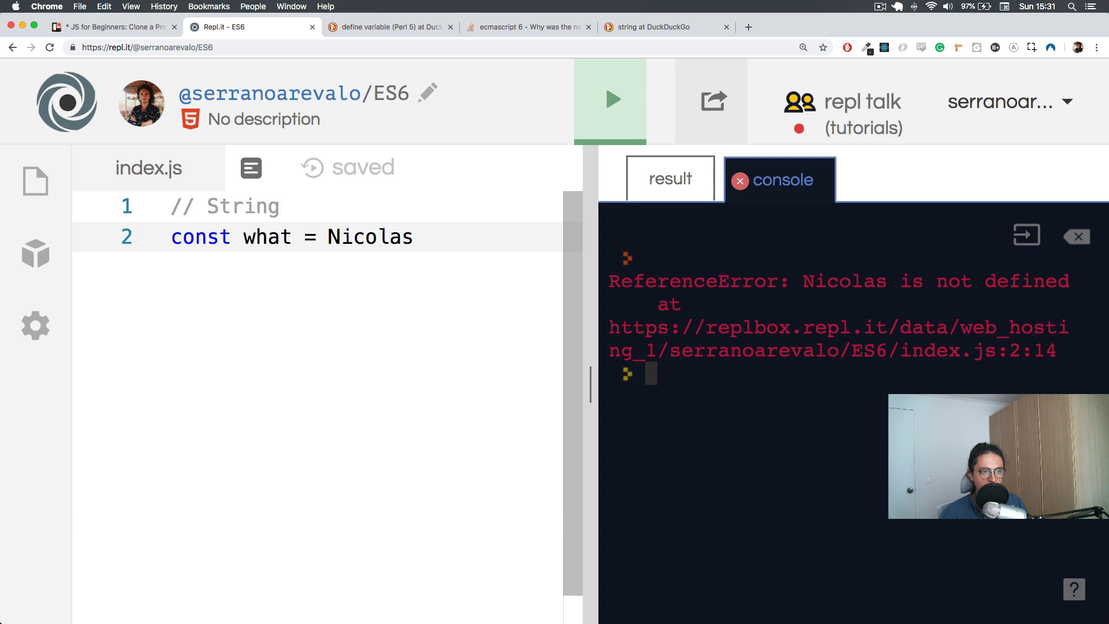
{"action": "left_click_drag", "start_coordinate": [803, 281], "coordinate": [690, 304]}
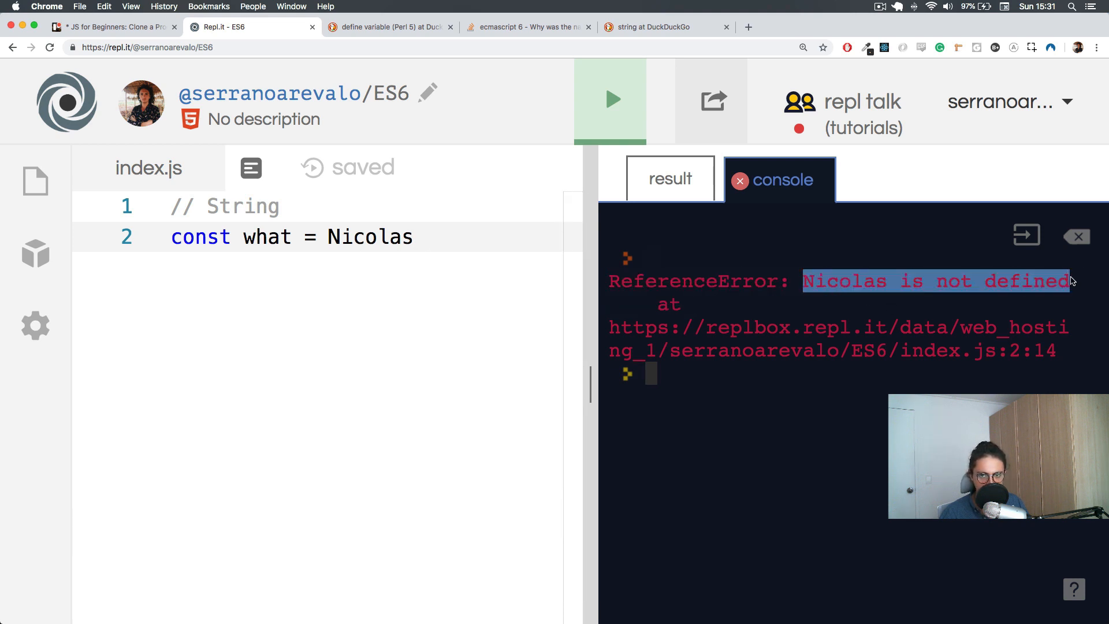
Wrap Nicolas in double quotes and end the statement with a semicolon
{"action": "double_click", "coordinate": [370, 236]}
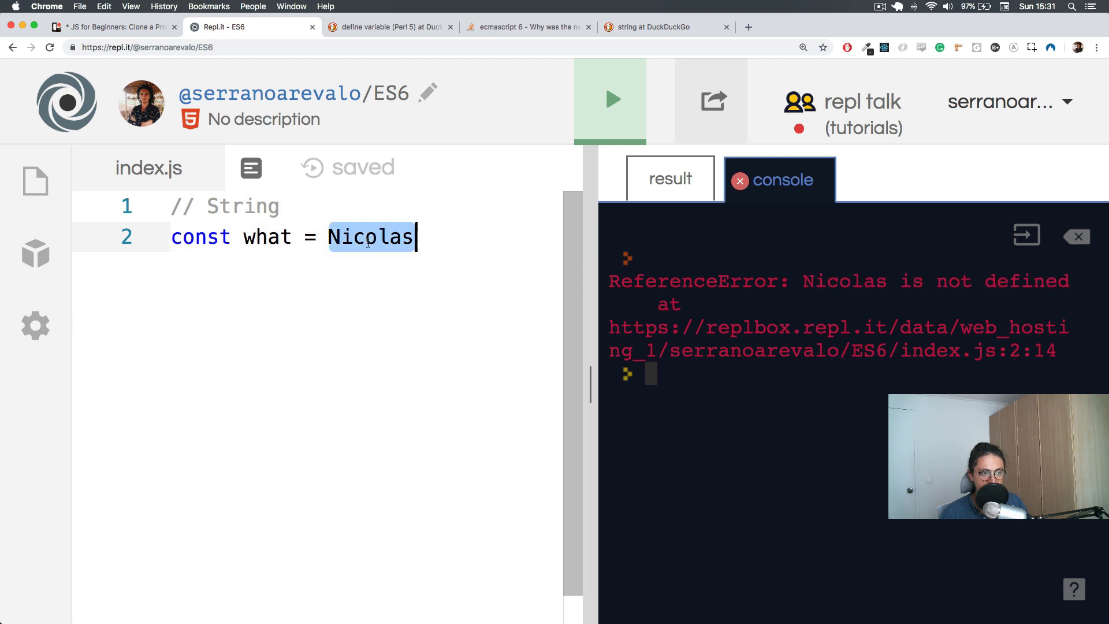
{"action": "double_click", "coordinate": [267, 236]}
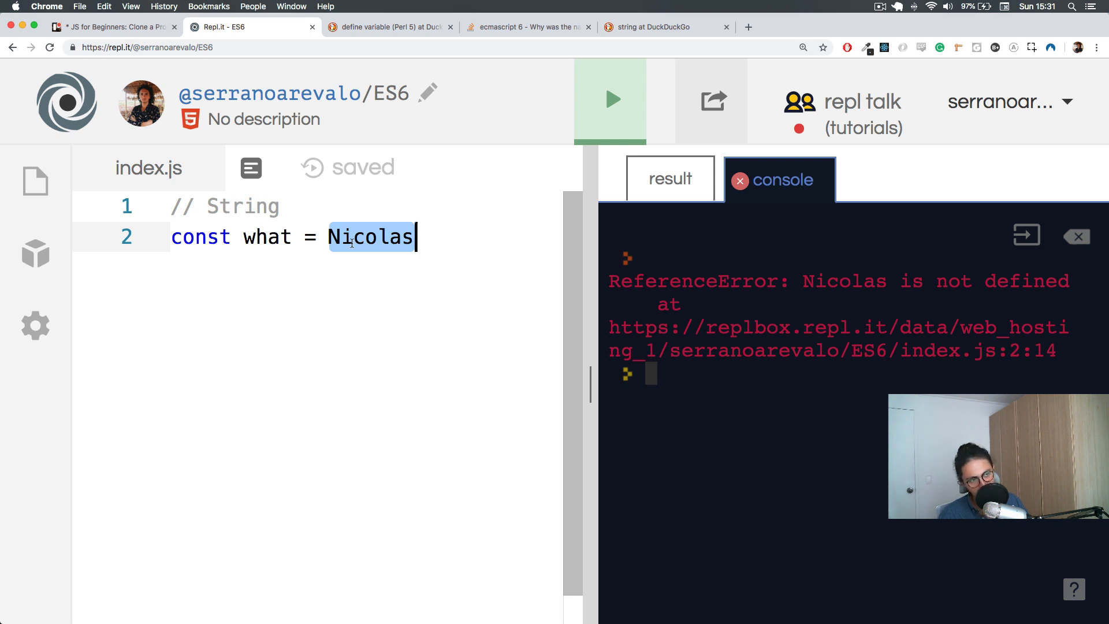
{"action": "type", "text": "\""}
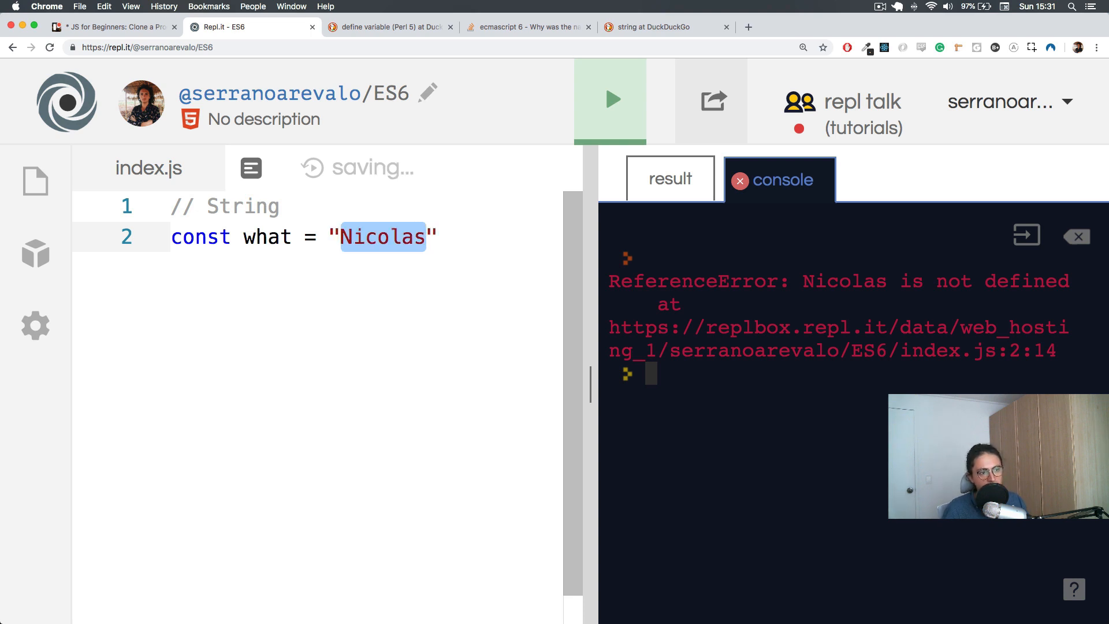
{"action": "left_click", "coordinate": [610, 98]}
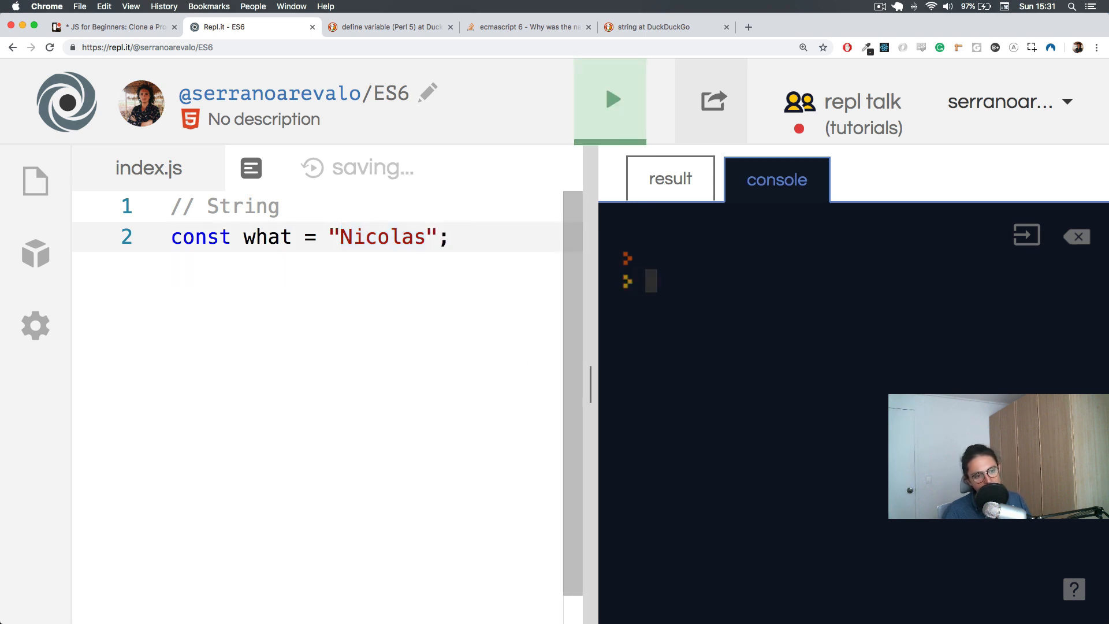
Add console.log(what); on line 4 and run it to print Nicolas
{"action": "type", "text": "xon"}
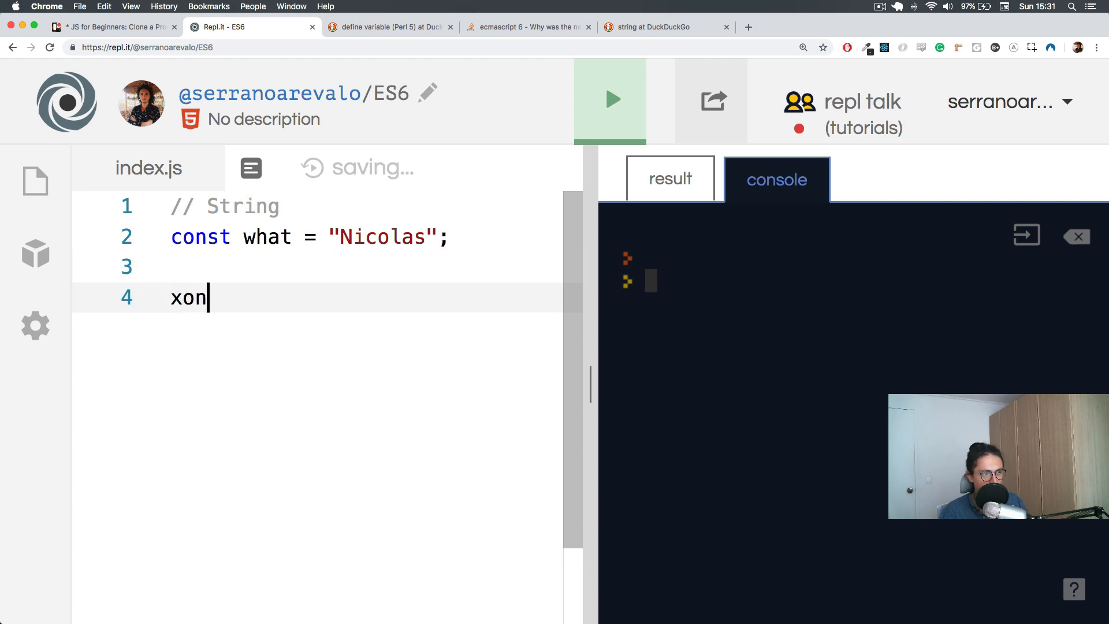
{"action": "type", "text": "console."}
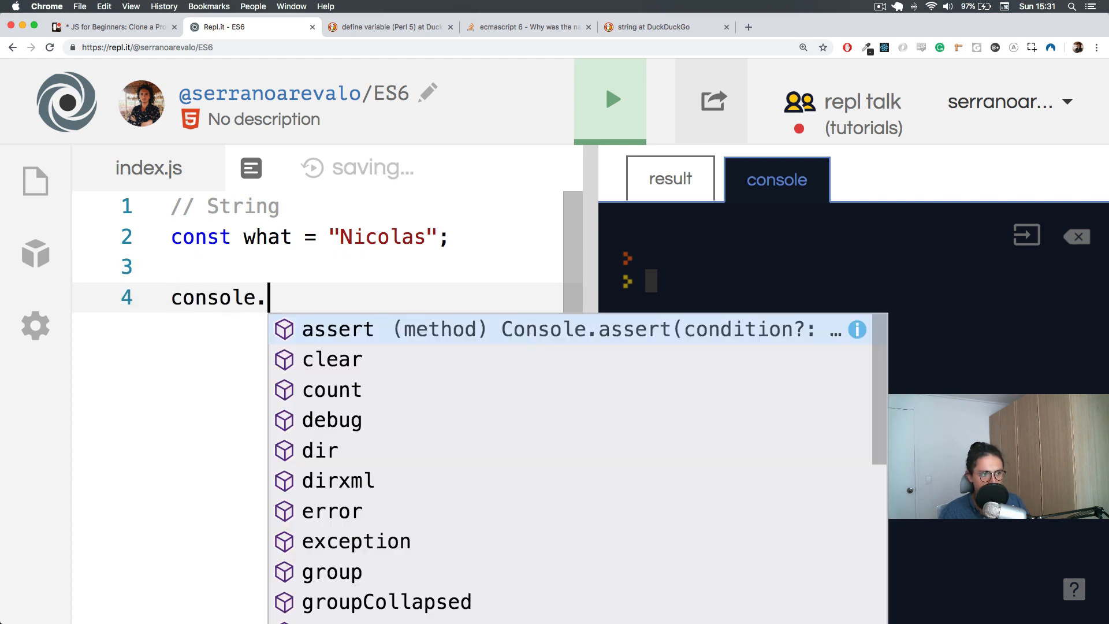
{"action": "type", "text": "log(wha"}
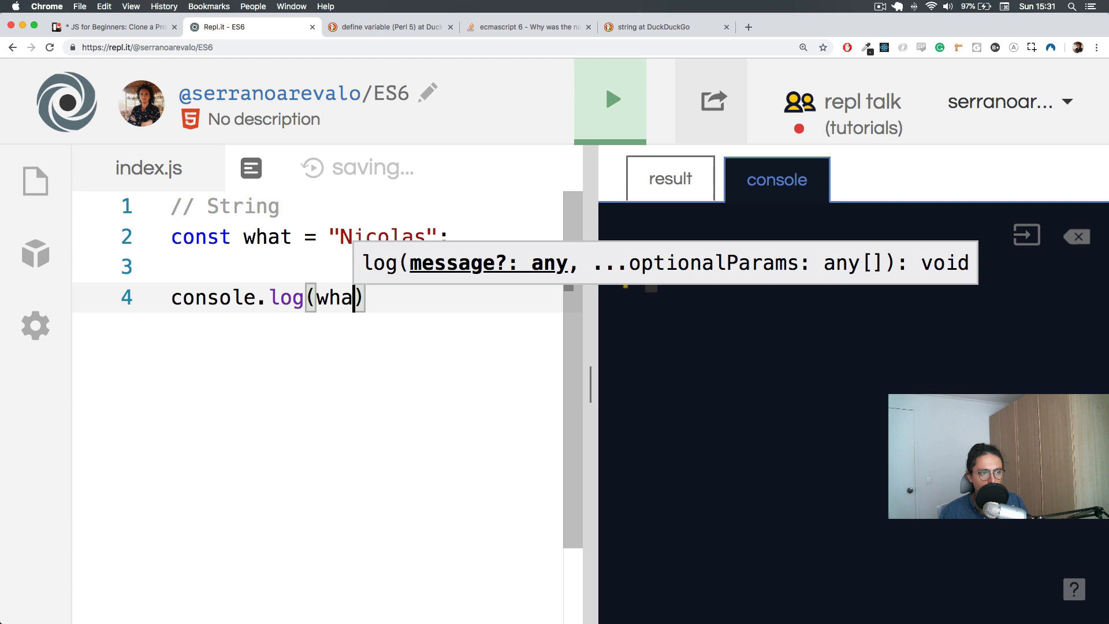
{"action": "type", "text": "t);"}
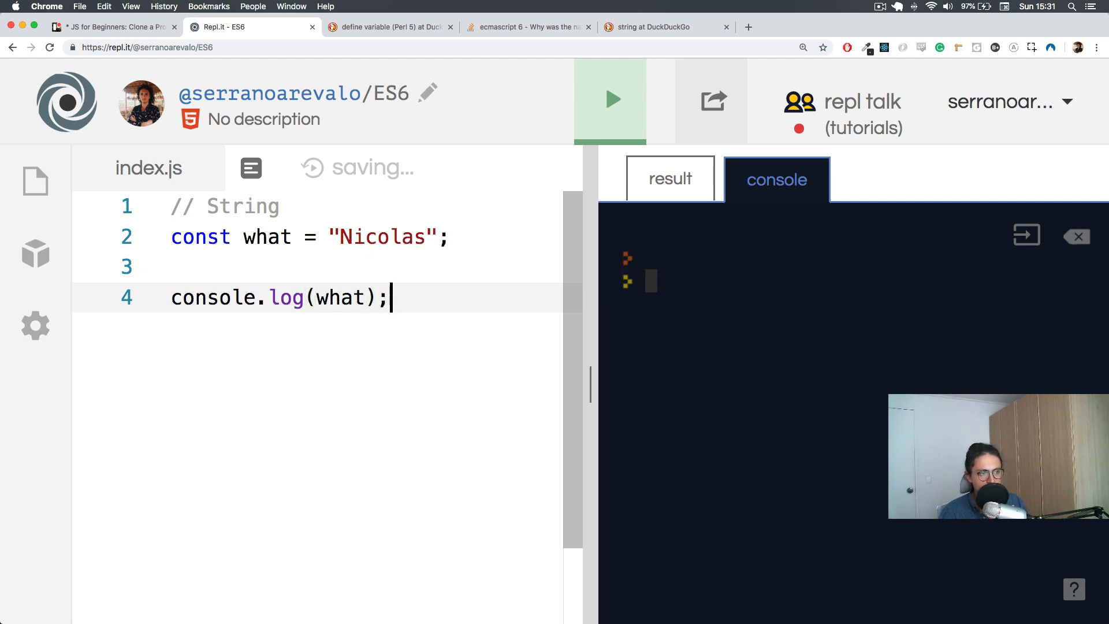
{"action": "left_click", "coordinate": [610, 99]}
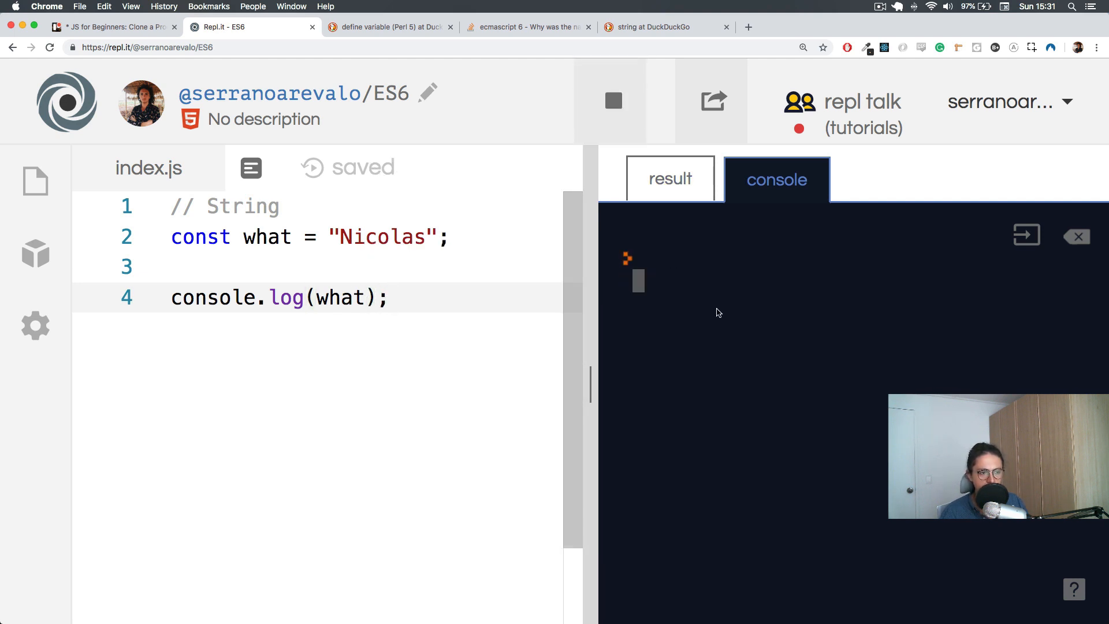
{"action": "mouse_move", "coordinate": [684, 306]}
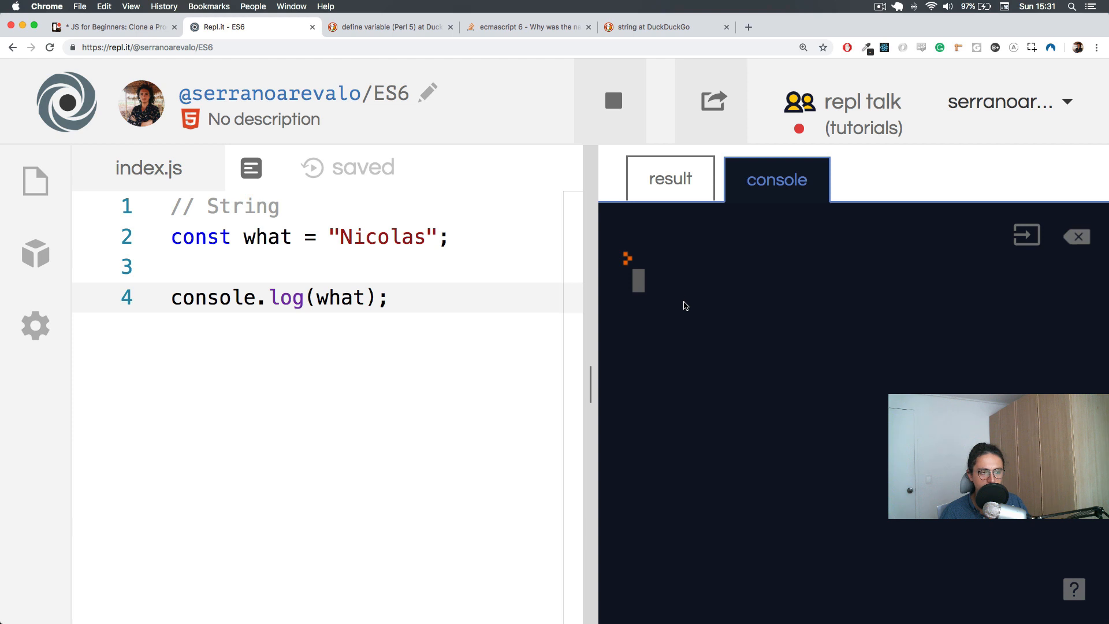
{"action": "left_click", "coordinate": [610, 100]}
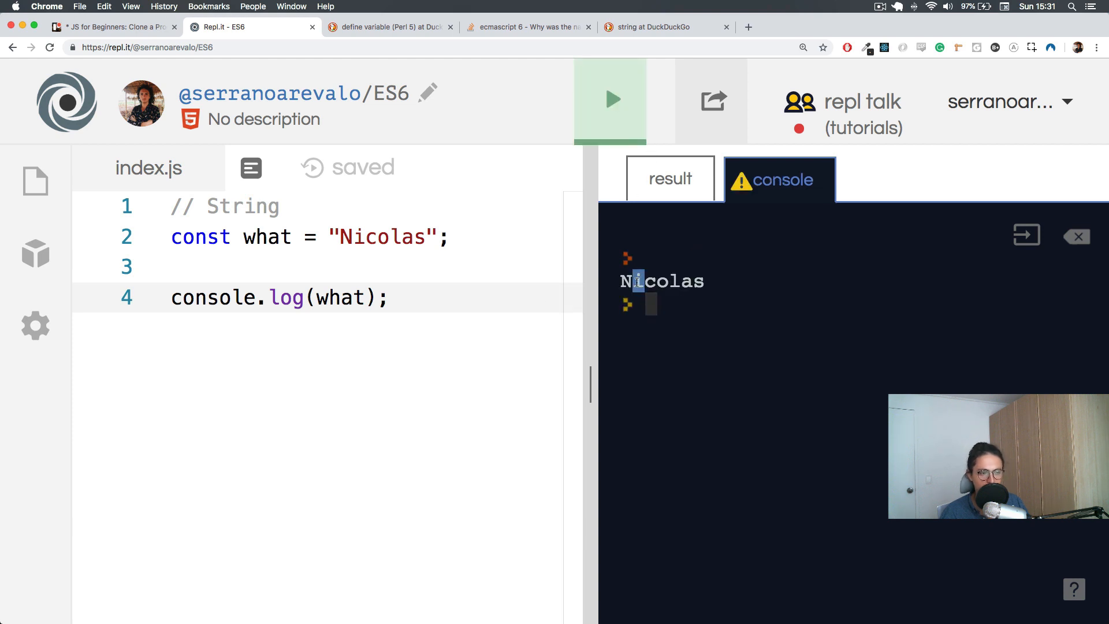
Replace Nicolas with a winking emoji, run to print it, then empty the quotes
{"action": "double_click", "coordinate": [662, 281]}
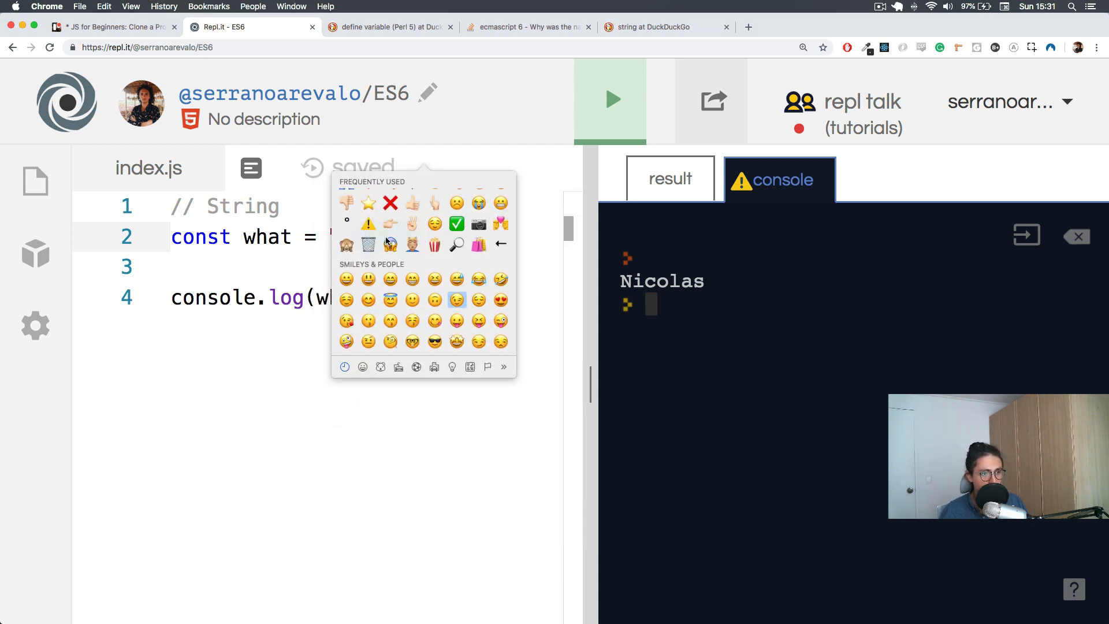
{"action": "left_click", "coordinate": [457, 300]}
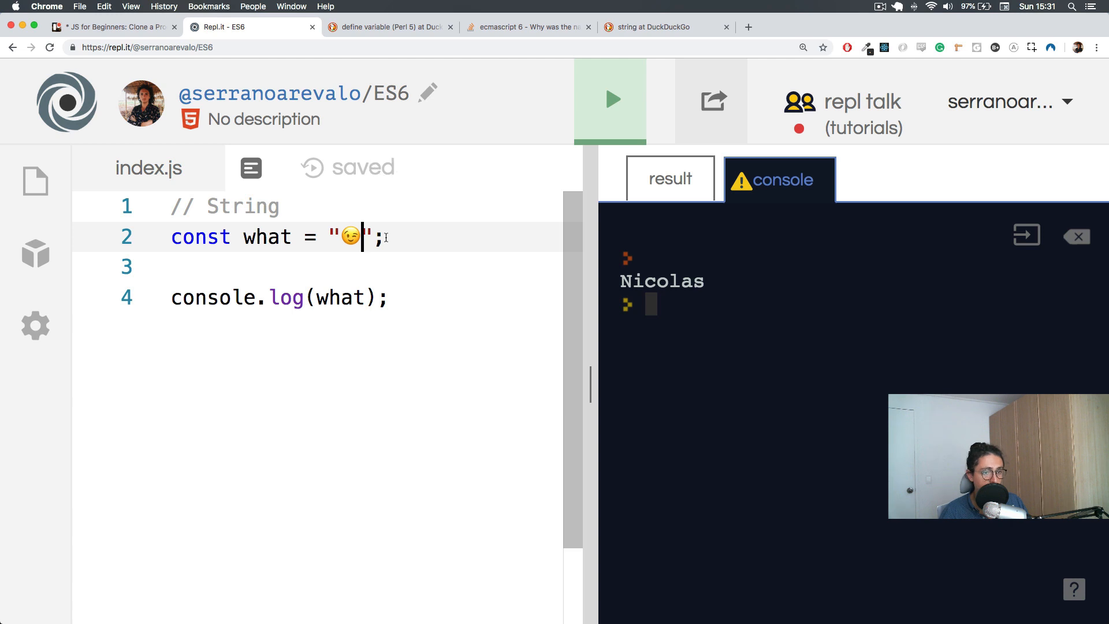
{"action": "mouse_move", "coordinate": [551, 153]}
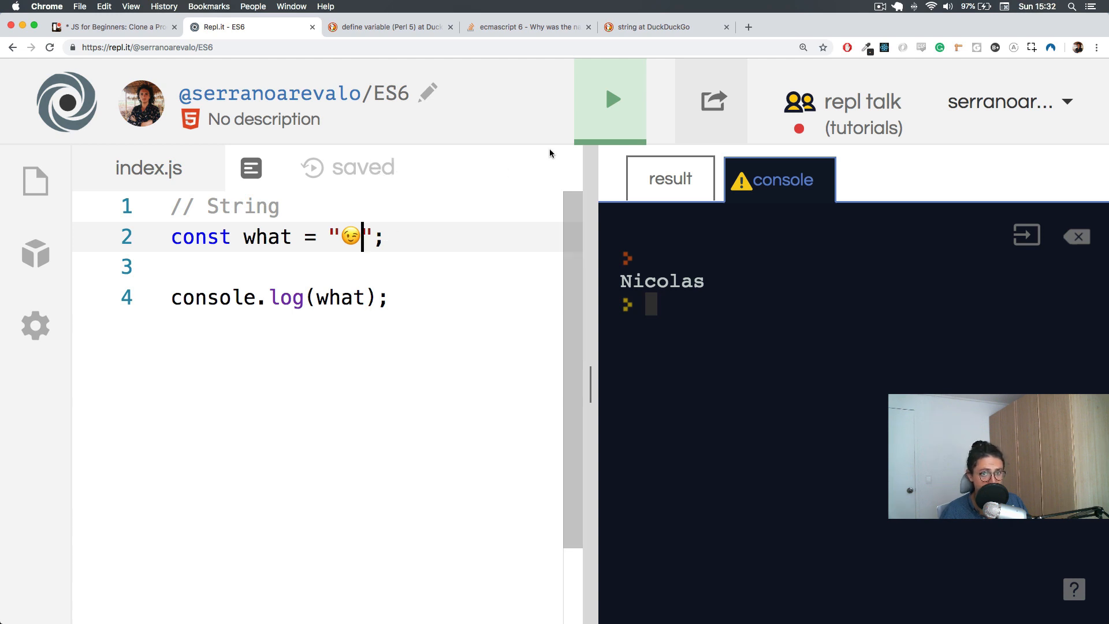
{"action": "left_click", "coordinate": [610, 100]}
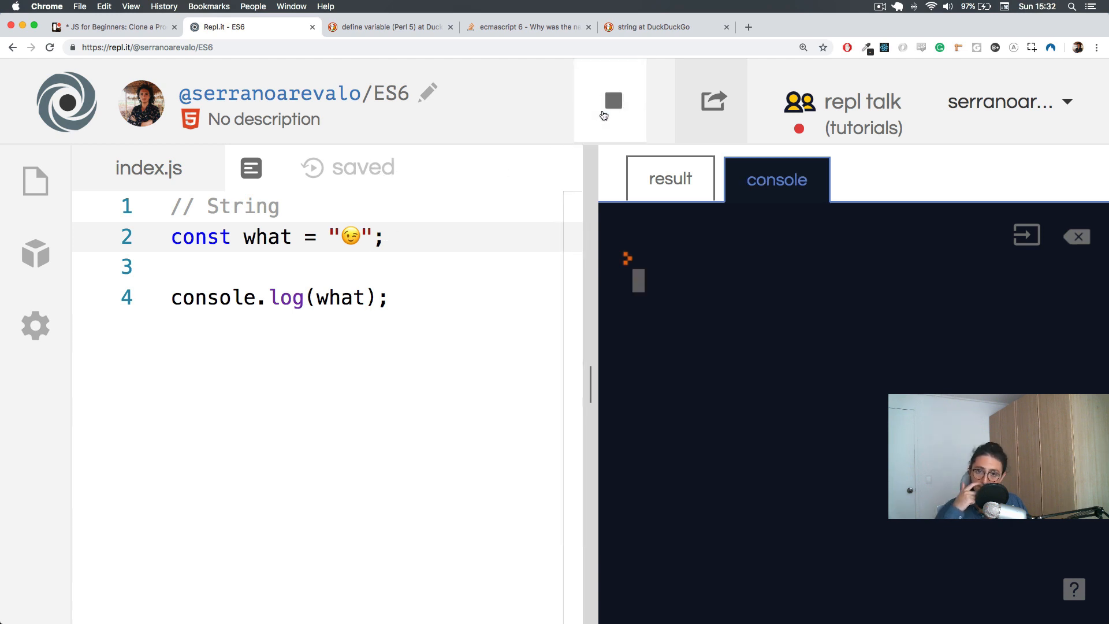
{"action": "left_click", "coordinate": [610, 101]}
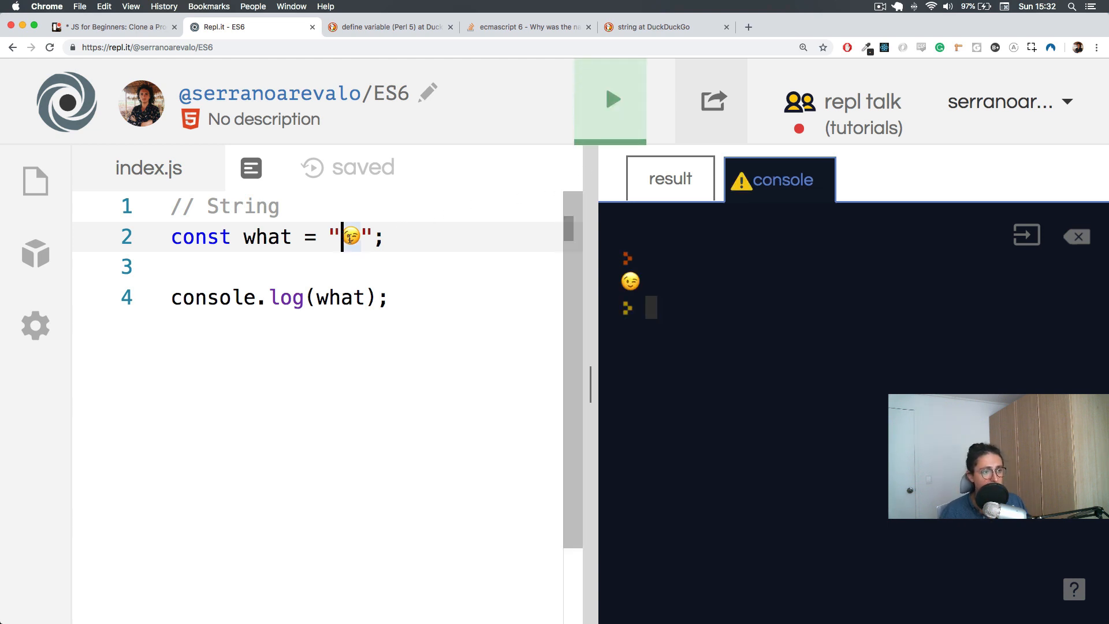
{"action": "key", "text": "Backspace"}
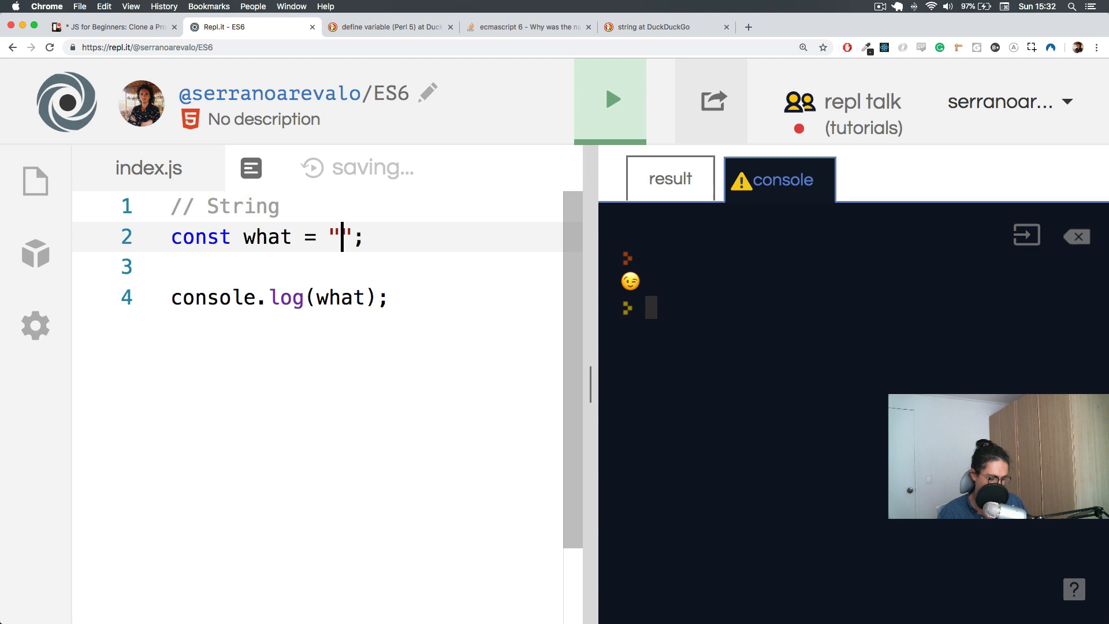
Retype "Nicolas" as the value of what and delete the console.log(what) line
{"action": "type", "text": "Nicol"}
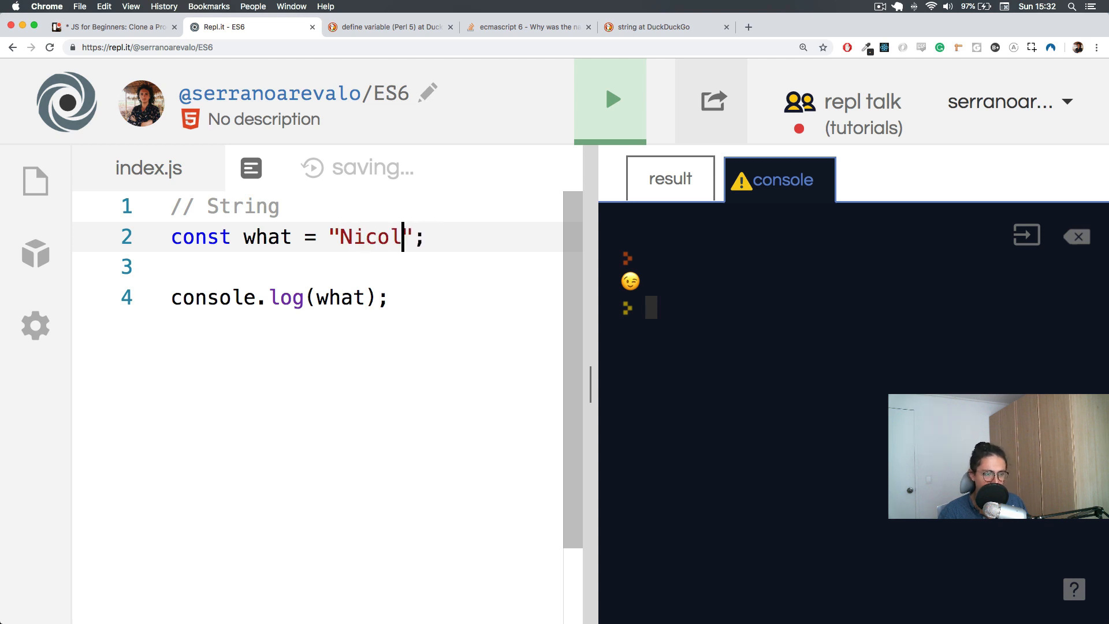
{"action": "type", "text": "595"}
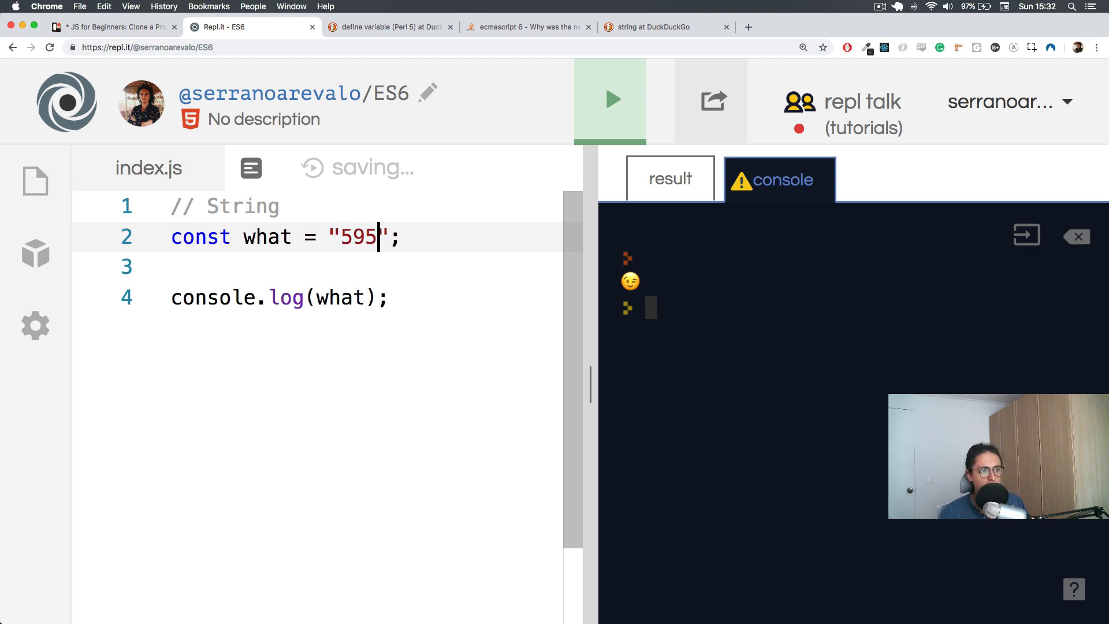
{"action": "type", "text": "959599"}
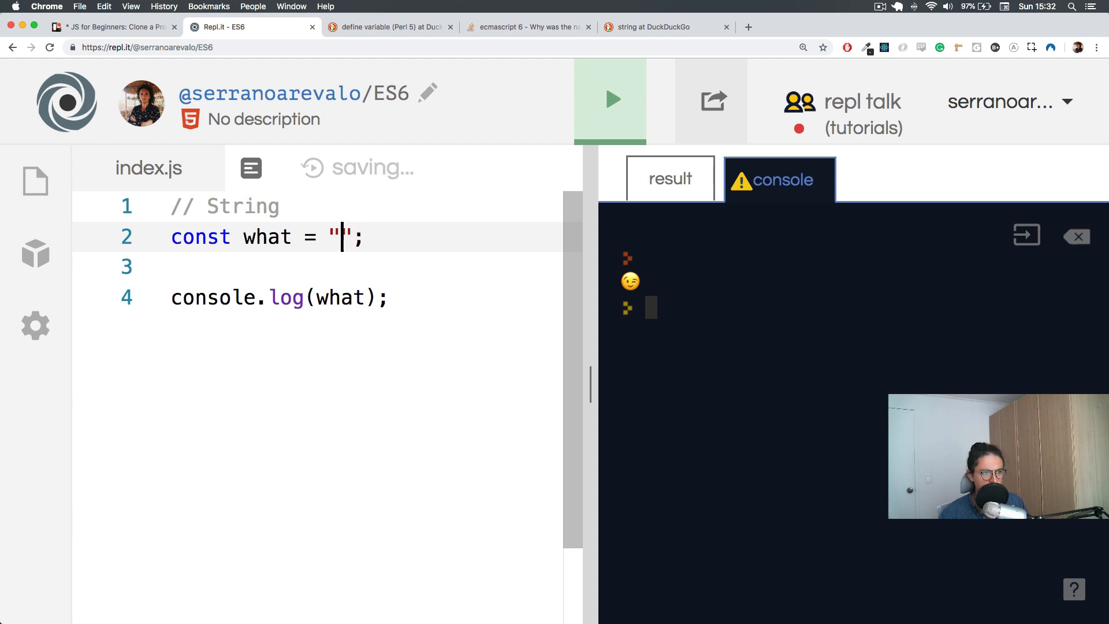
{"action": "type", "text": "Nicolas"}
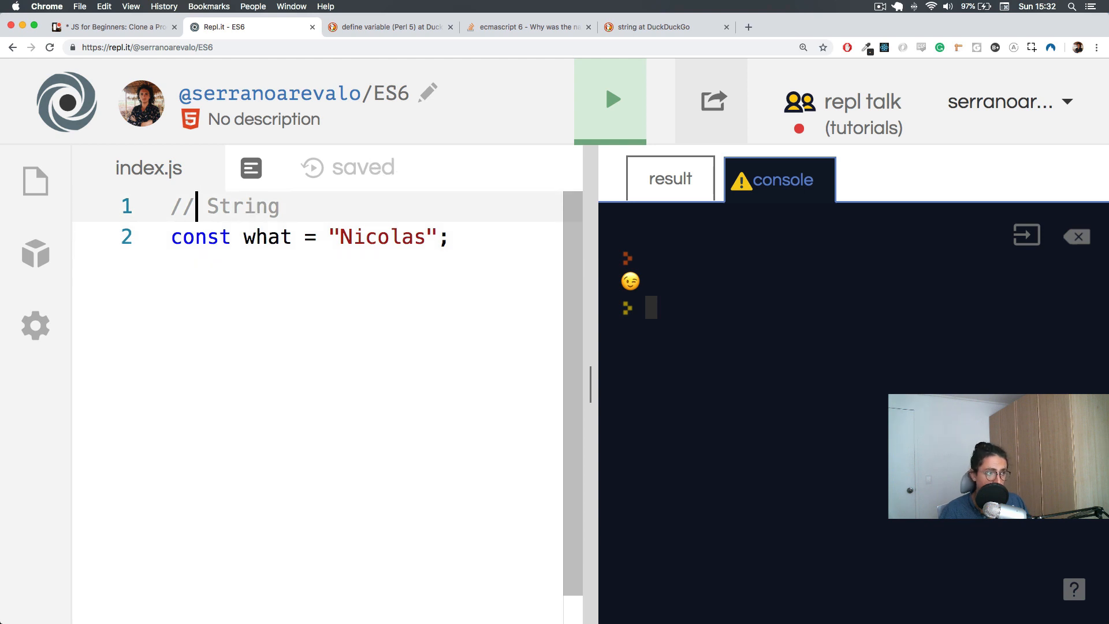
Enclose the String label and const what in /* */ and begin a new const line
{"action": "type", "text": "&"}
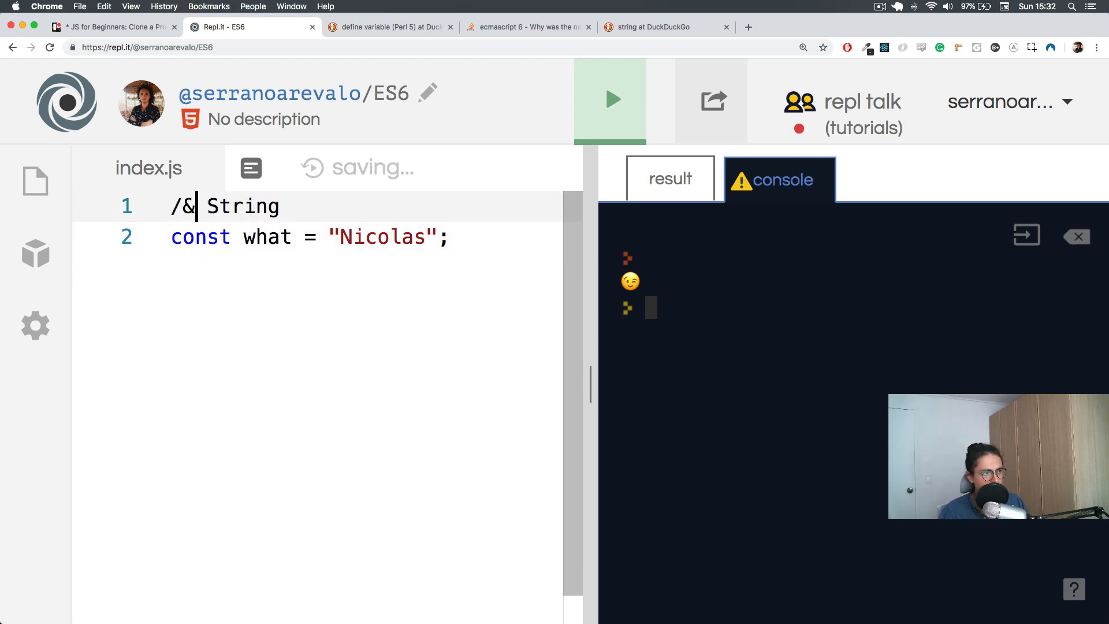
{"action": "type", "text": "*"}
{"action": "type", "text": "?"}
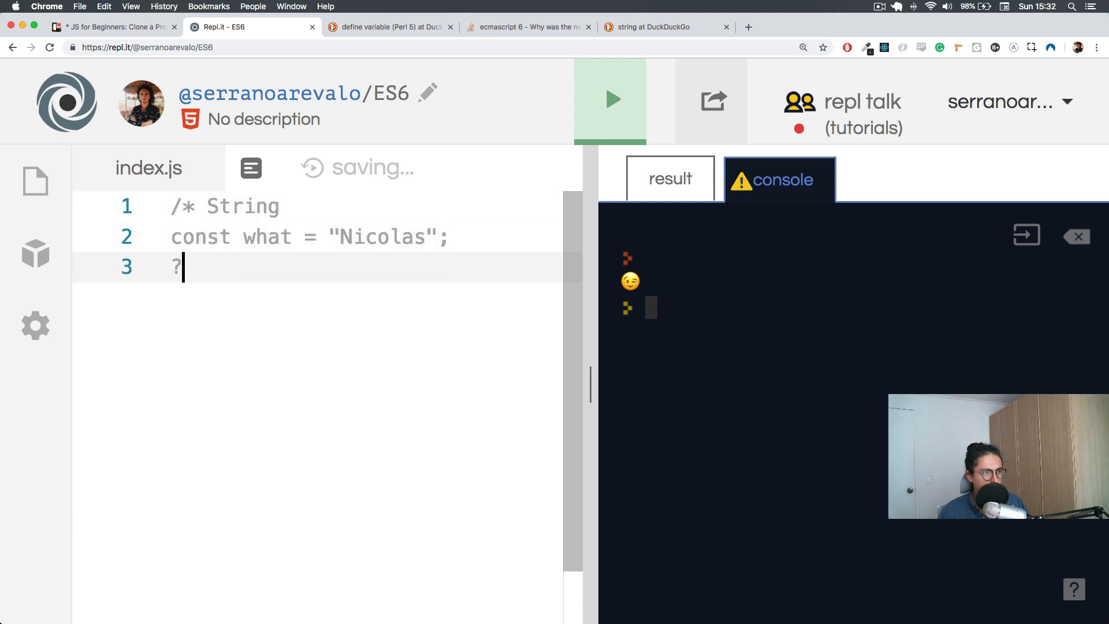
{"action": "key", "text": "Backspace"}
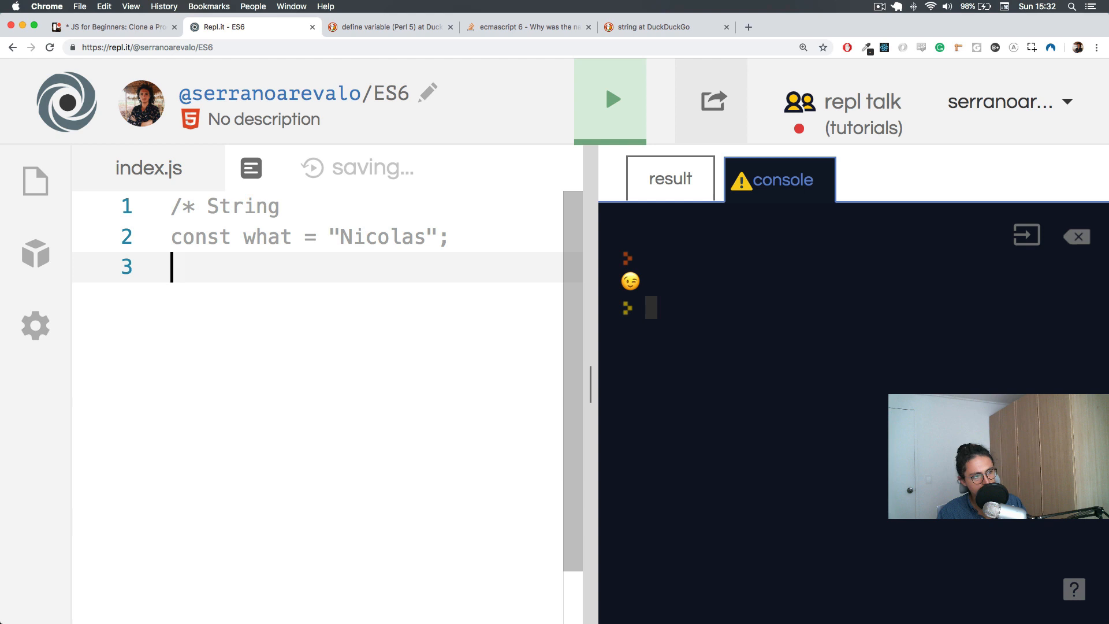
{"action": "type", "text": "*/"}
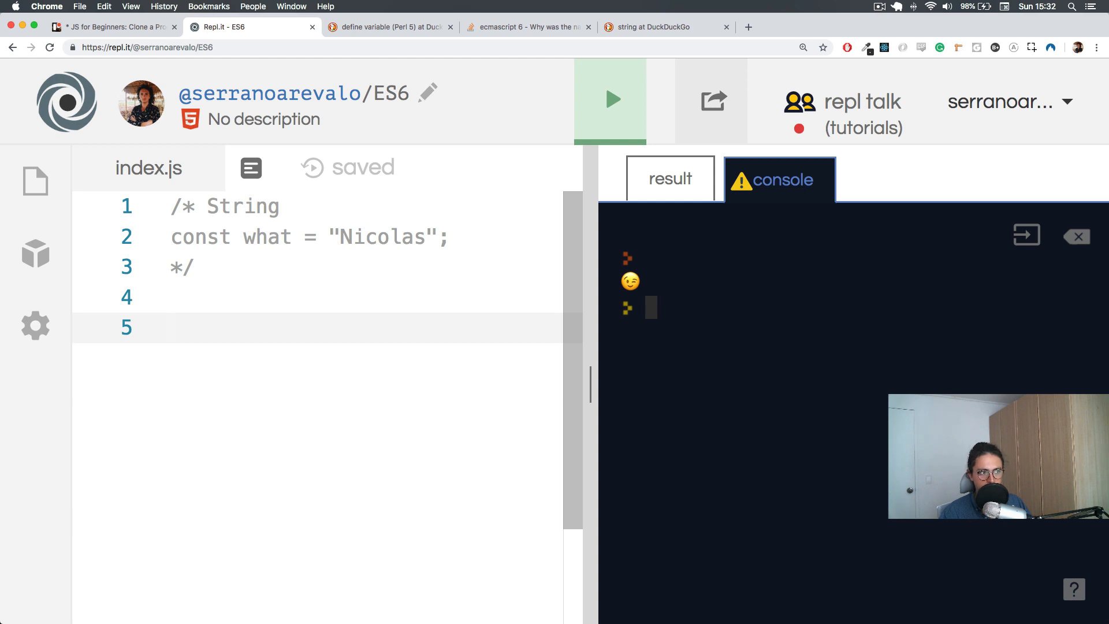
{"action": "type", "text": "const wa"}
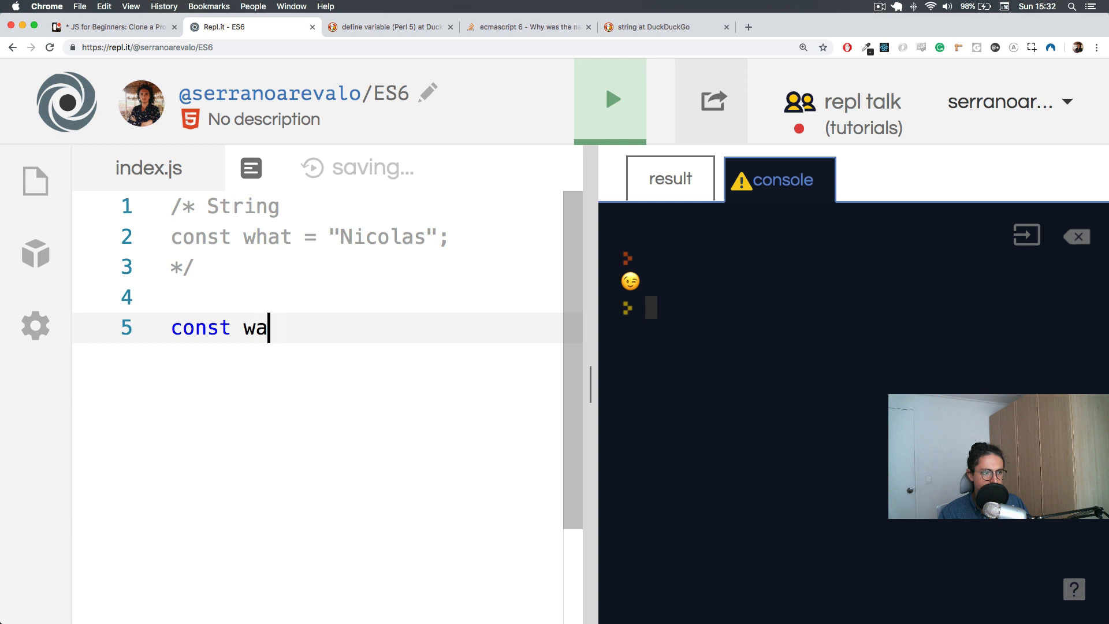
Declare const wat = true; on line 5, after briefly trying false and 0
{"action": "type", "text": "t ="}
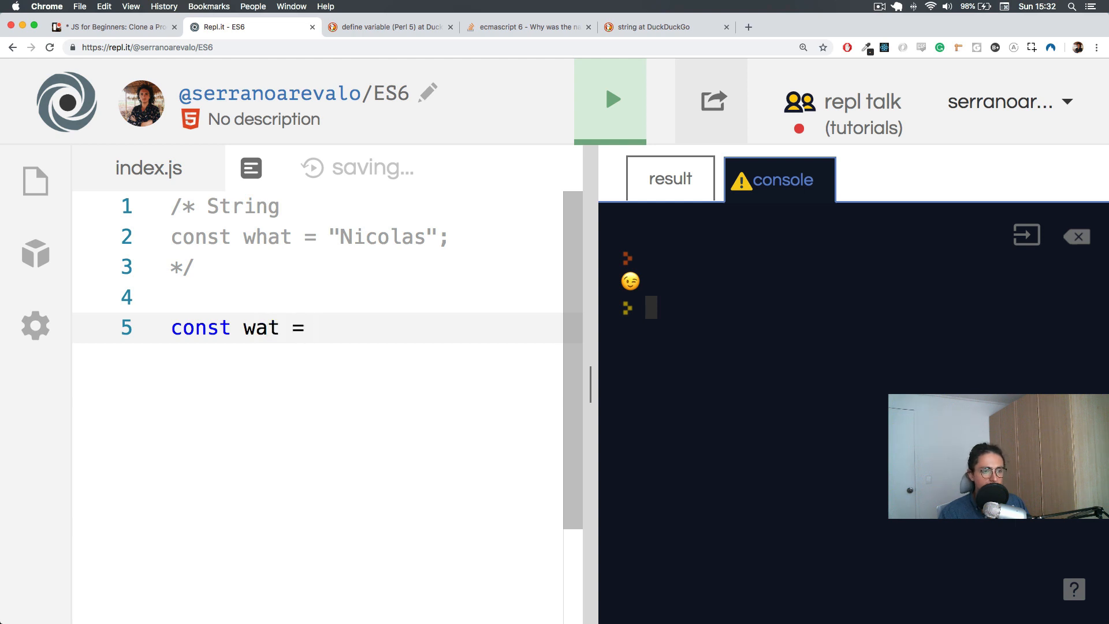
{"action": "type", "text": "fua"}
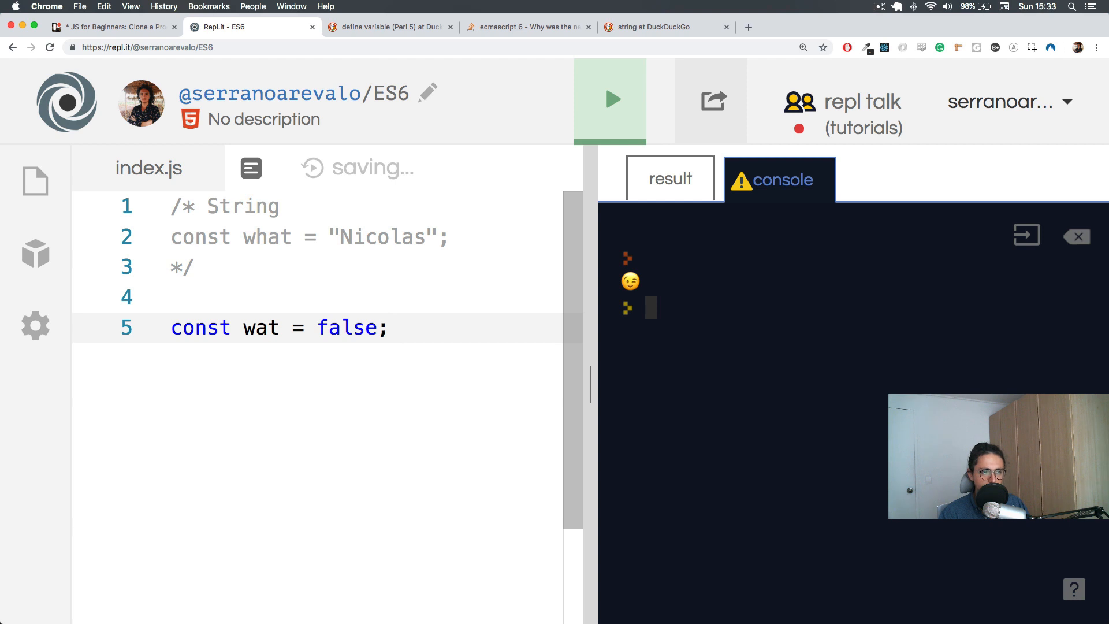
{"action": "key", "text": "backspace"}
{"action": "type", "text": "tru"}
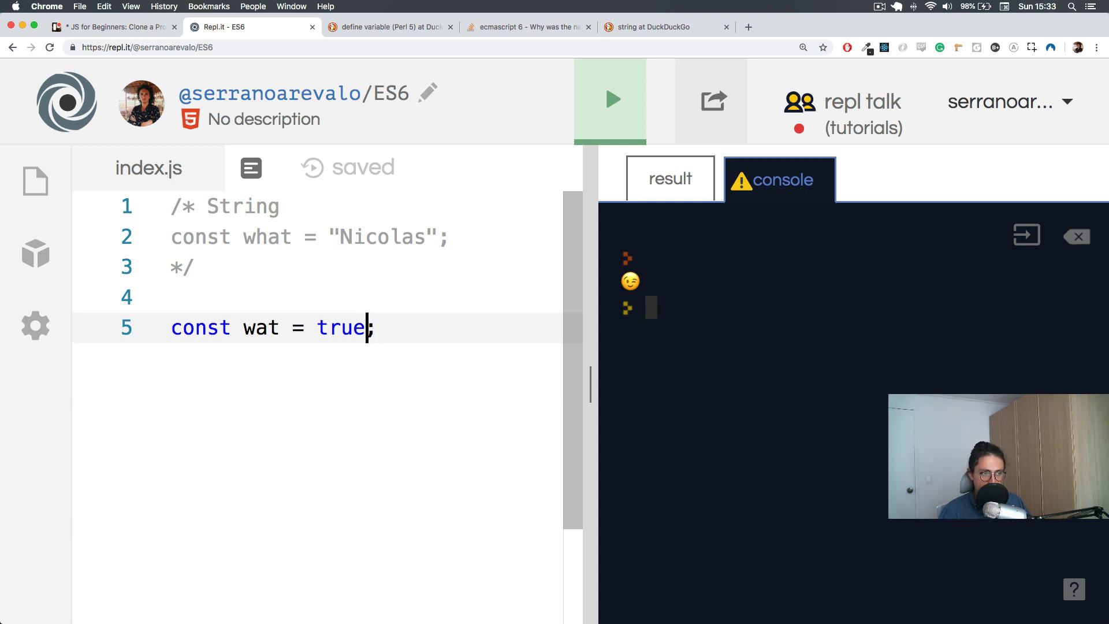
{"action": "type", "text": "\""}
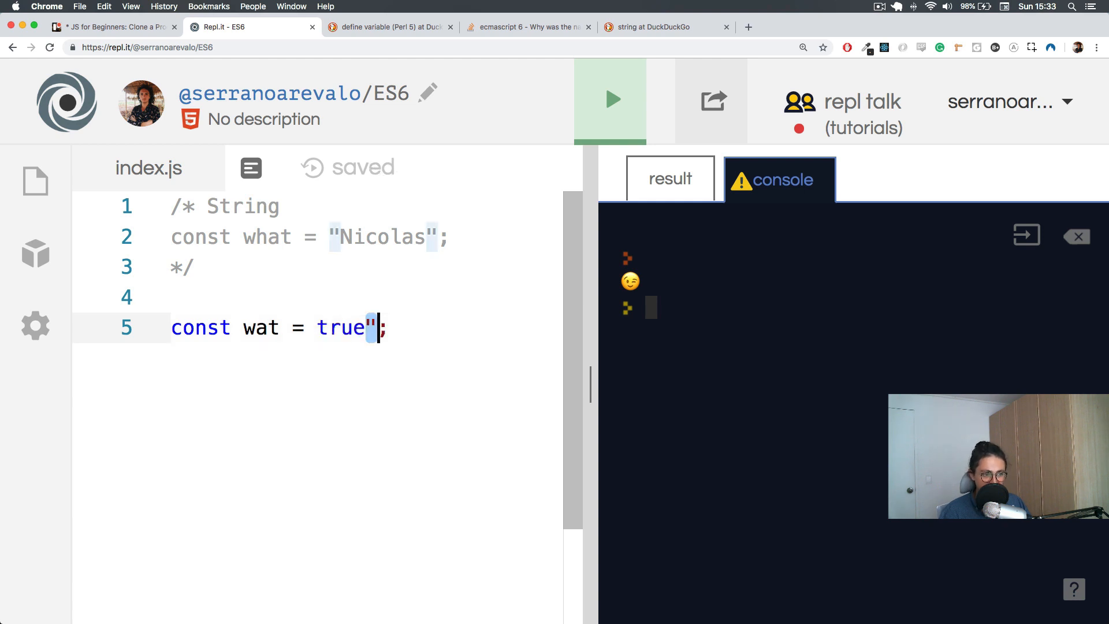
{"action": "key", "text": "Backspace"}
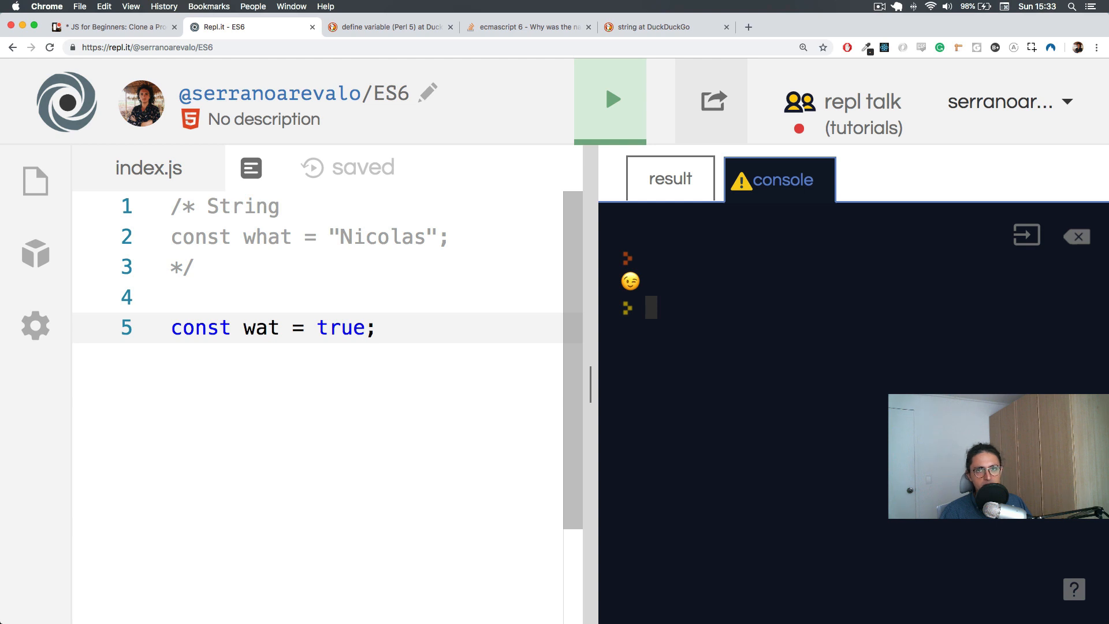
{"action": "double_click", "coordinate": [341, 328]}
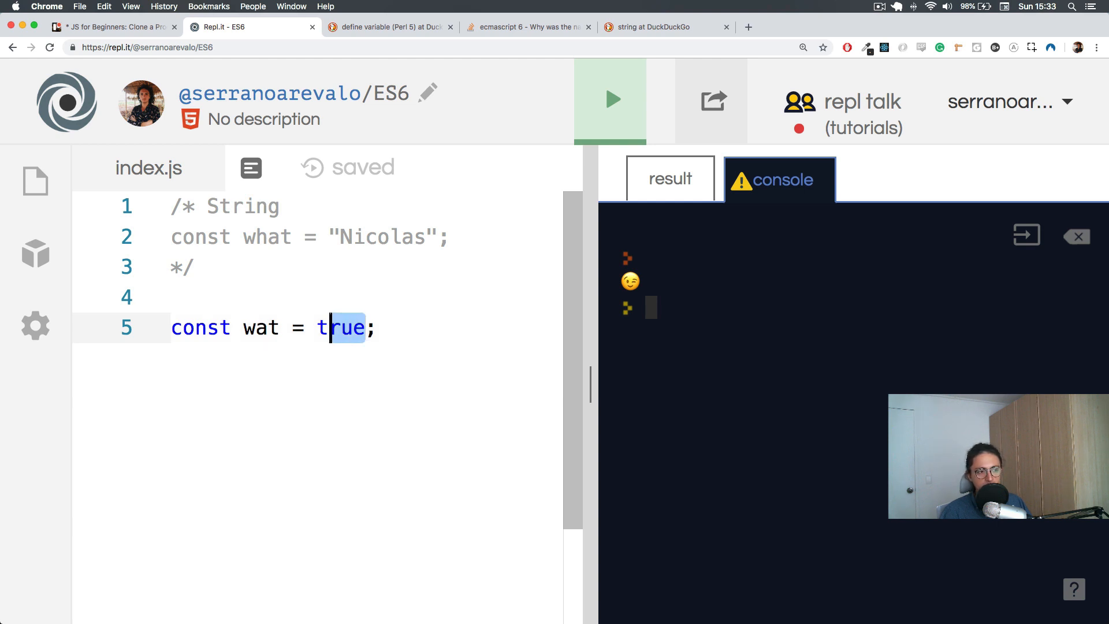
{"action": "double_click", "coordinate": [342, 328]}
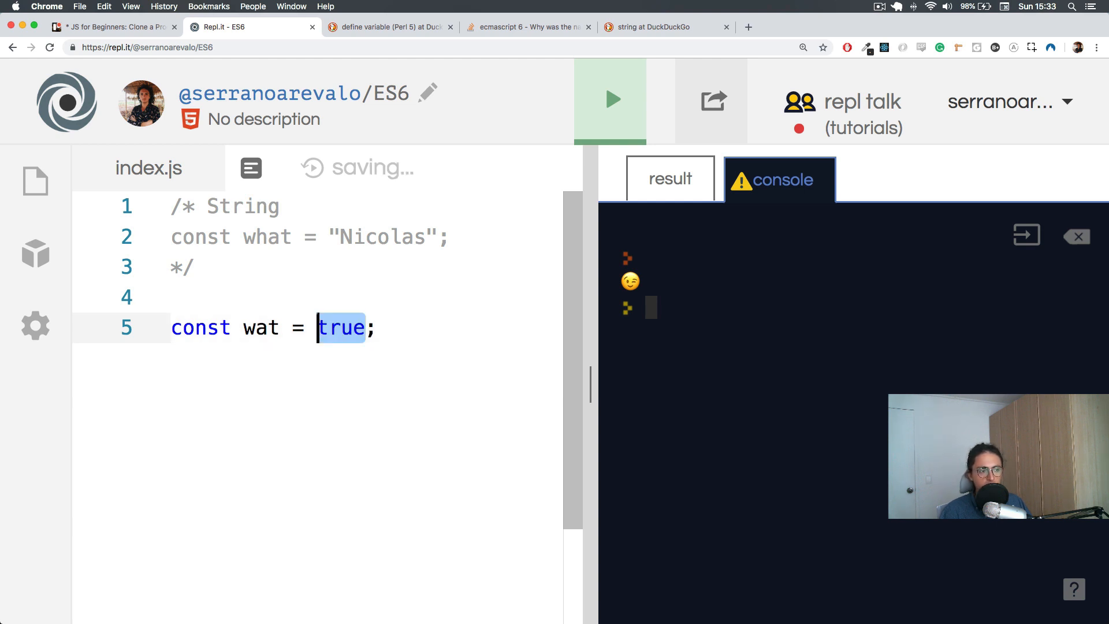
{"action": "type", "text": "0"}
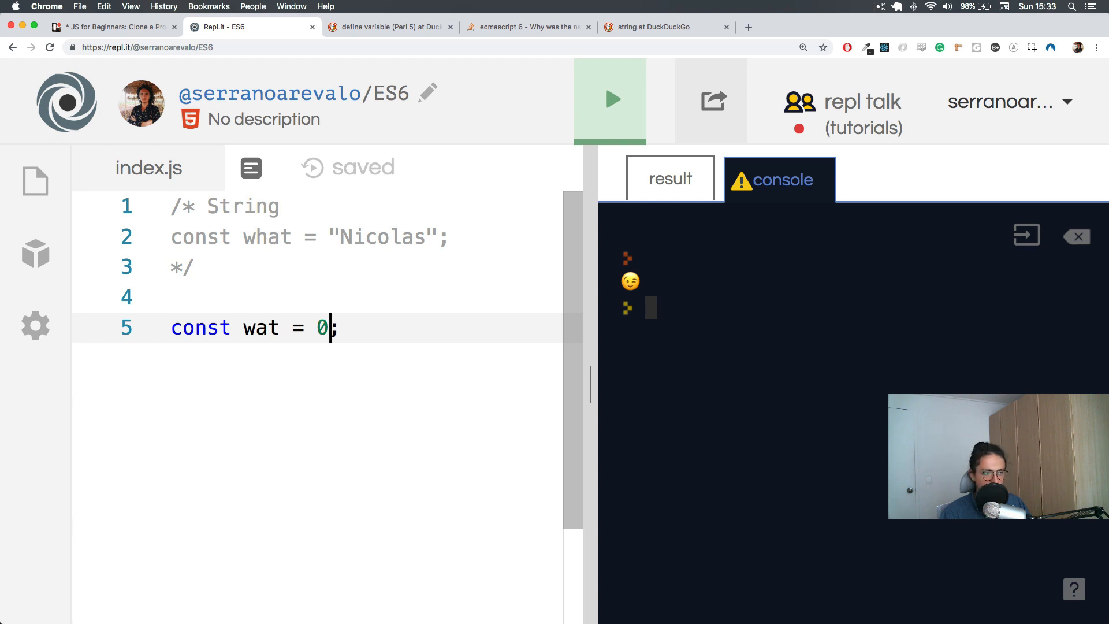
{"action": "type", "text": "true"}
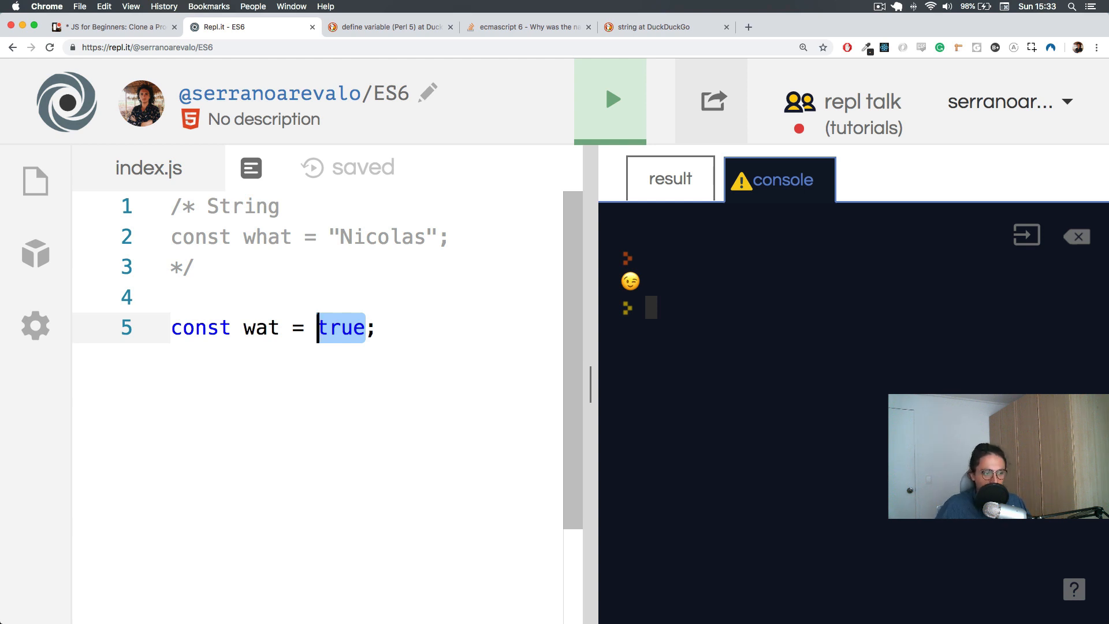
Wrap const wat = true in a /* Boolean */ block comment and select the block to duplicate
{"action": "type", "text": "Bo"}
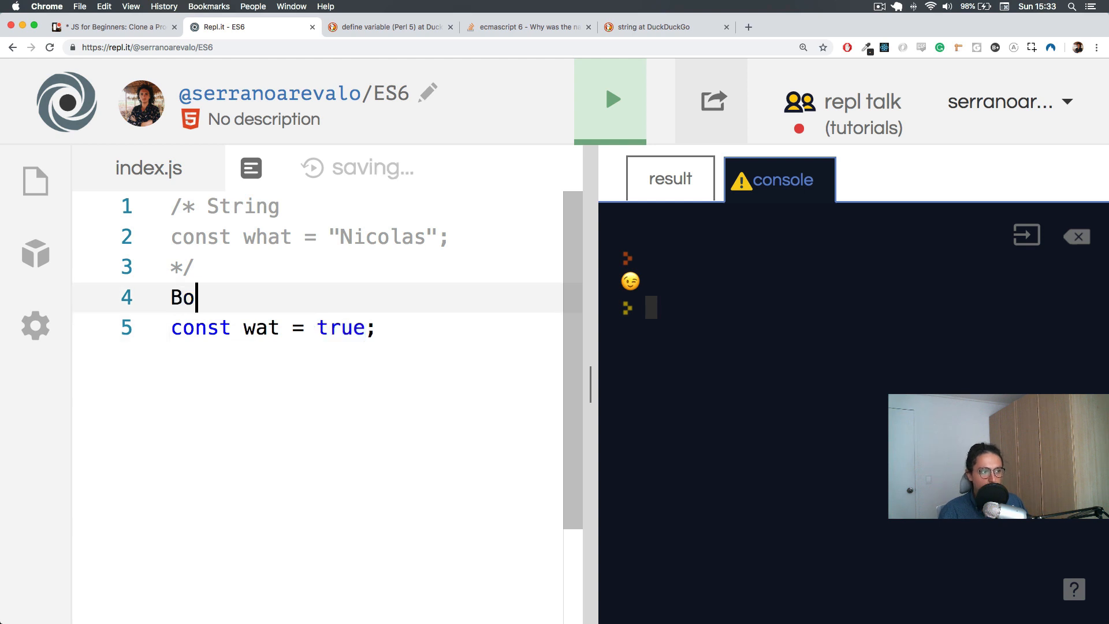
{"action": "type", "text": "olean"}
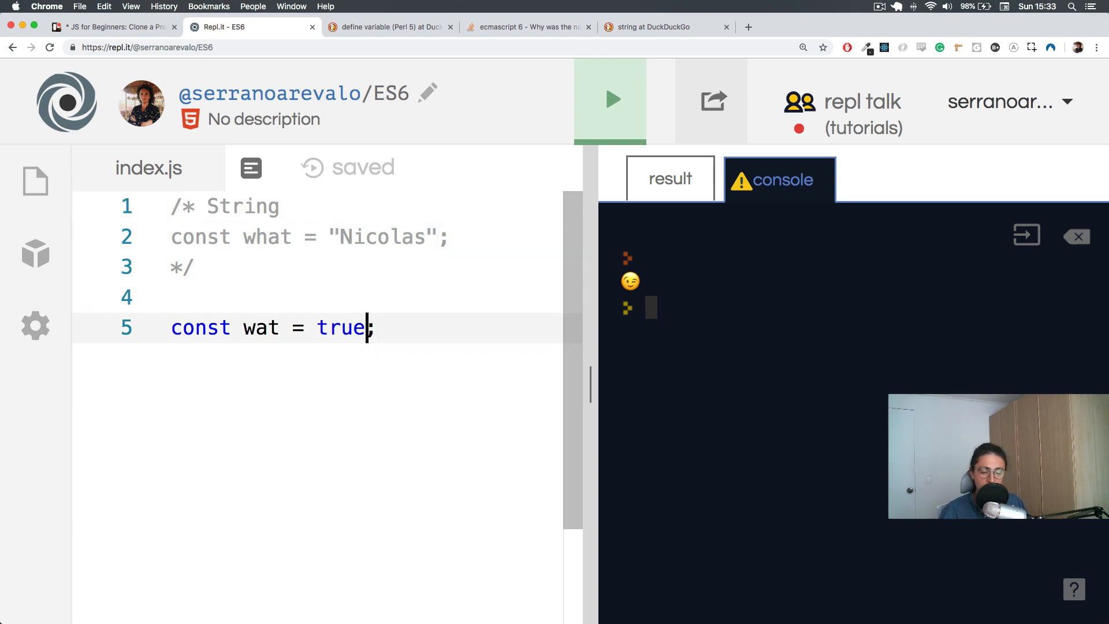
{"action": "type", "text": "/"}
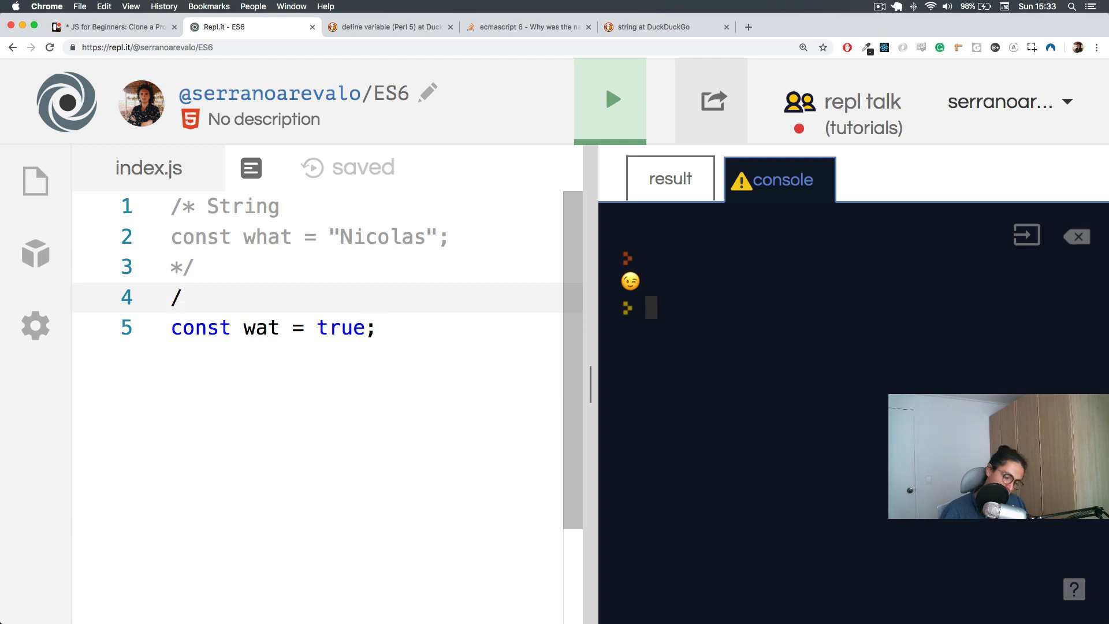
{"action": "type", "text": "&\\"}
{"action": "type", "text": "Boolean"}
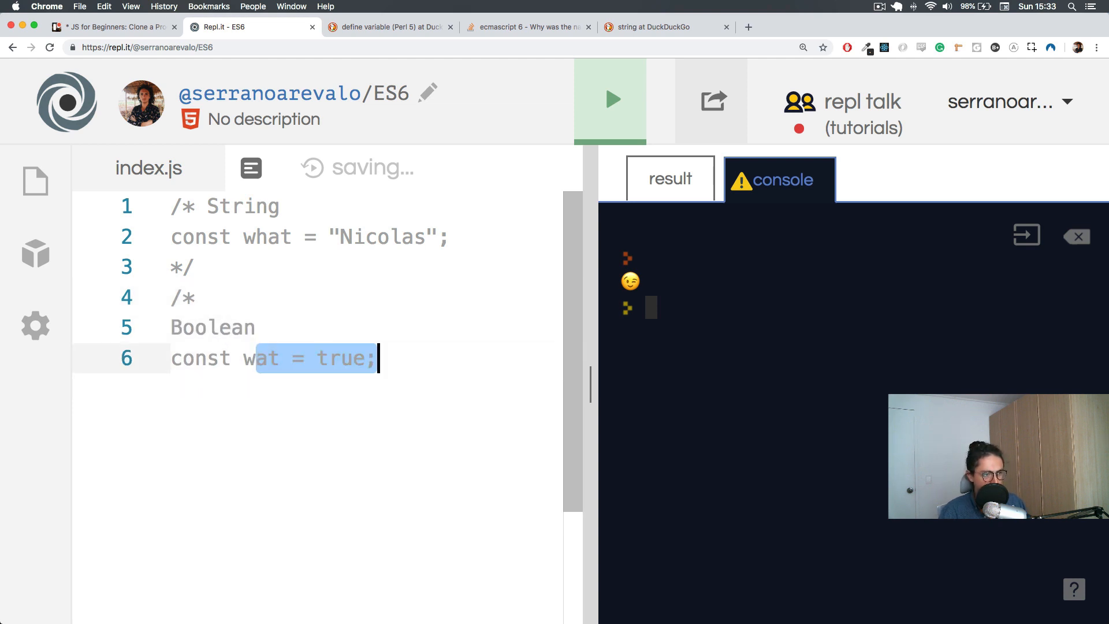
{"action": "type", "text": "/"}
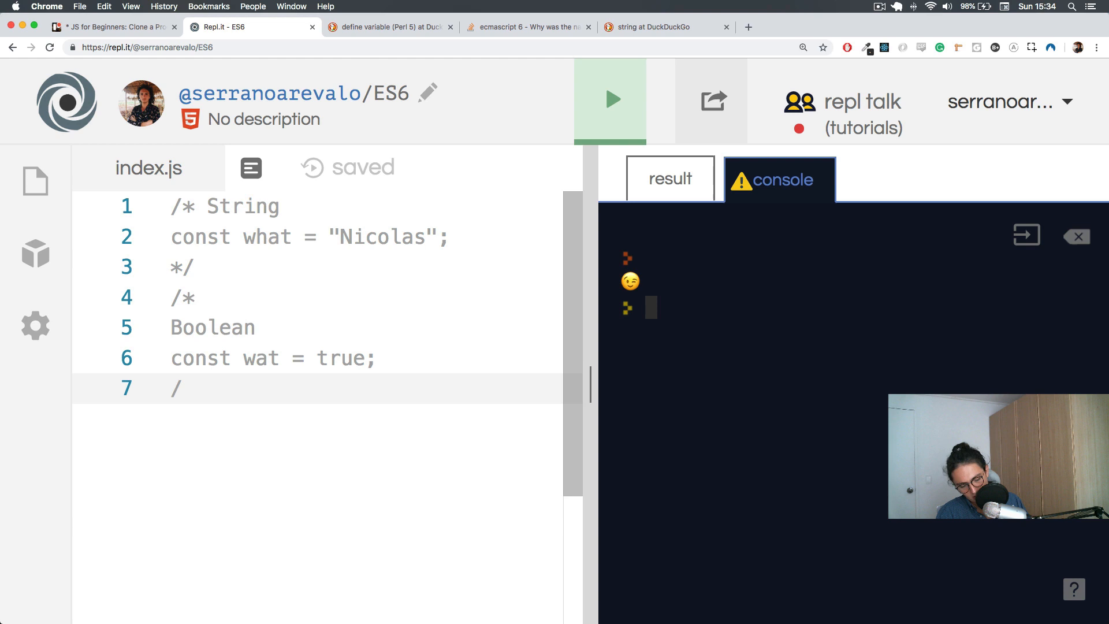
{"action": "type", "text": "*/"}
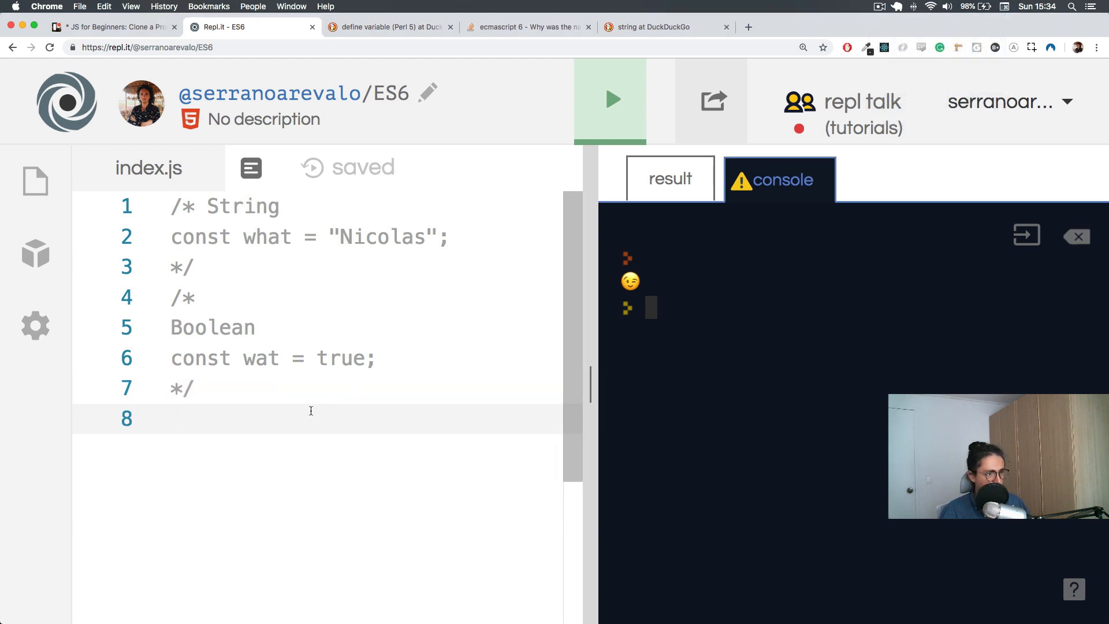
{"action": "left_click_drag", "start_coordinate": [170, 296], "coordinate": [195, 397]}
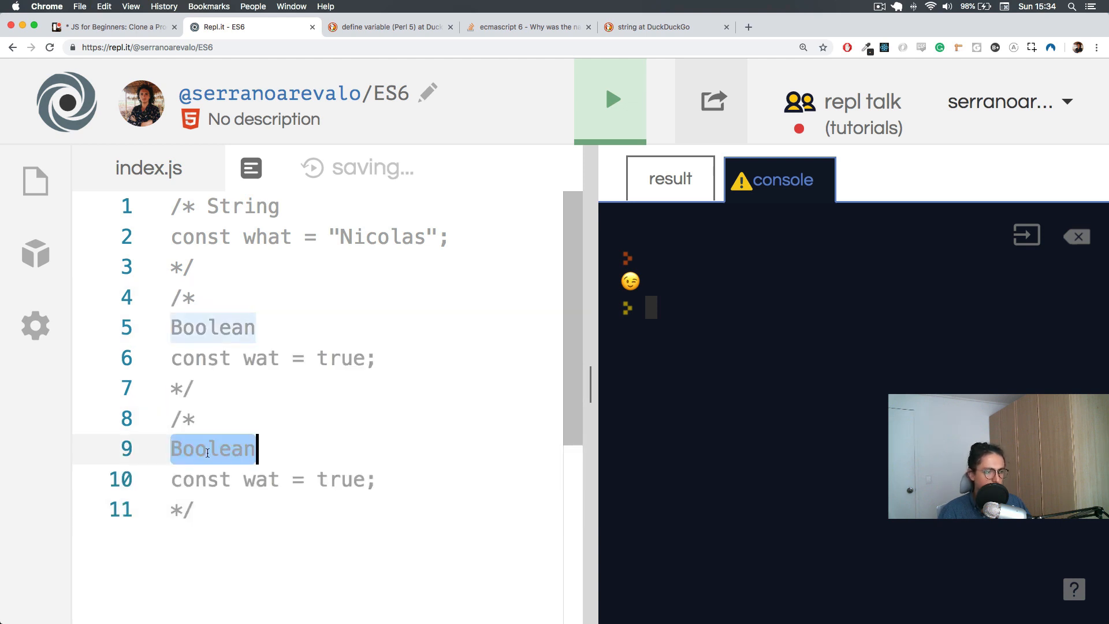
Relabel the copied block Number, set const wat = 666, and add a new line below
{"action": "type", "text": "Number"}
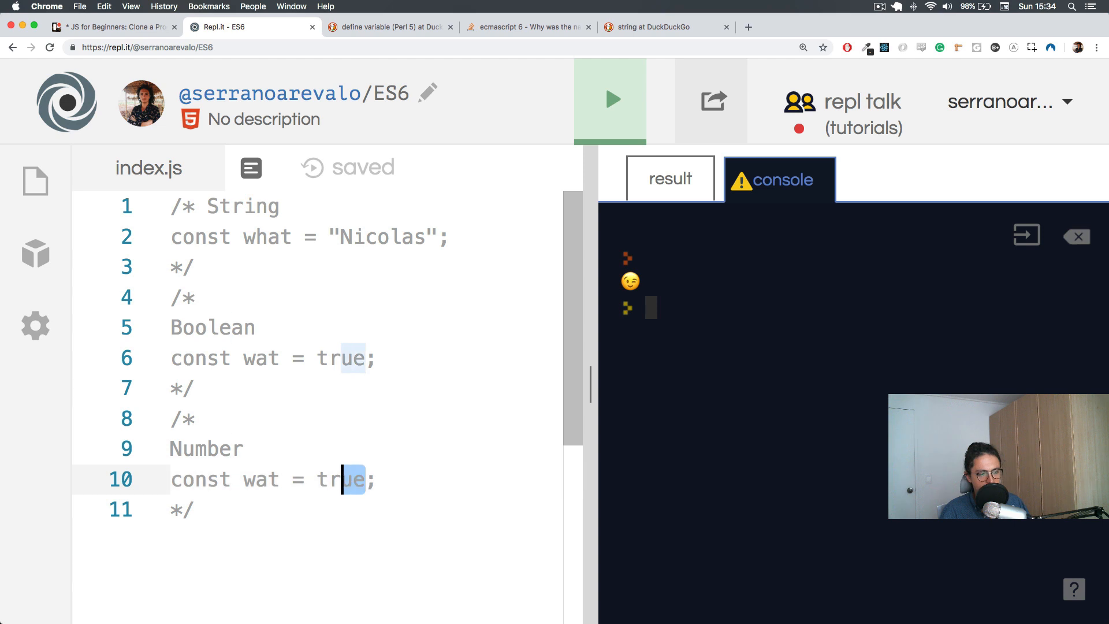
{"action": "type", "text": "4444"}
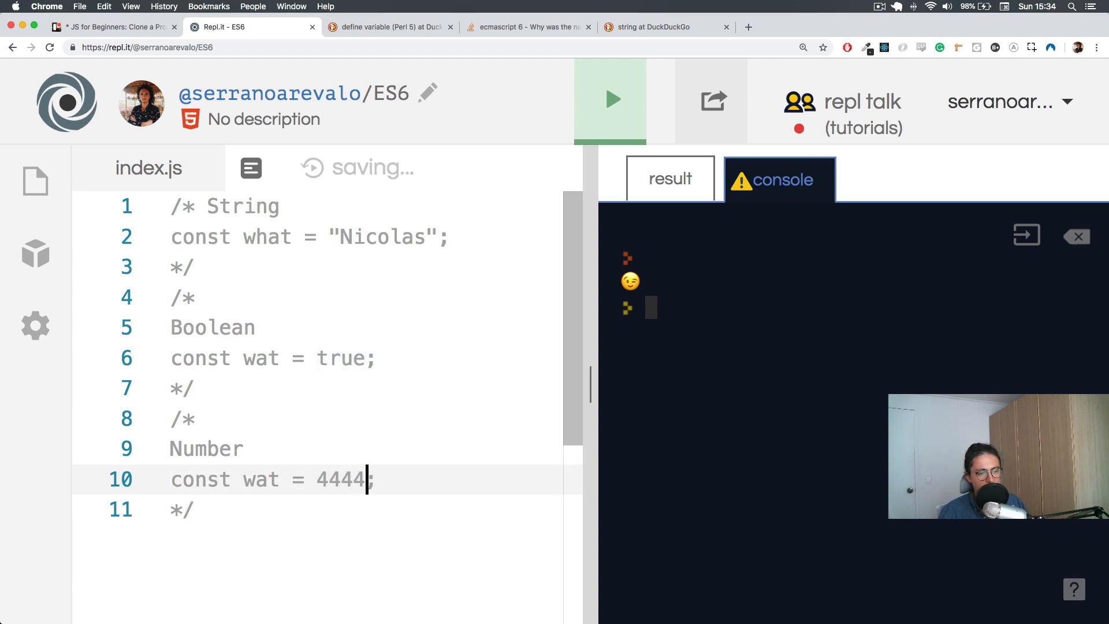
{"action": "type", "text": "6"}
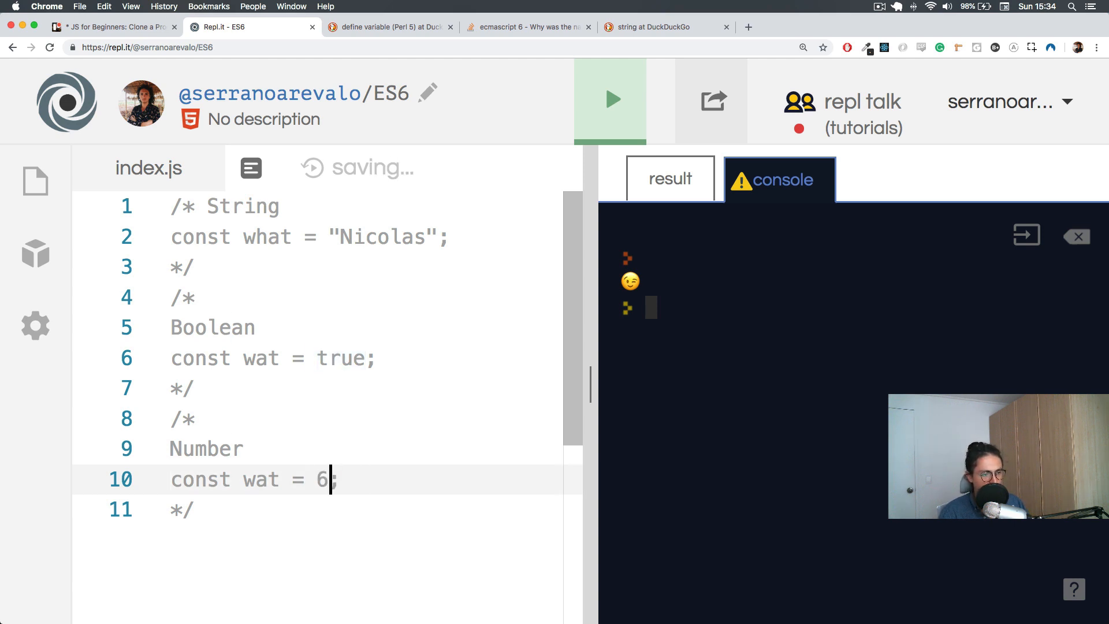
{"action": "type", "text": "66"}
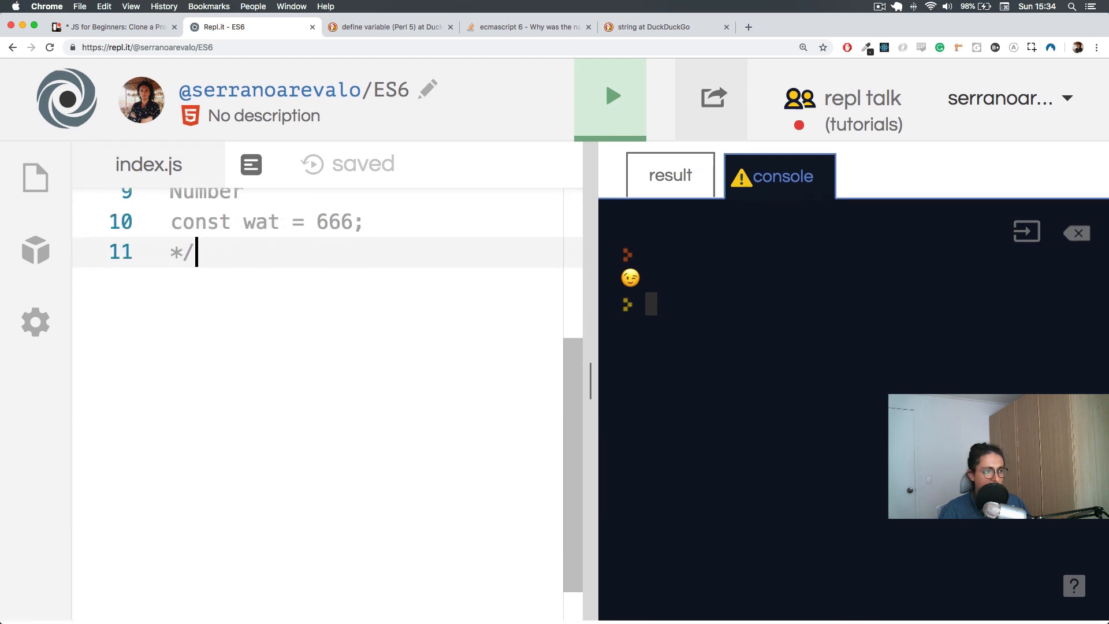
{"action": "key", "text": "enter"}
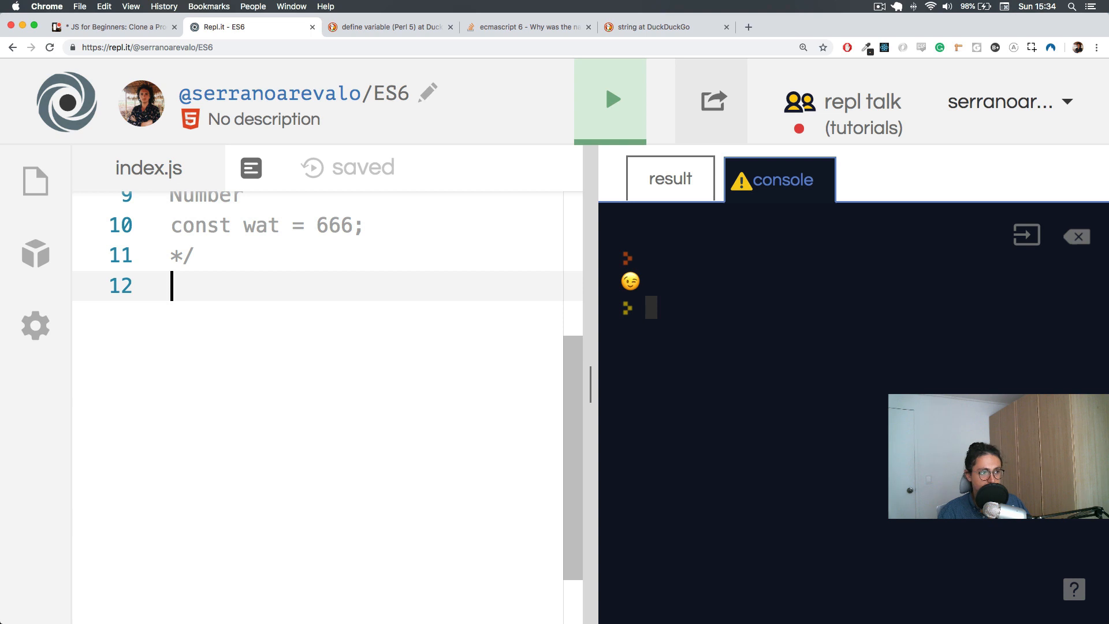
Add a // Float comment with const wat = 55.1; below the Number example
{"action": "type", "text": "// Fla"}
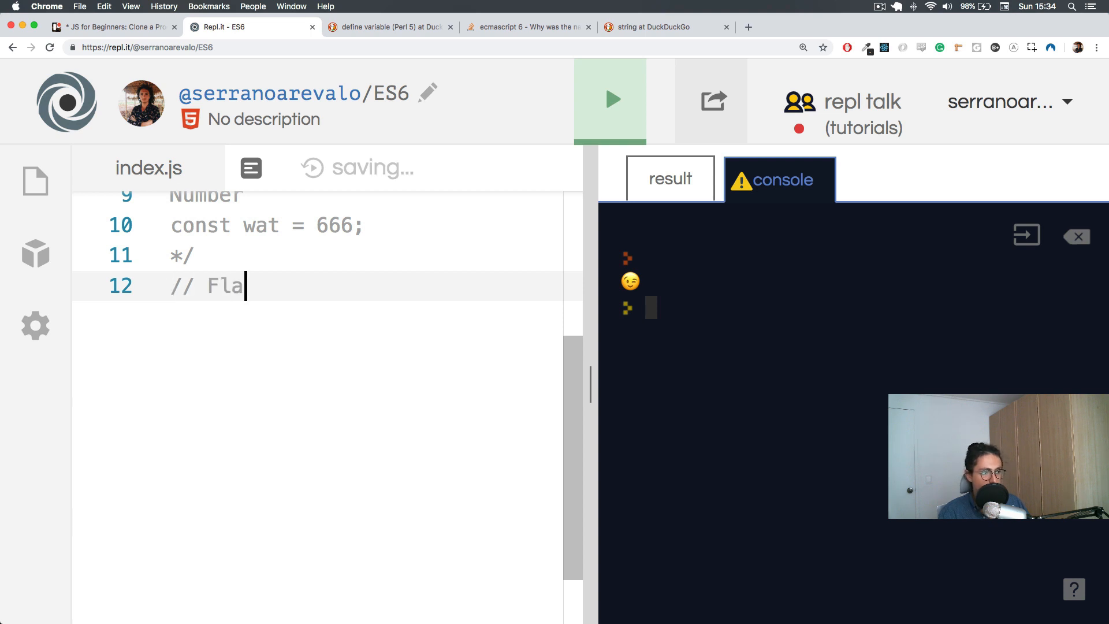
{"action": "type", "text": "at"}
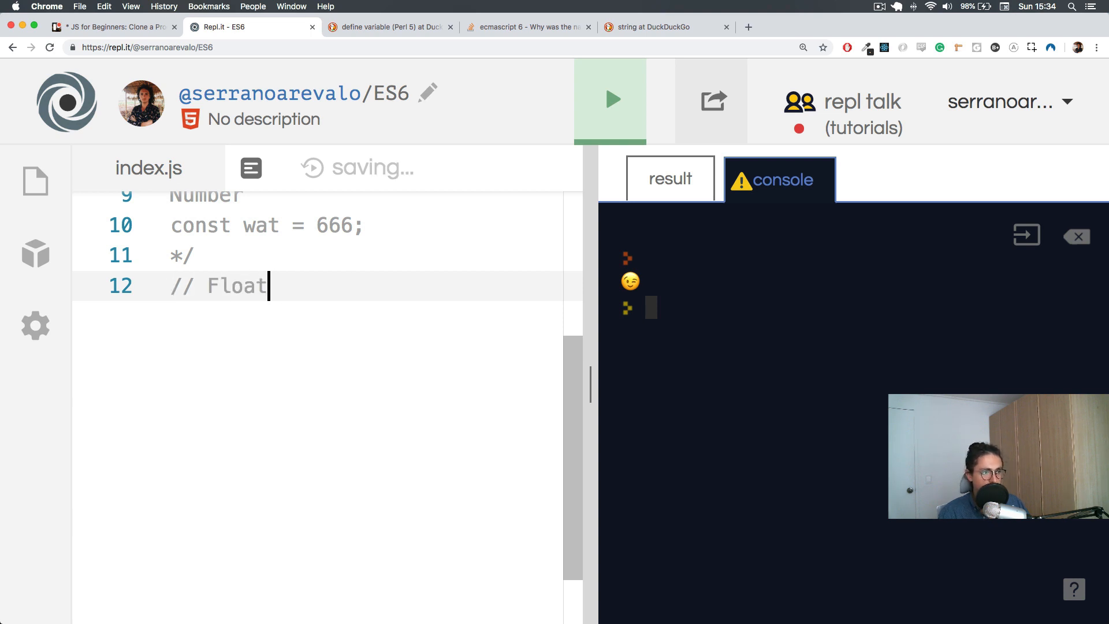
{"action": "type", "text": "const wat"}
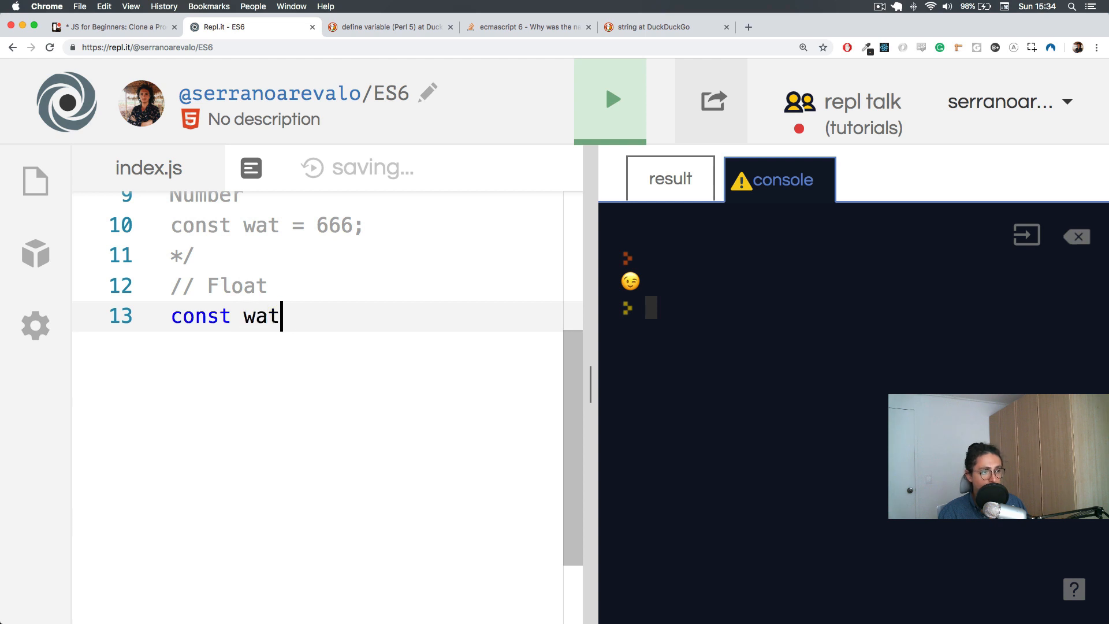
{"action": "type", "text": "="}
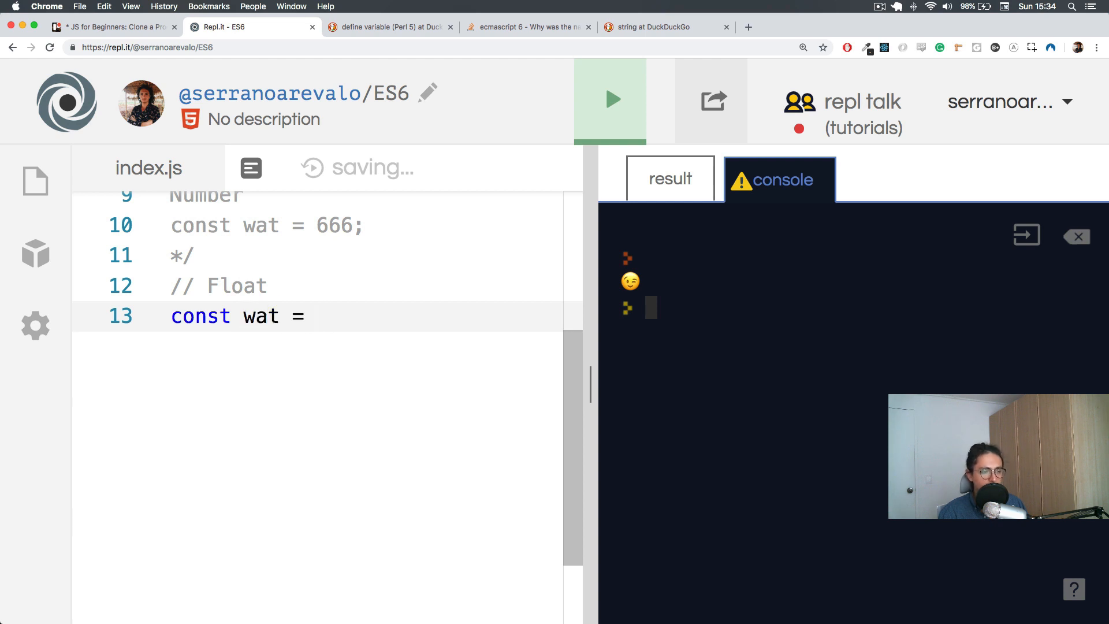
{"action": "type", "text": "55.1"}
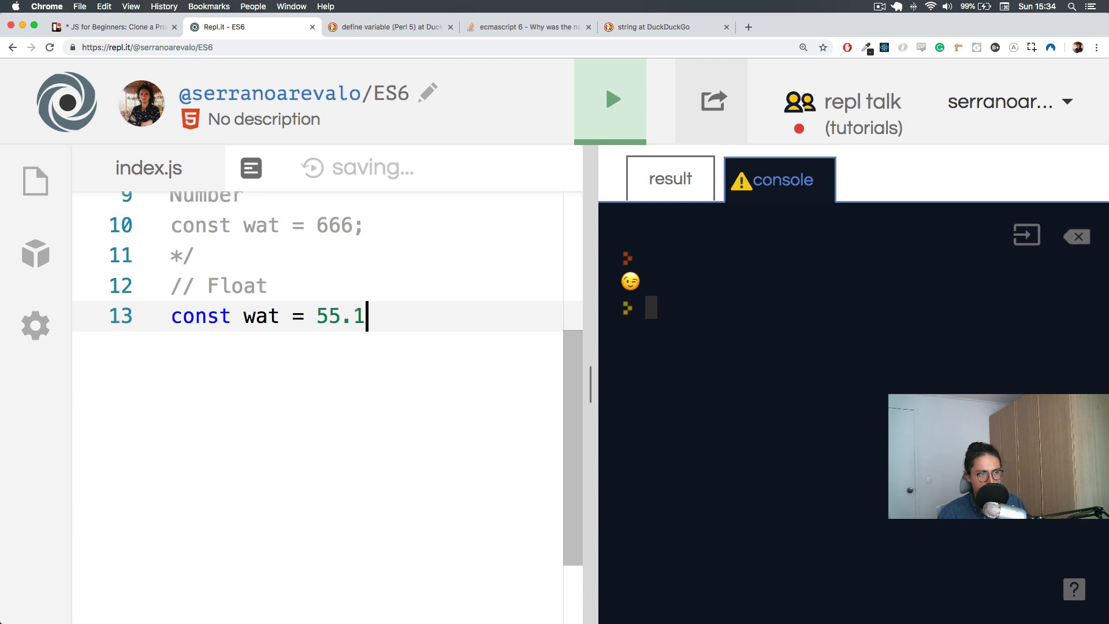
{"action": "type", "text": ";"}
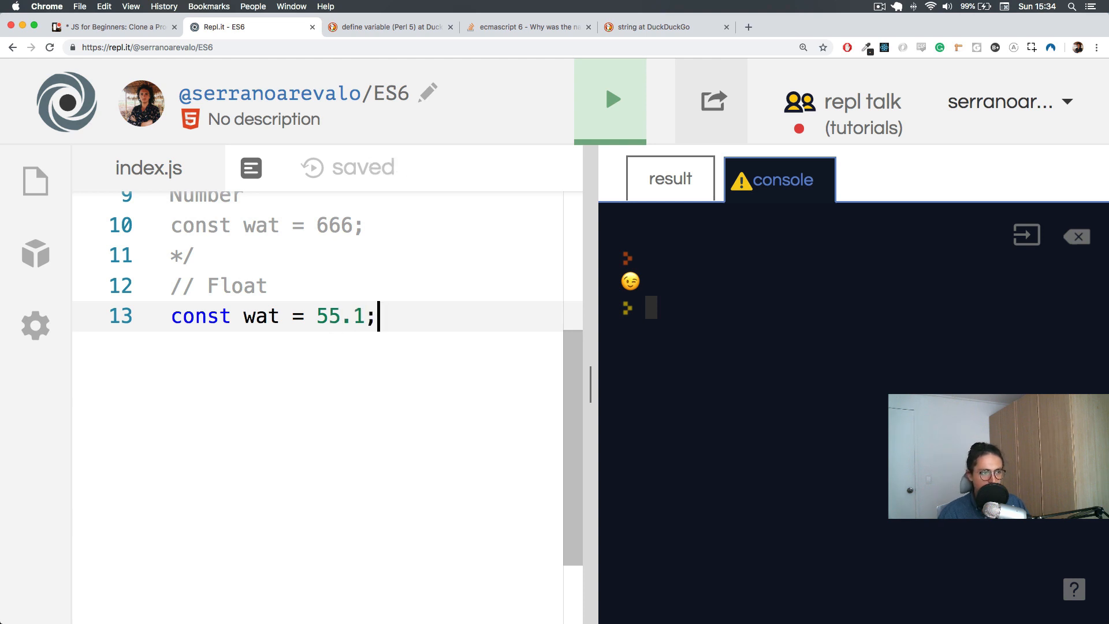
{"action": "key", "text": "backspace"}
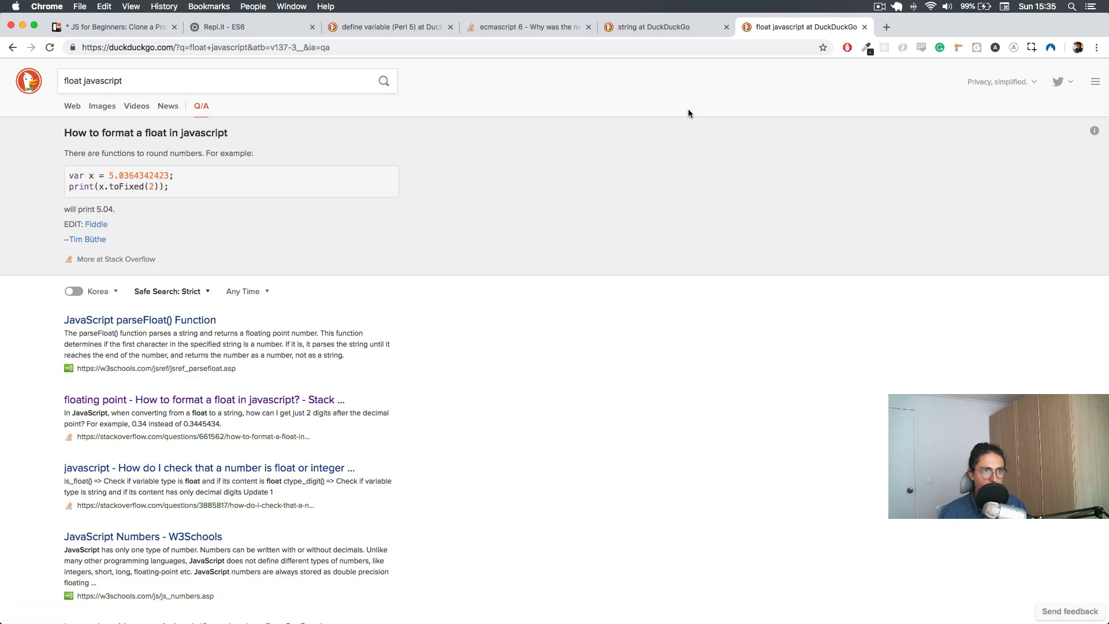
Return from the 'float javascript' DuckDuckGo results to the Repl.it tab
{"action": "left_click", "coordinate": [248, 27]}
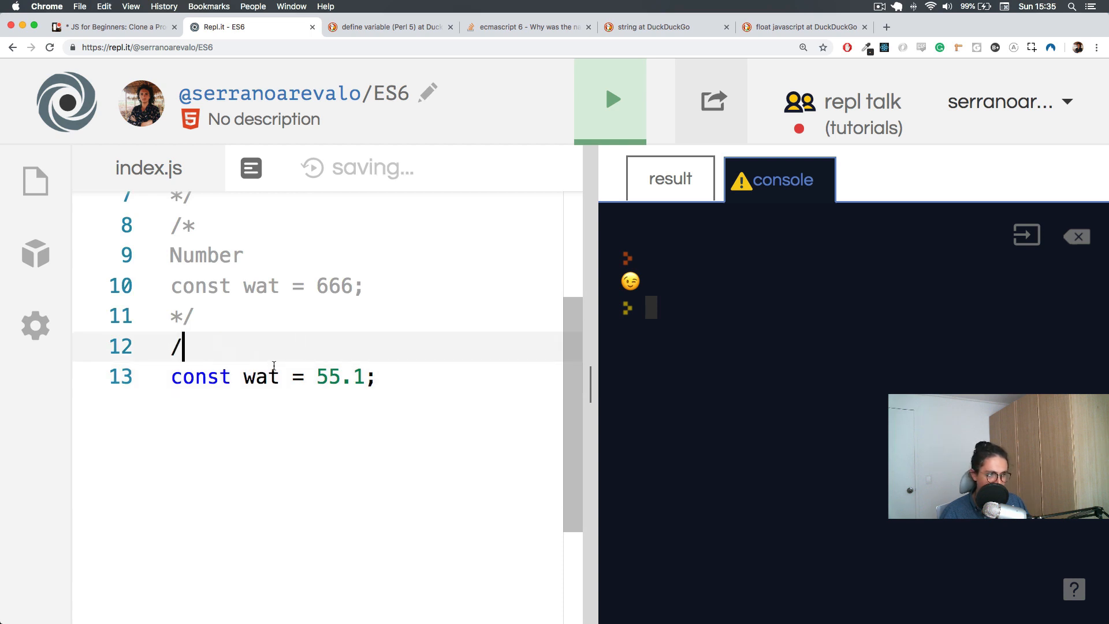
Turn // into /* Float ... */ enclosing const wat = 55.1;
{"action": "type", "text": "*"}
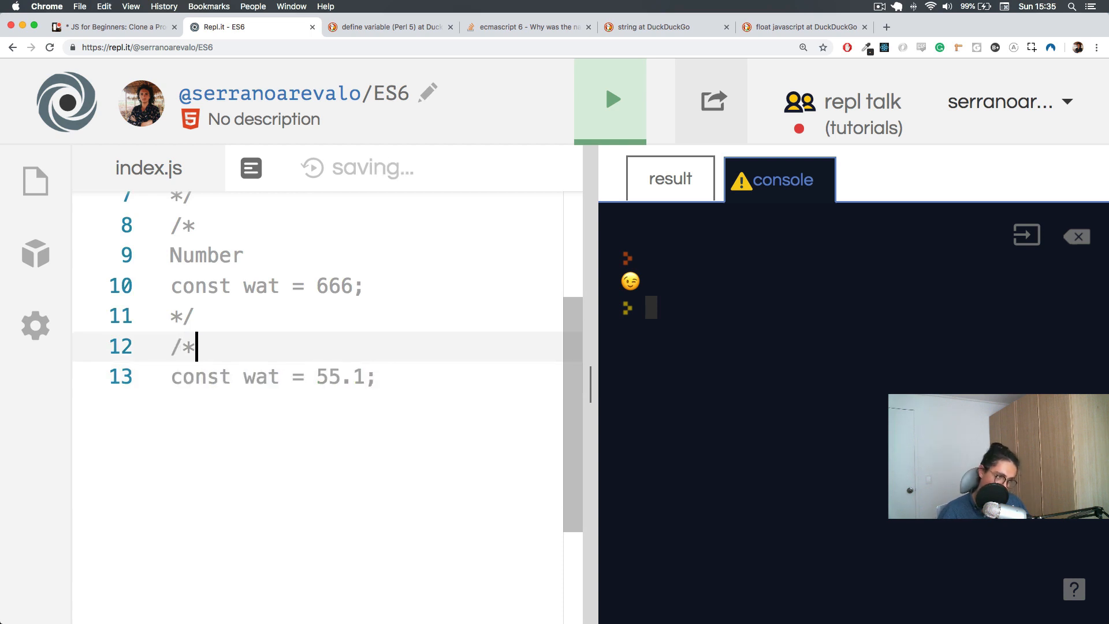
{"action": "key", "text": "enter"}
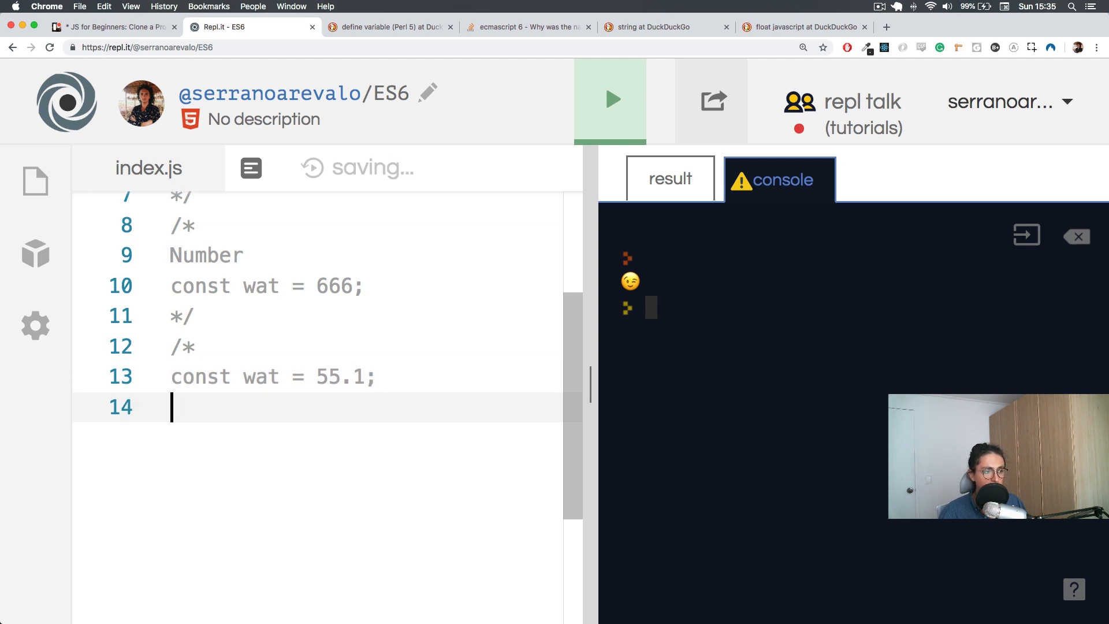
{"action": "type", "text": "*/"}
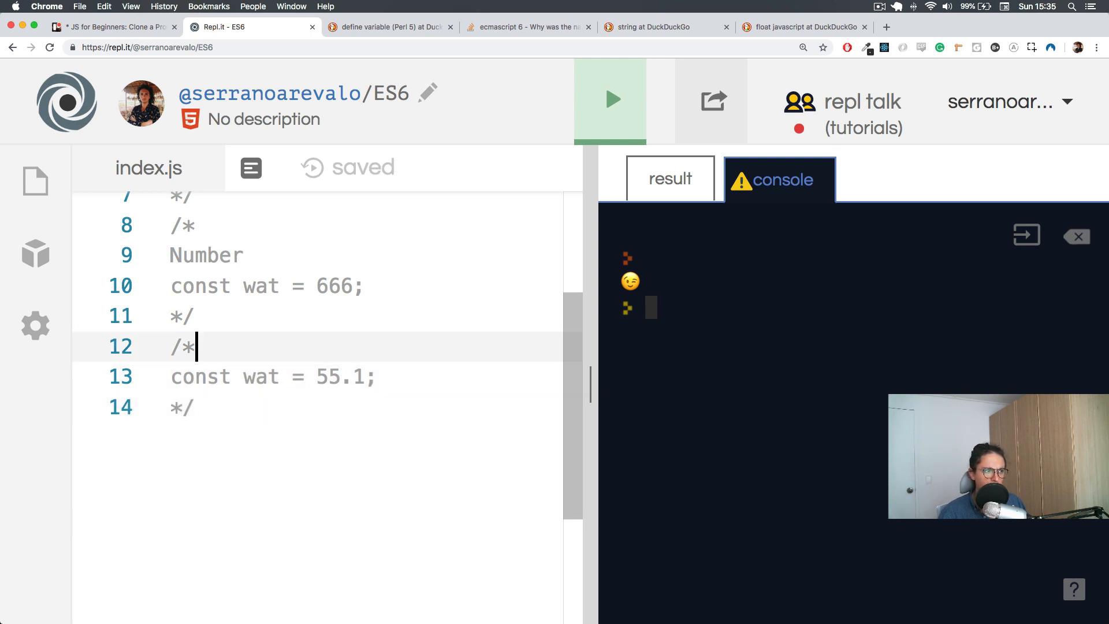
{"action": "type", "text": "Float"}
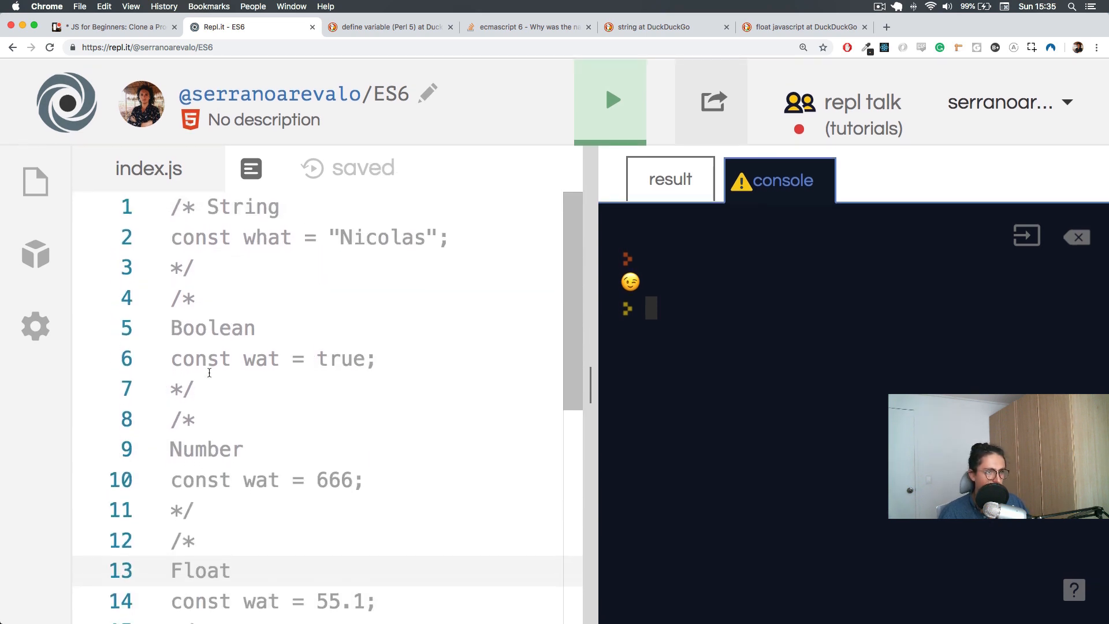
{"action": "double_click", "coordinate": [380, 237]}
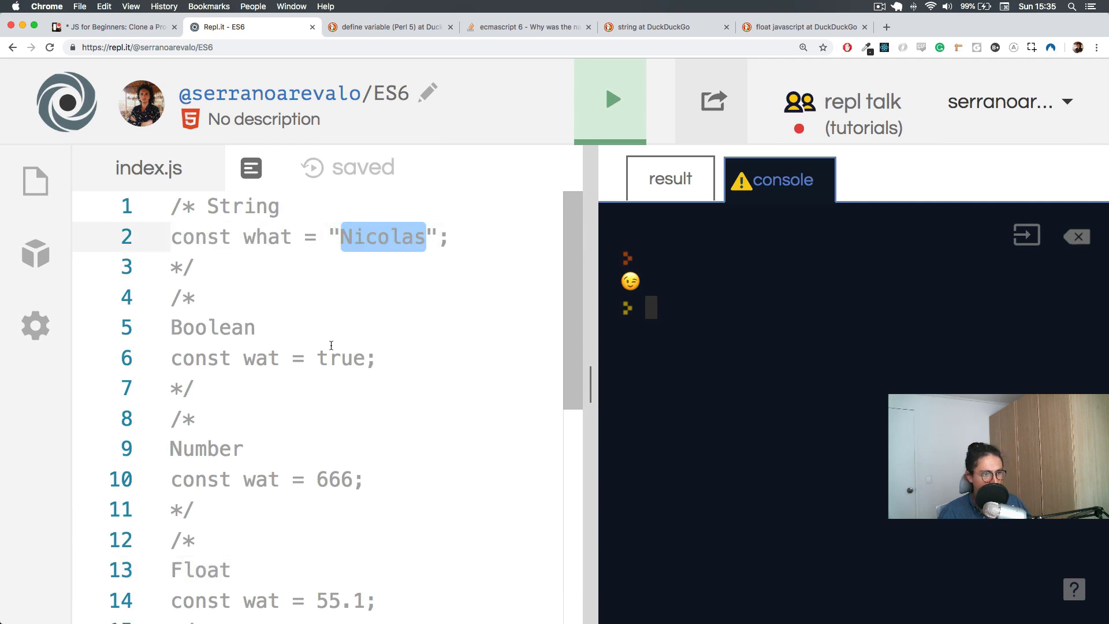
{"action": "scroll", "scroll_direction": "down", "scroll_amount": 3}
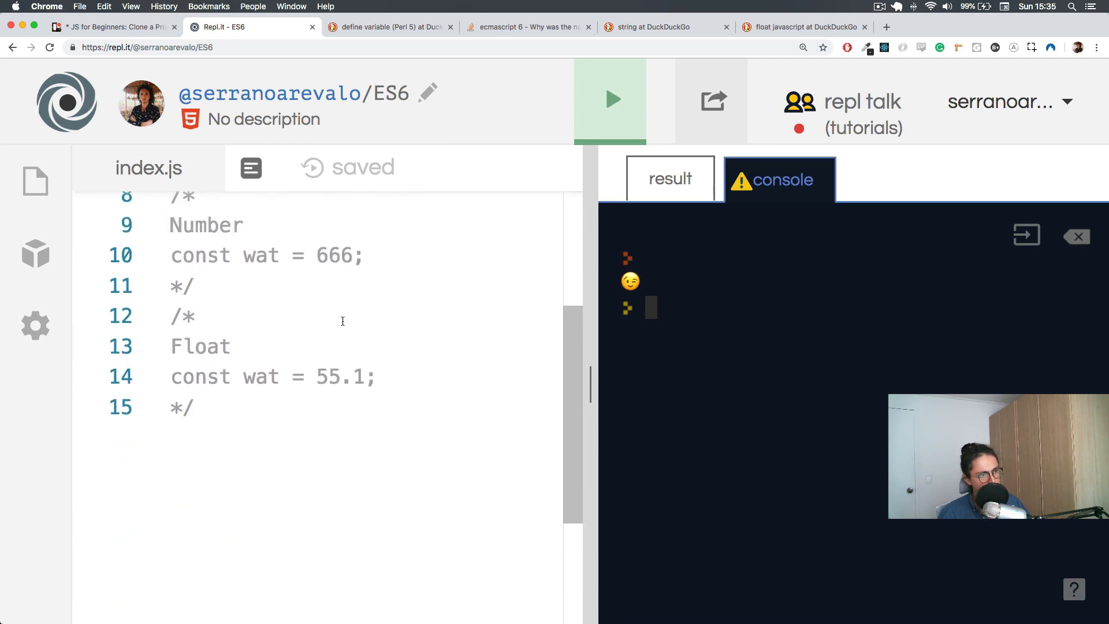
{"action": "double_click", "coordinate": [334, 256]}
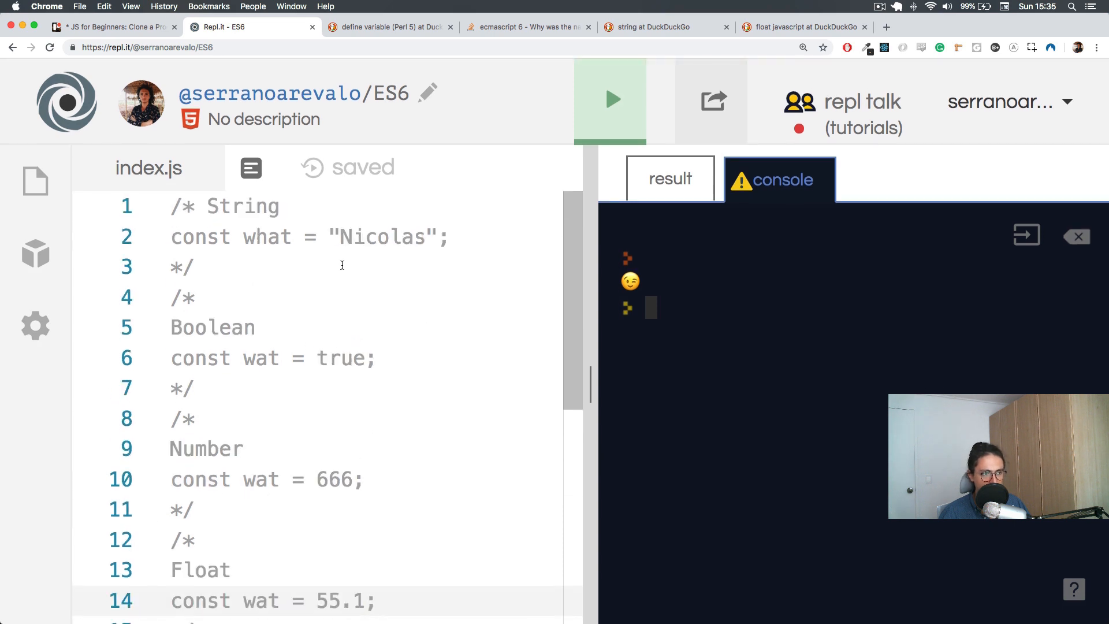
{"action": "left_click", "coordinate": [333, 237]}
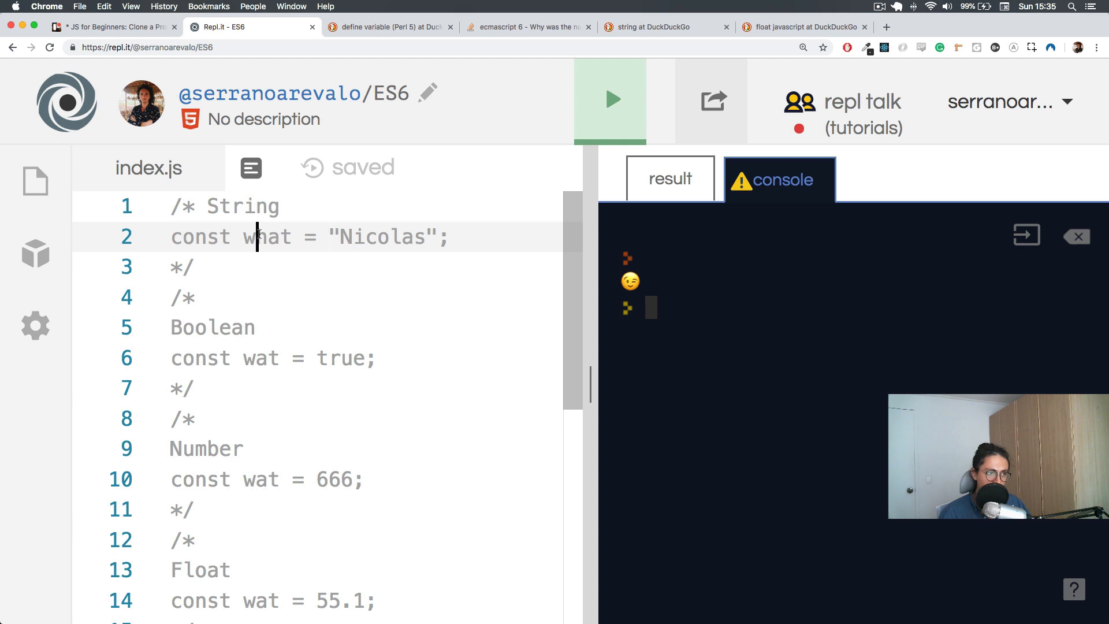
{"action": "double_click", "coordinate": [267, 236]}
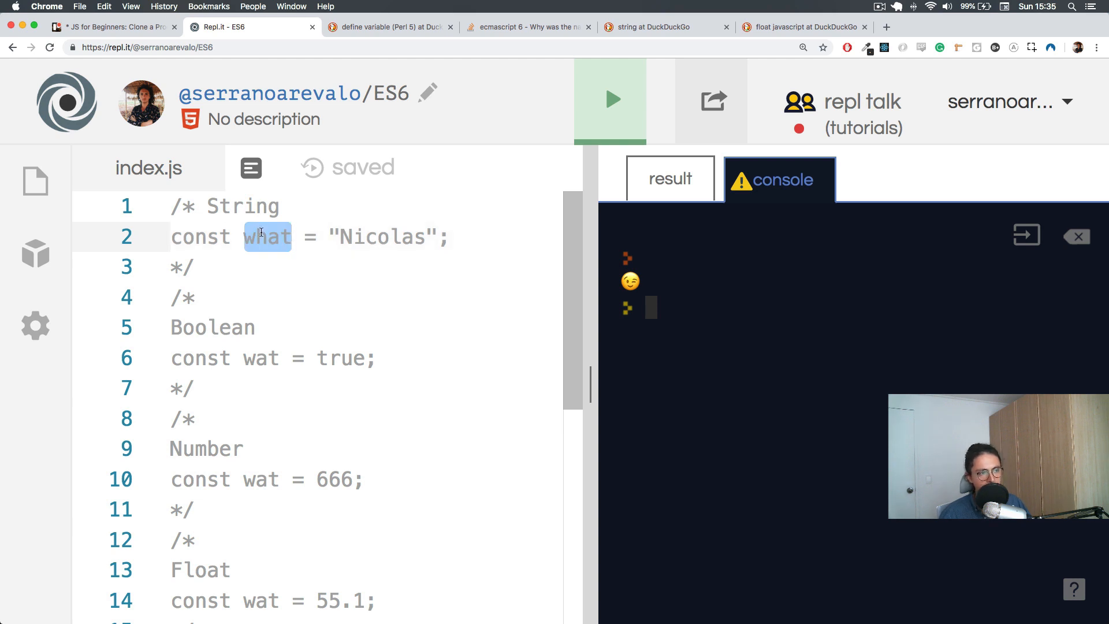
{"action": "double_click", "coordinate": [261, 358]}
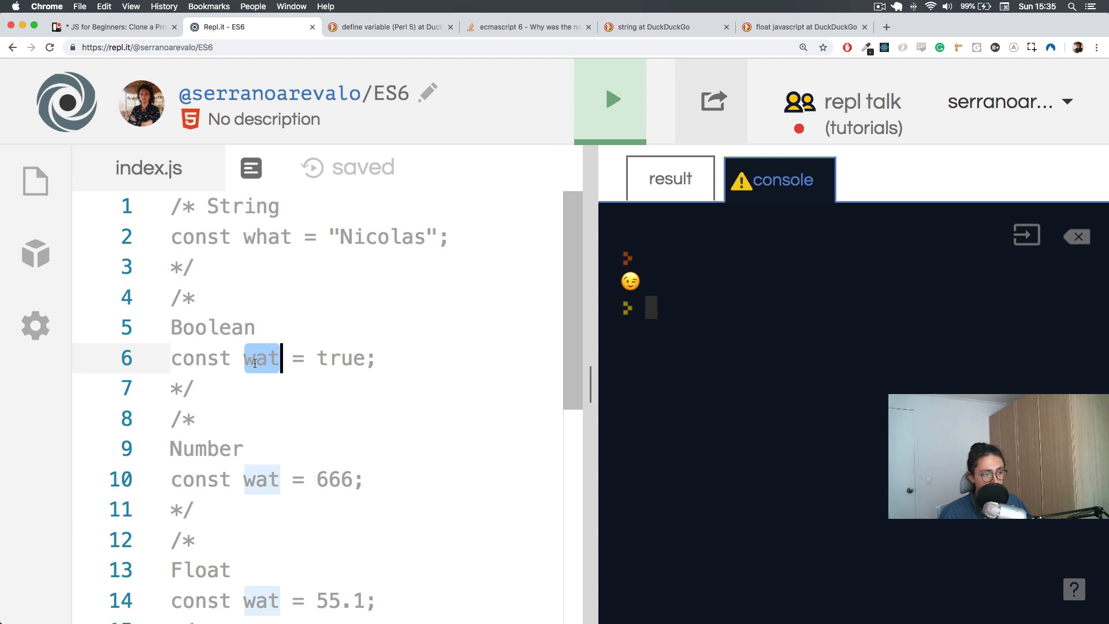
{"action": "scroll", "scroll_direction": "down", "scroll_amount": 3}
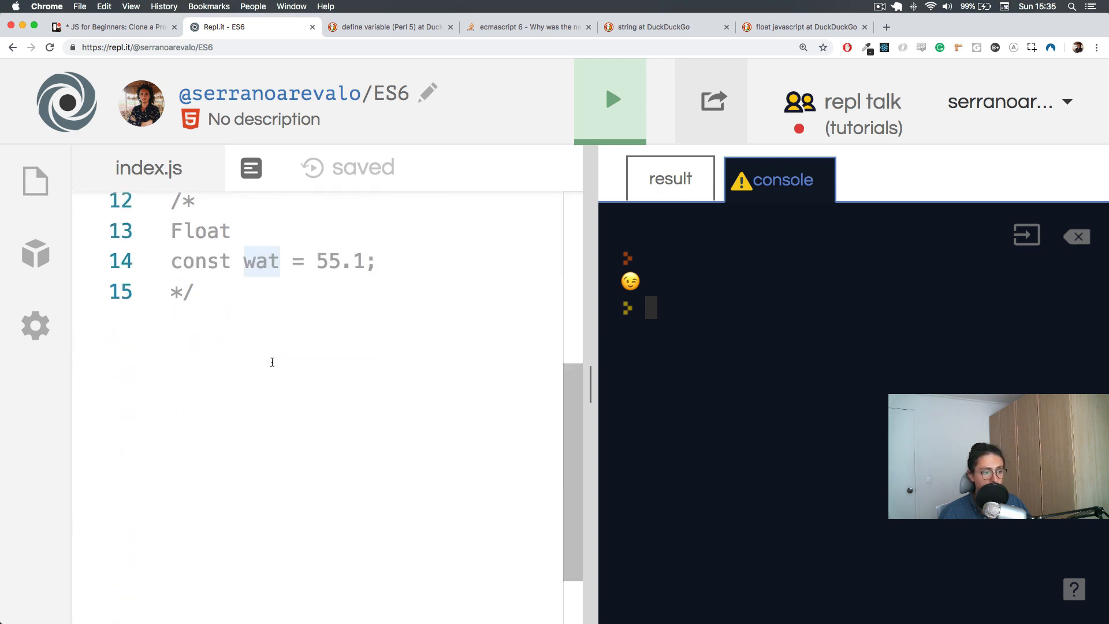